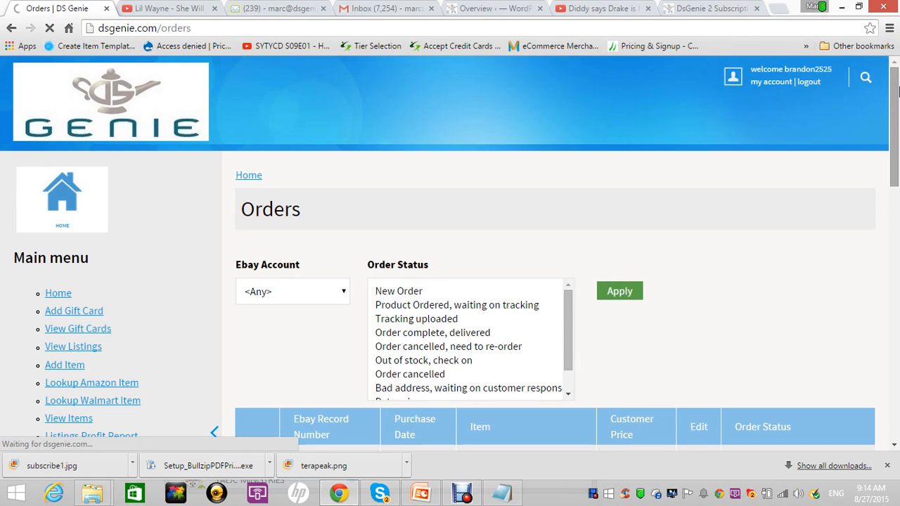
Leave the orders page for the Home dashboard and scroll to Suggested Items
scroll(down, 3)
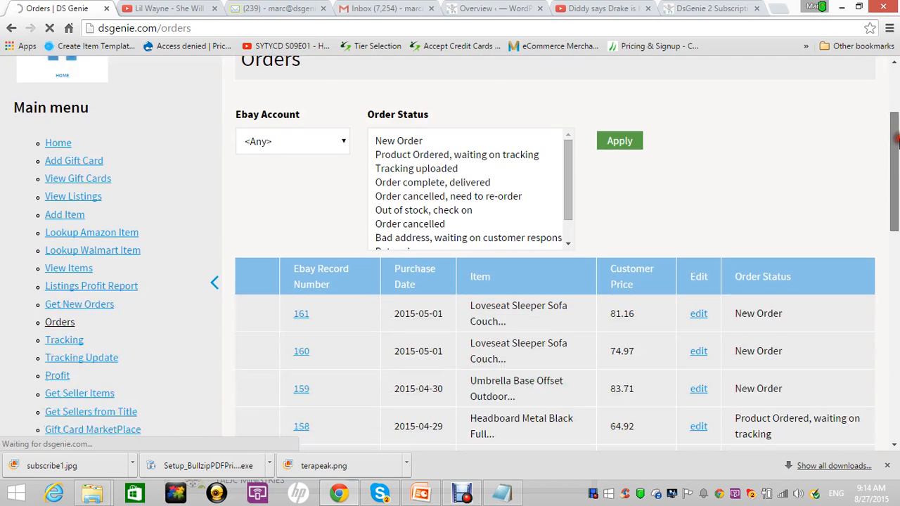
scroll(down, 3)
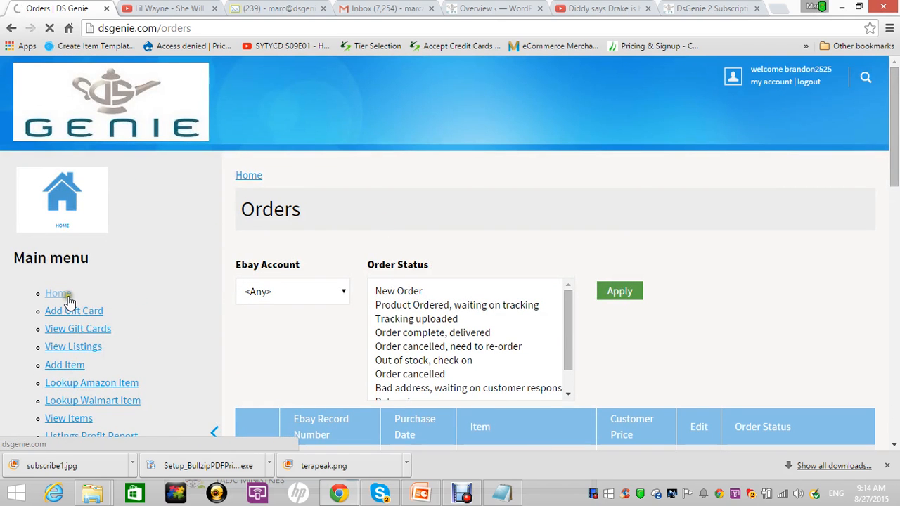
click(57, 293)
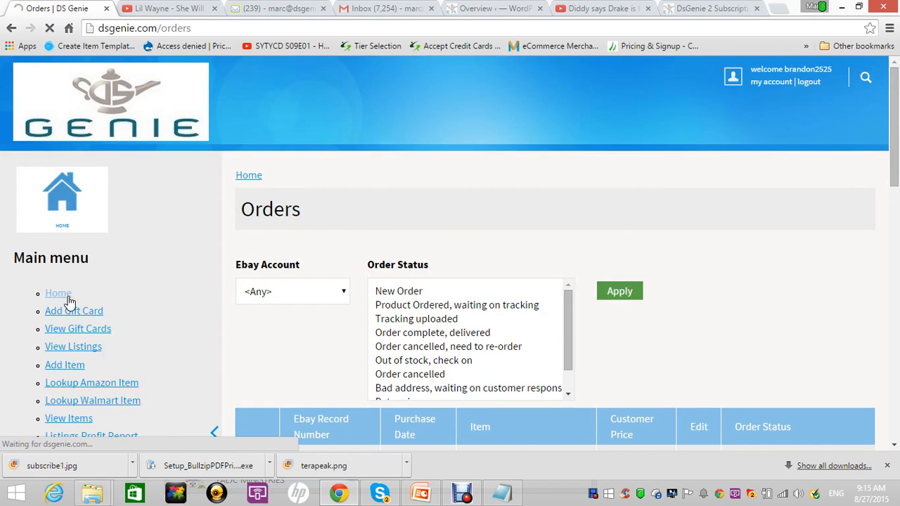
click(58, 294)
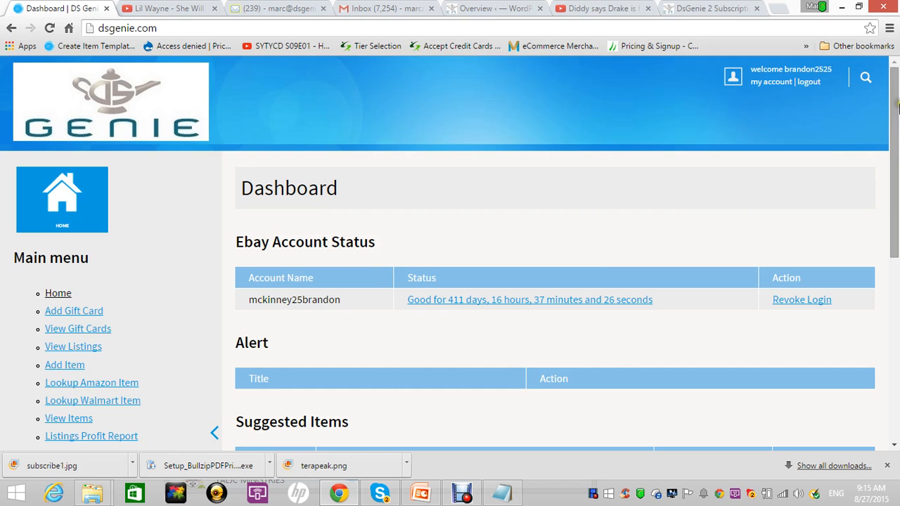
scroll(down, 3)
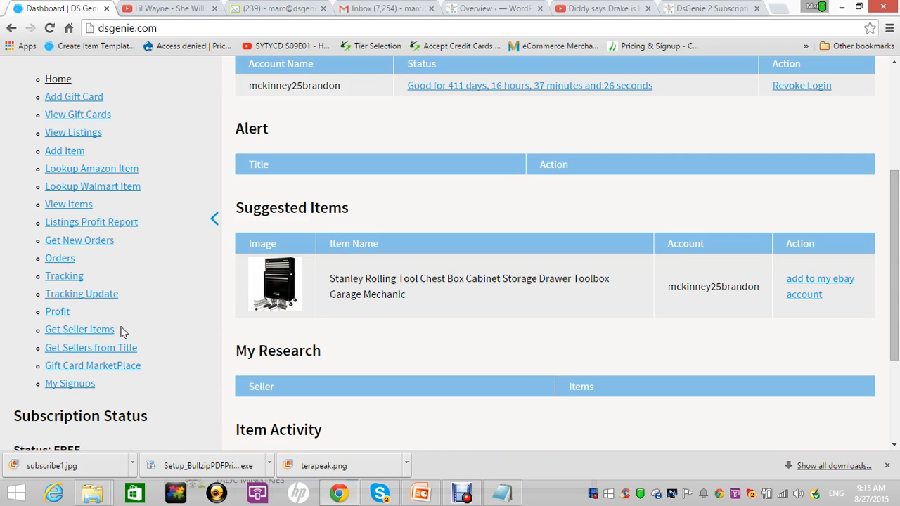
mouse_move(118, 329)
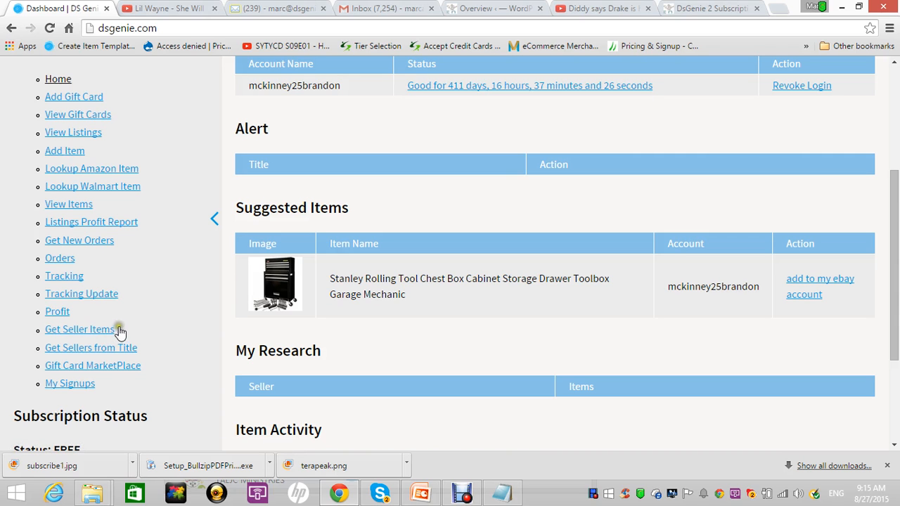
Fill the Get Seller Items form with seller runshopping and Min Quantity Sold 2
click(79, 329)
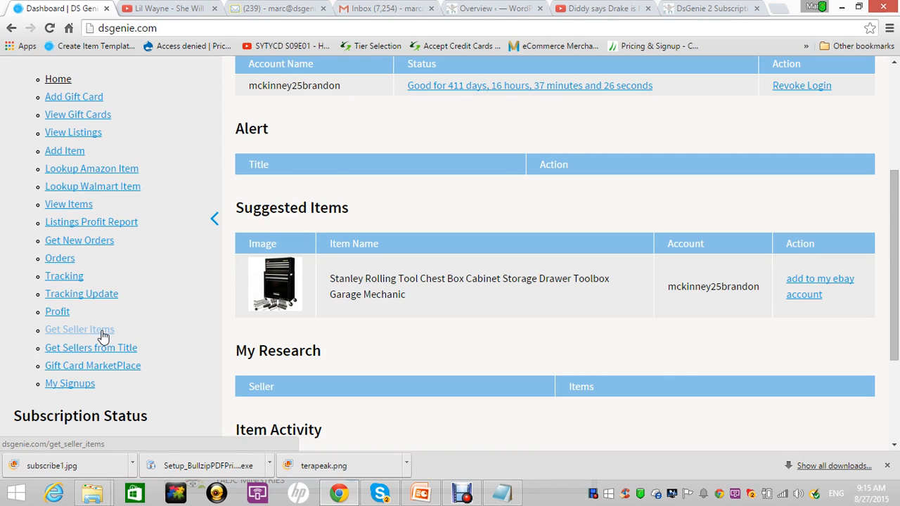
click(79, 329)
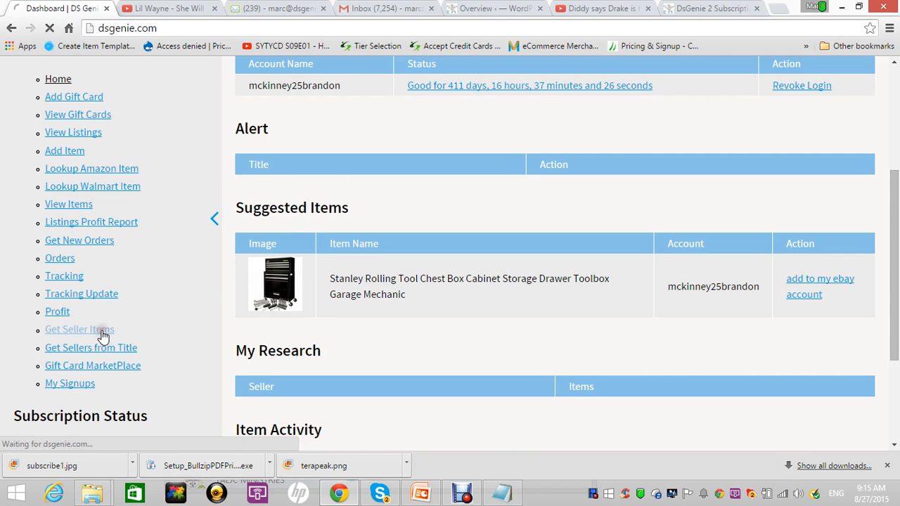
click(78, 329)
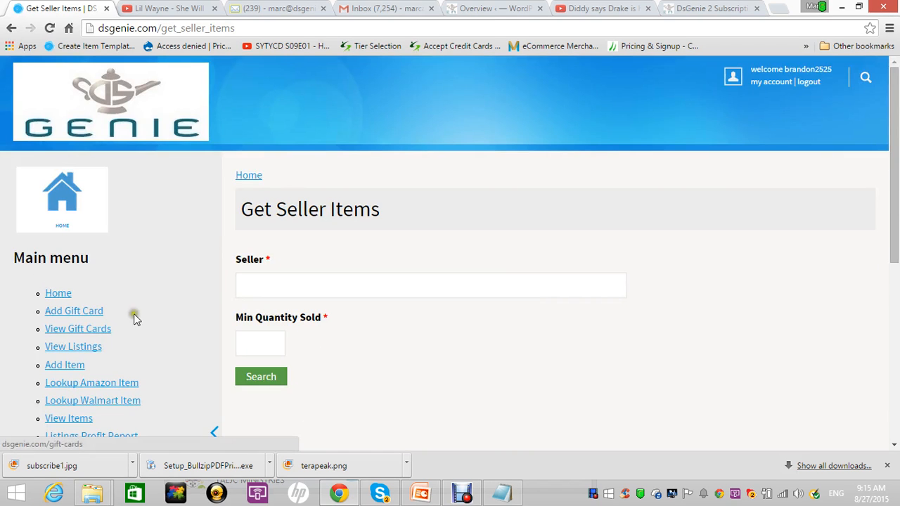
mouse_move(204, 308)
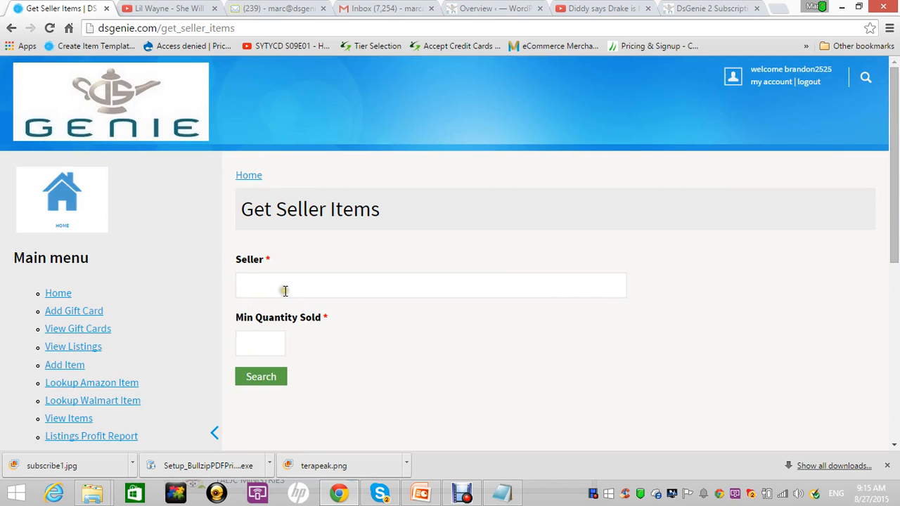
text(runshopping)
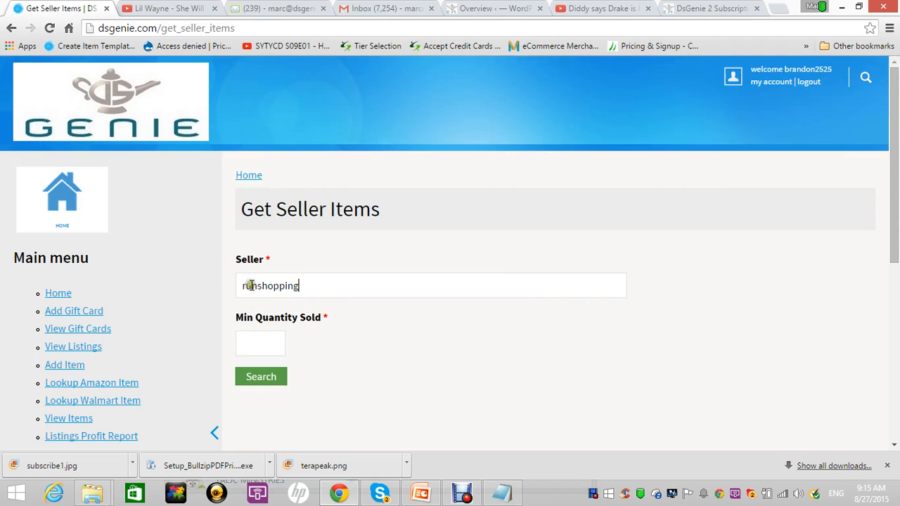
mouse_move(322, 286)
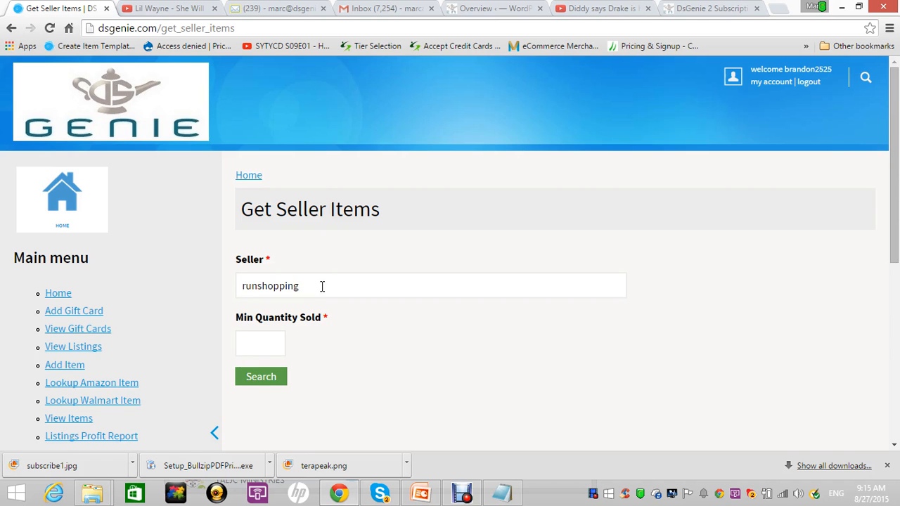
click(261, 343)
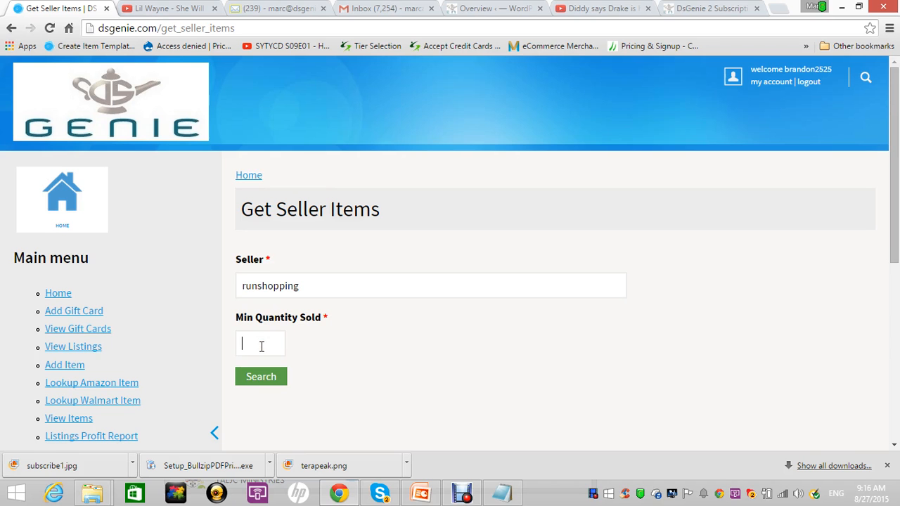
text(2)
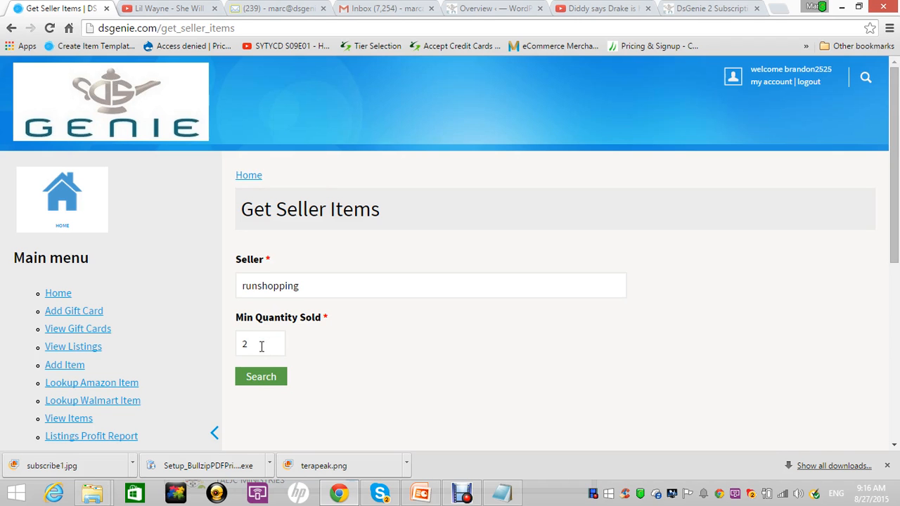
Run the seller search and wait until the fetch reports finished
click(261, 376)
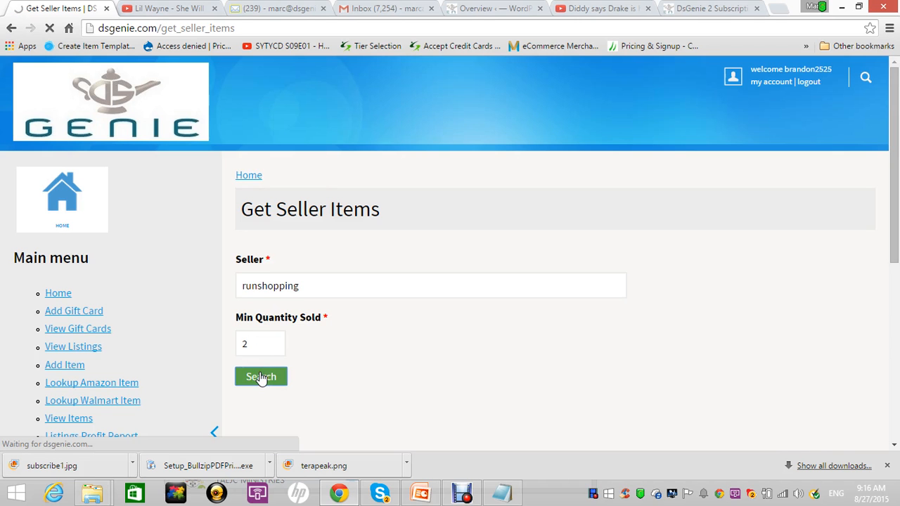
click(261, 376)
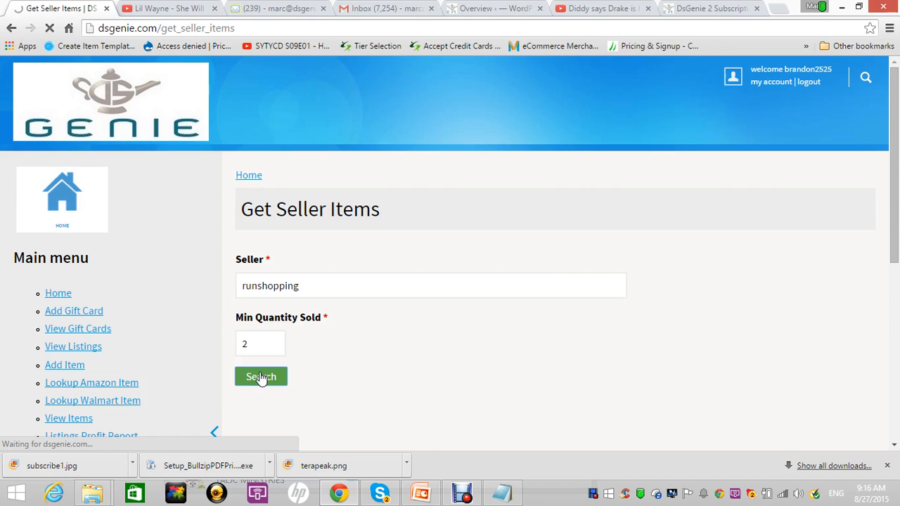
click(260, 376)
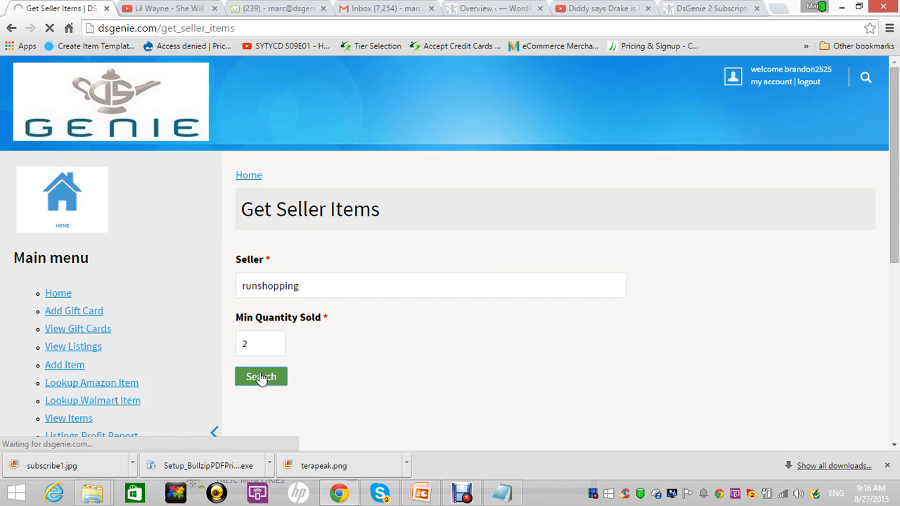
click(261, 376)
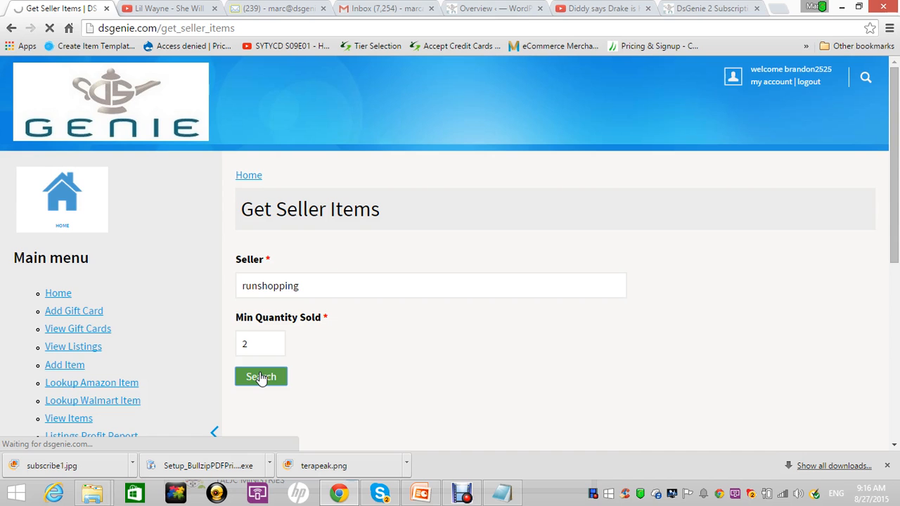
click(260, 376)
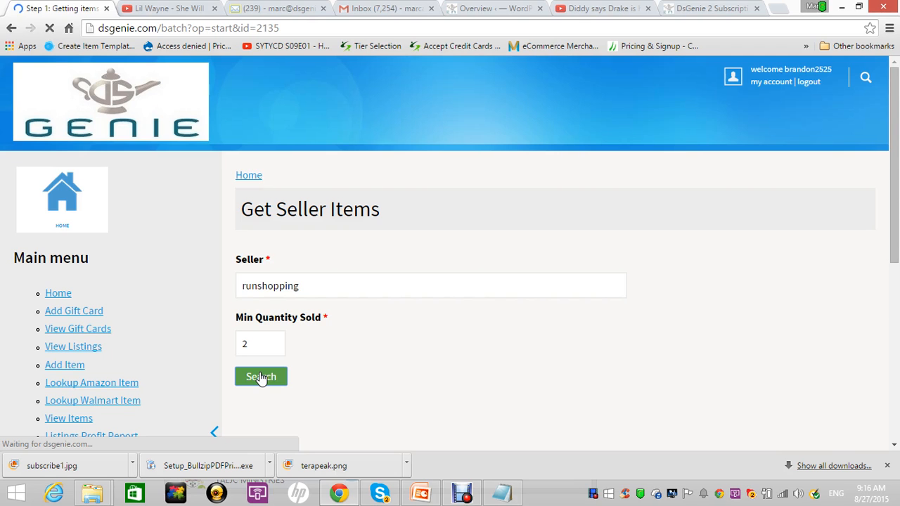
click(261, 376)
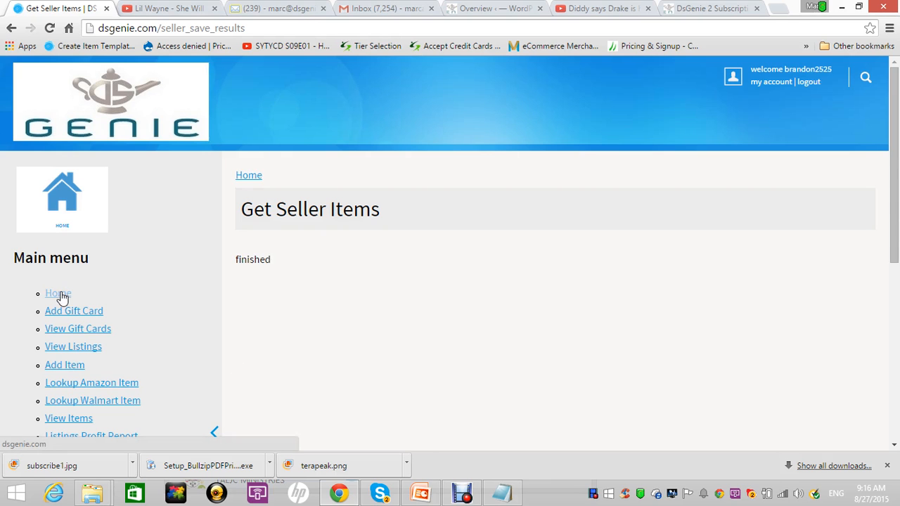
Return to the Home dashboard and scroll past Suggested Items to Item Activity
click(58, 293)
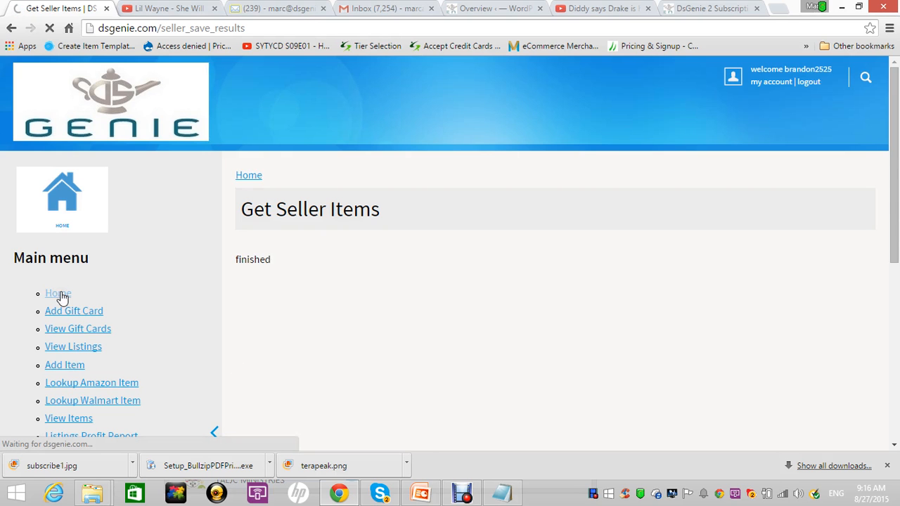
click(58, 293)
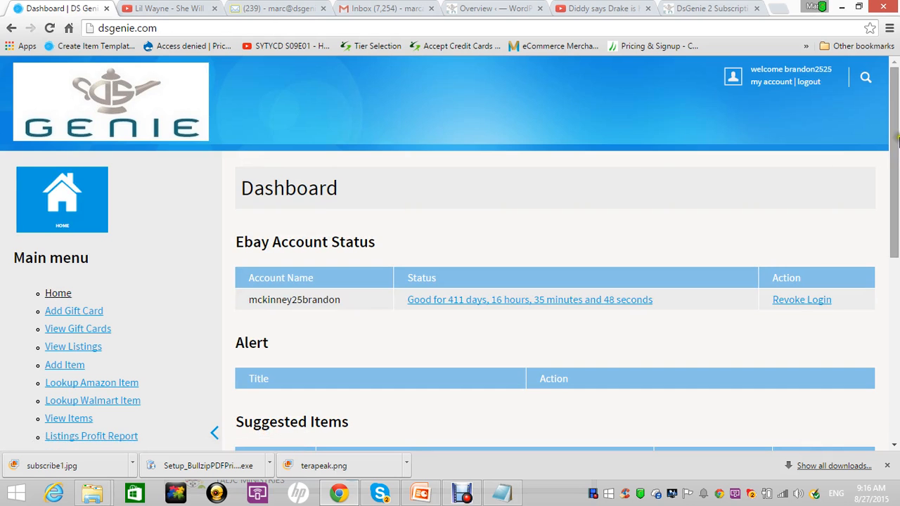
scroll(down, 3)
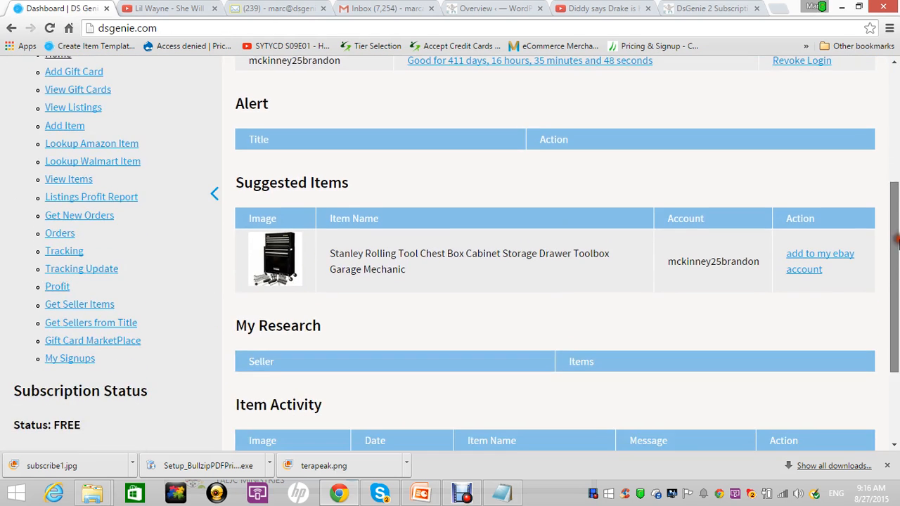
scroll(down, 3)
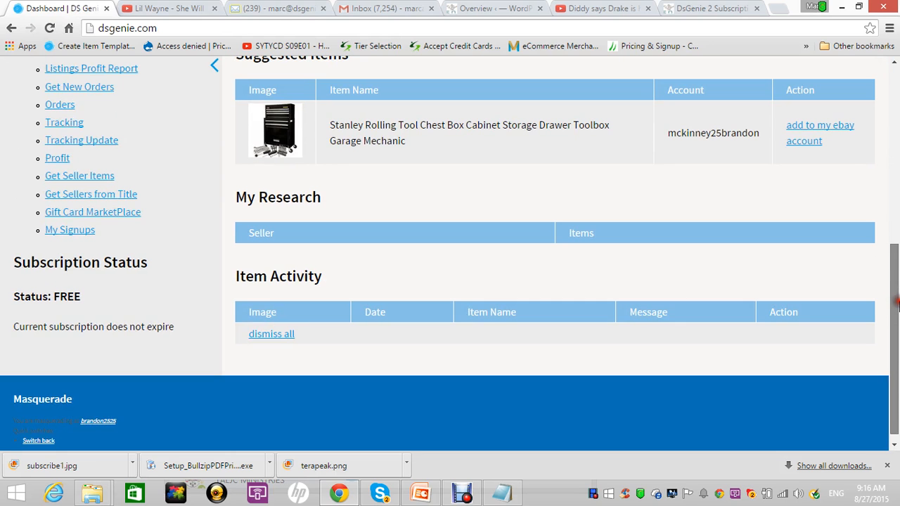
scroll(up, 3)
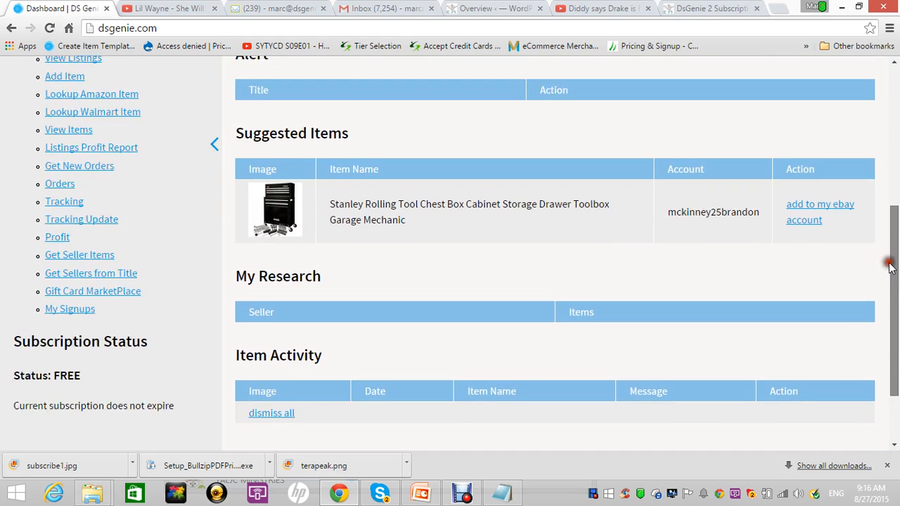
mouse_move(100, 246)
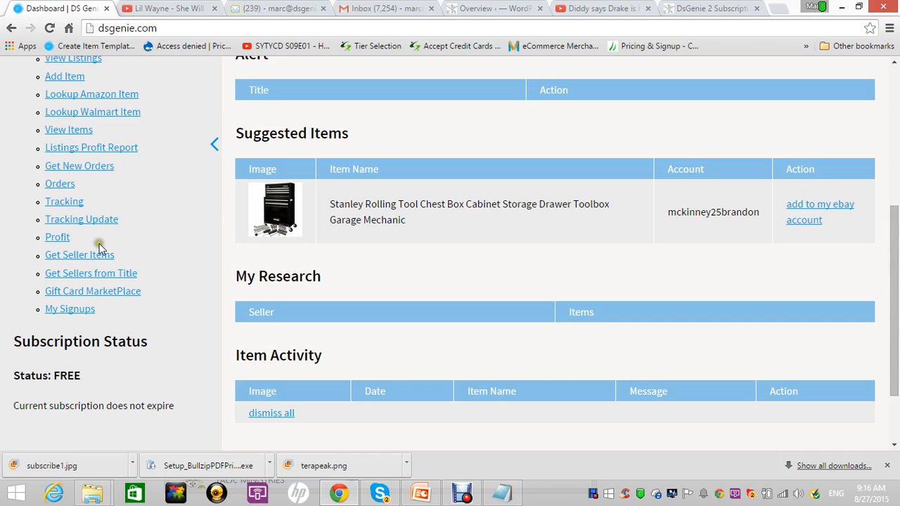
Search Get Seller Items for seller classic365 with Min Quantity Sold 2 until finished
click(79, 255)
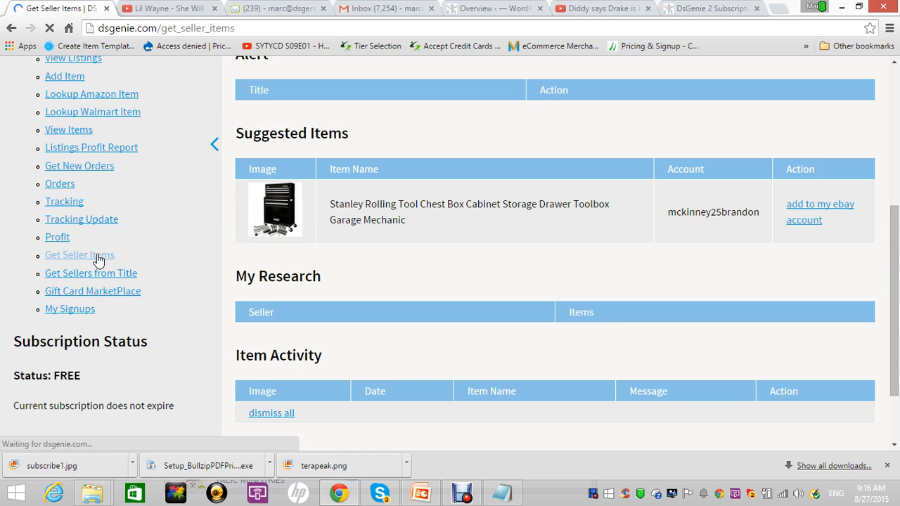
text(c)
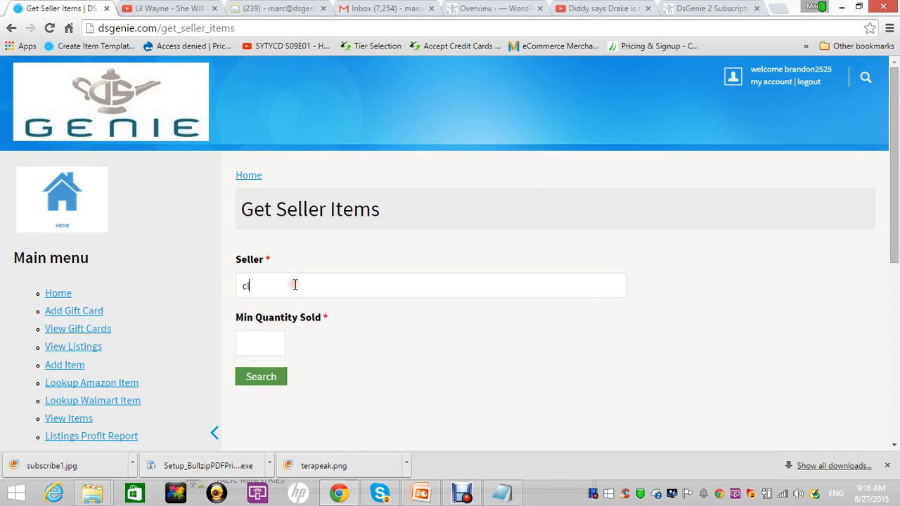
text(lassic365)
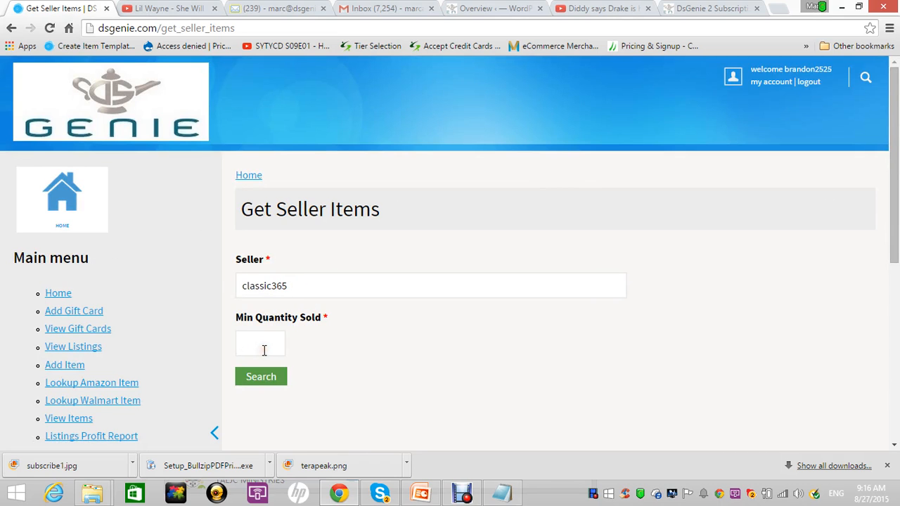
text(3)
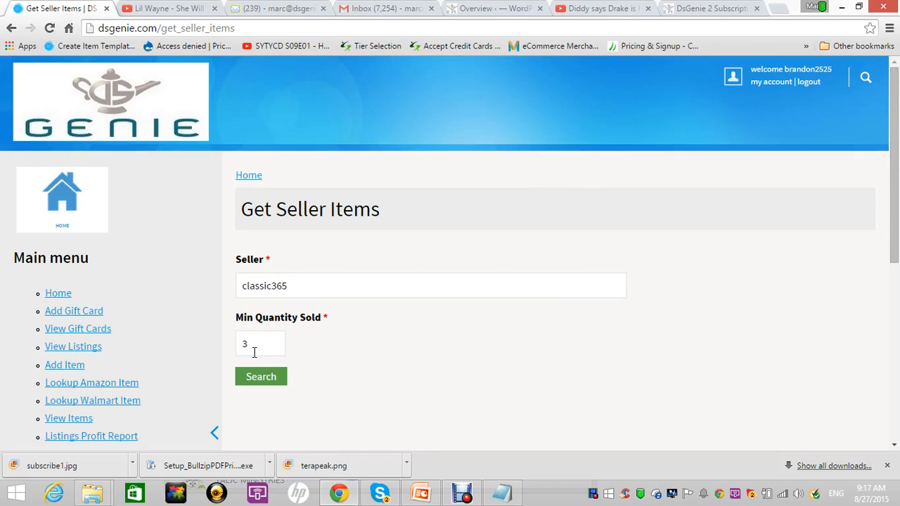
click(261, 376)
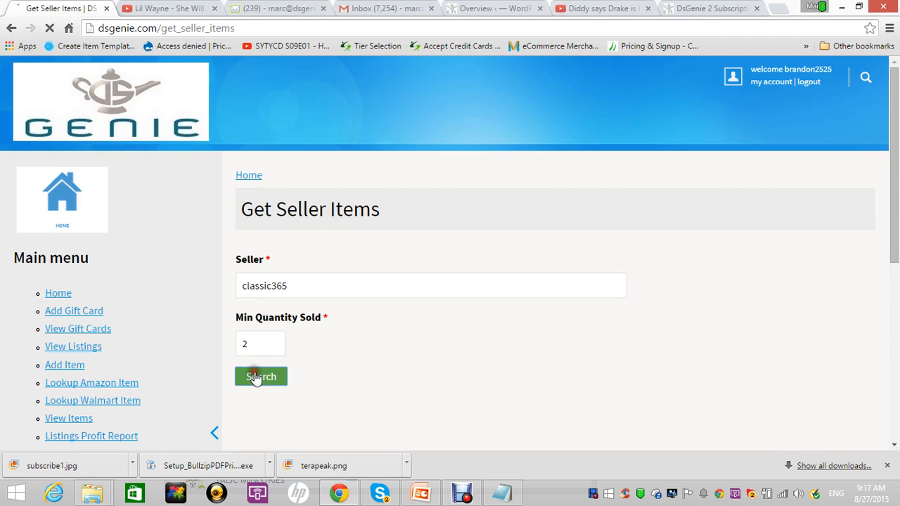
click(261, 376)
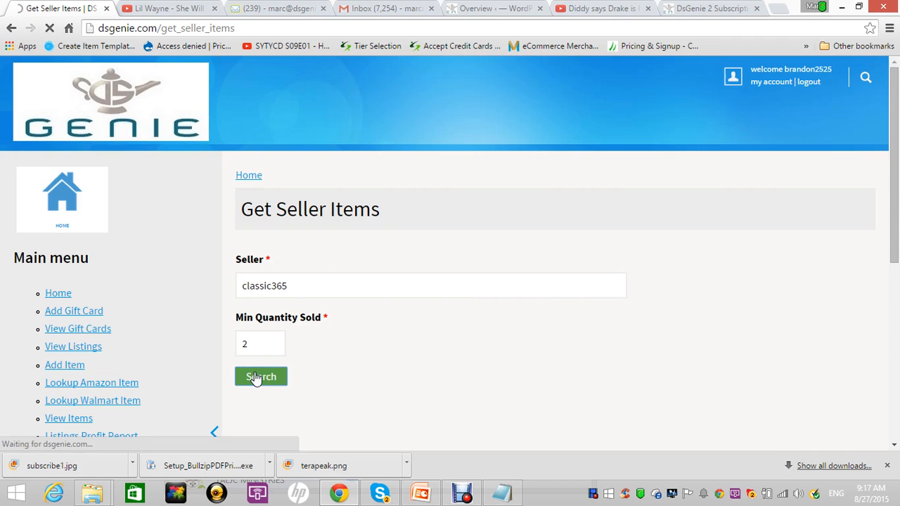
click(260, 376)
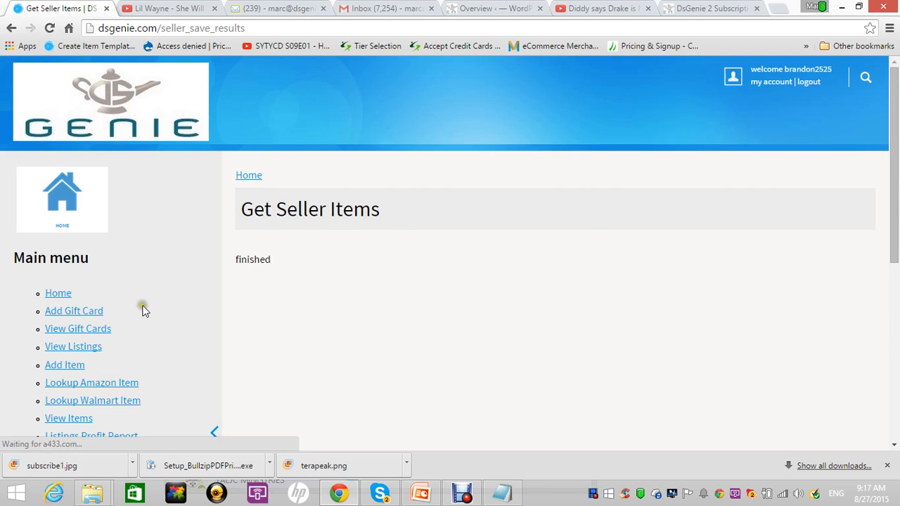
Check View Items, which lists only the Stanley tool chest
click(57, 293)
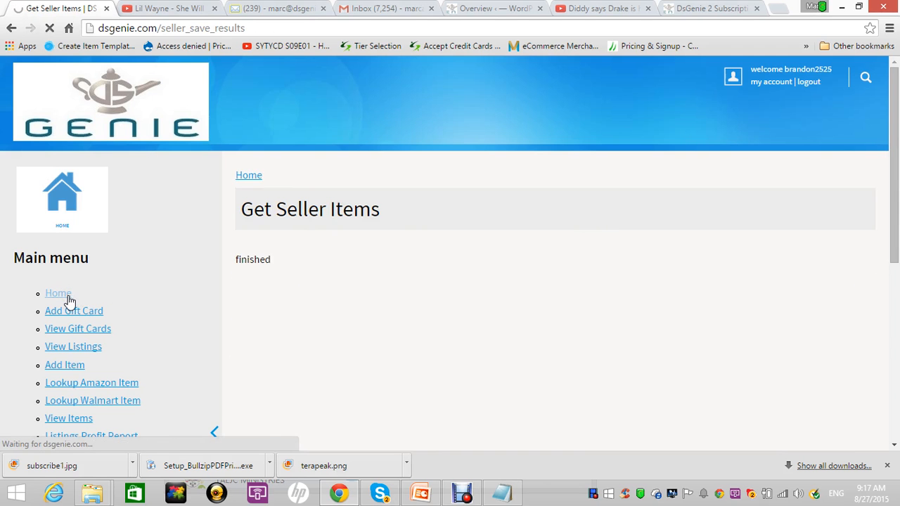
click(58, 293)
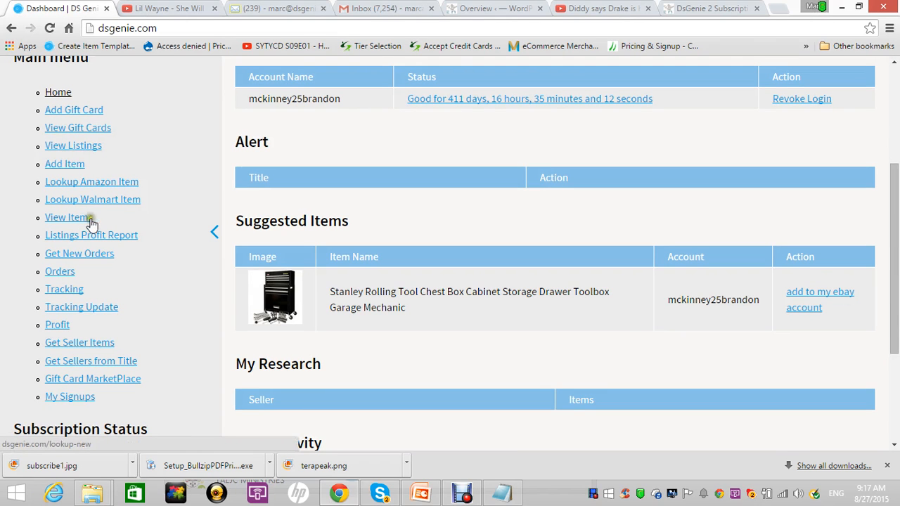
click(68, 218)
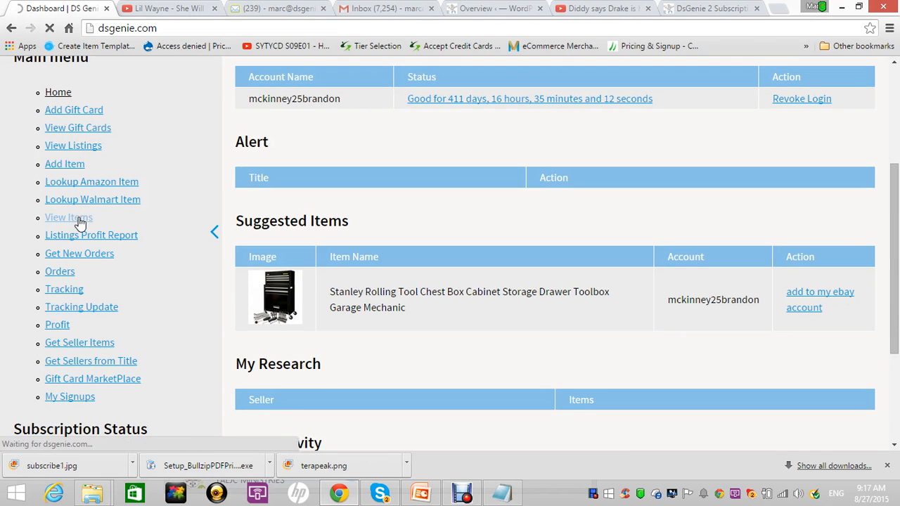
click(68, 217)
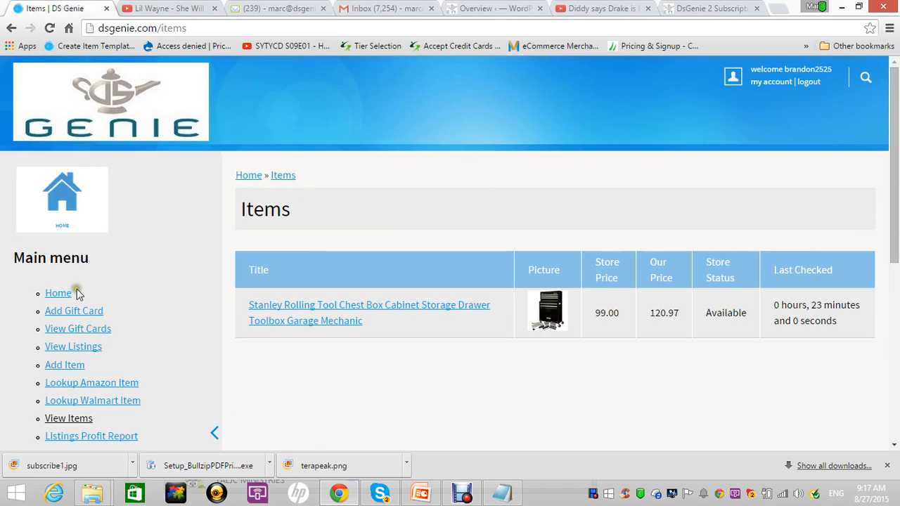
Go back to the dashboard and scroll to Suggested Items
click(58, 293)
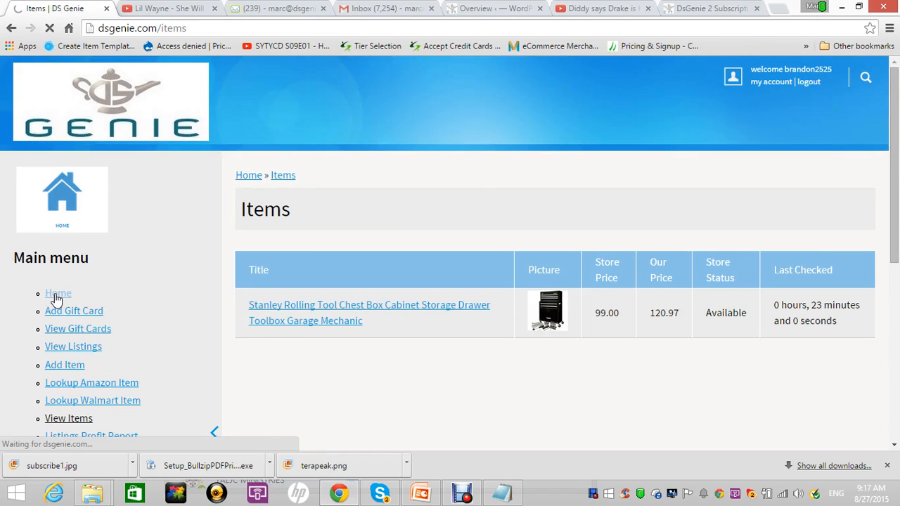
click(57, 294)
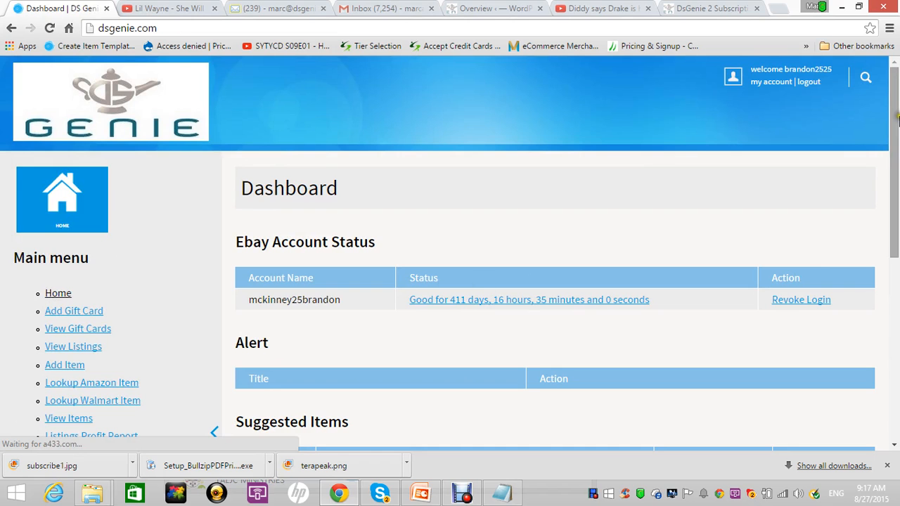
scroll(down, 3)
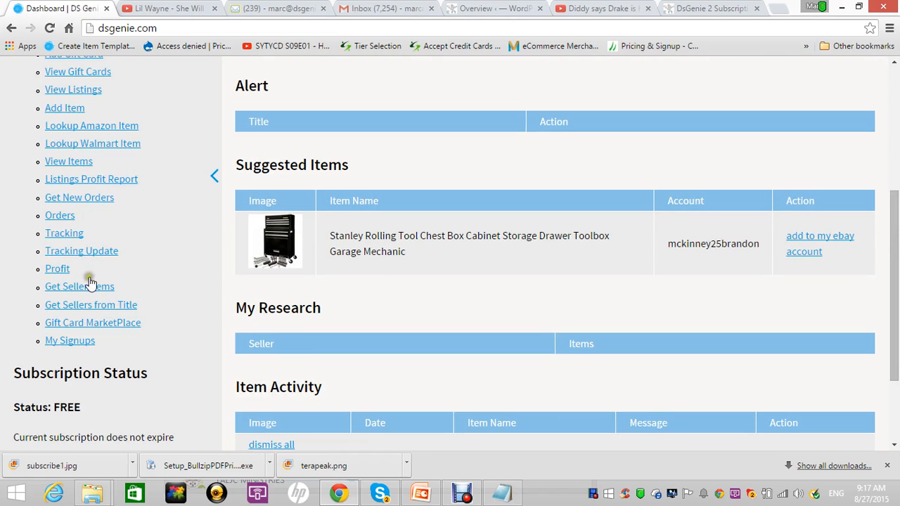
Run Get Seller Items again for classic365 with Min Quantity Sold 1 until finished
click(79, 286)
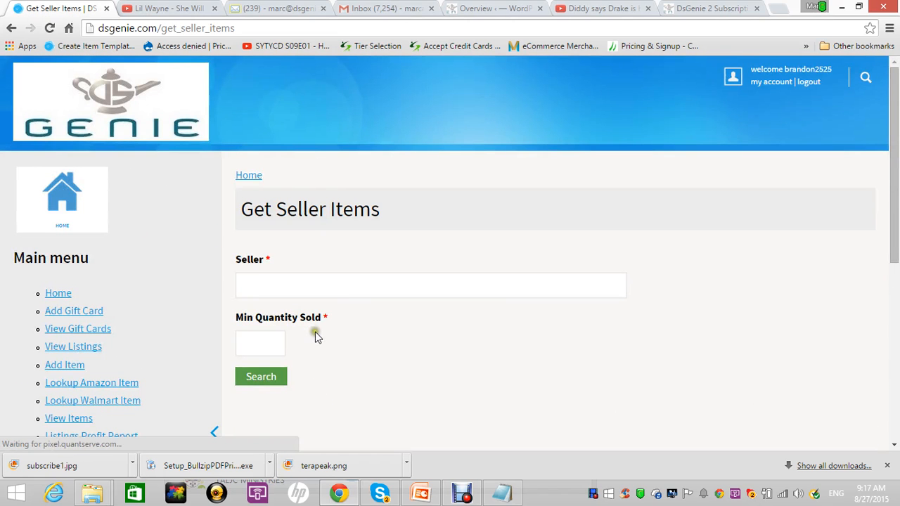
text(classic365)
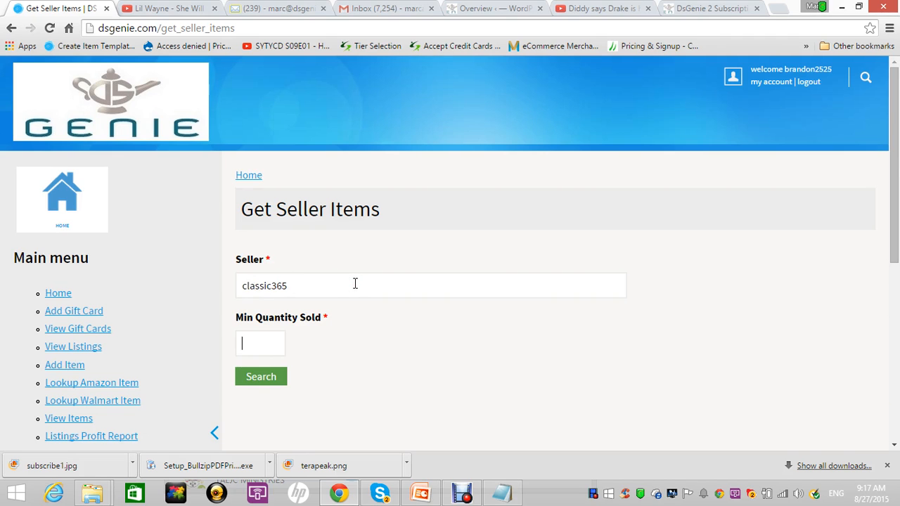
text(1)
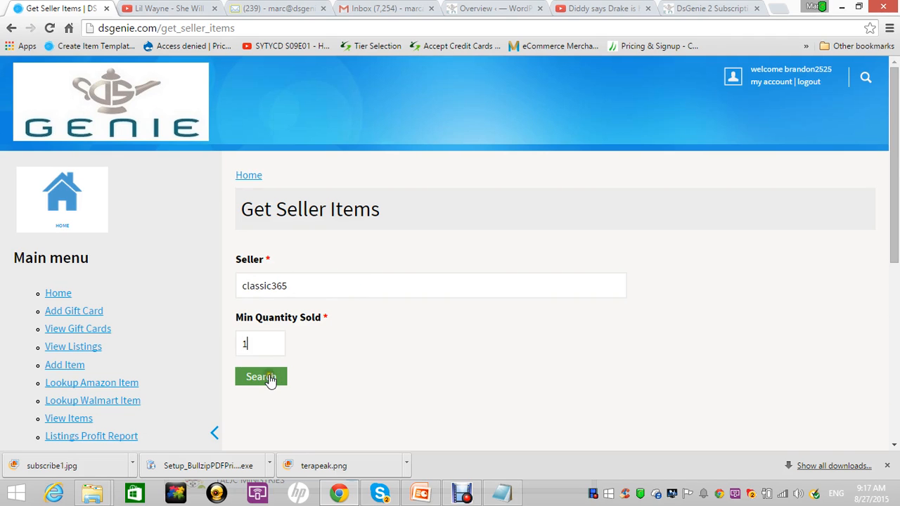
click(261, 377)
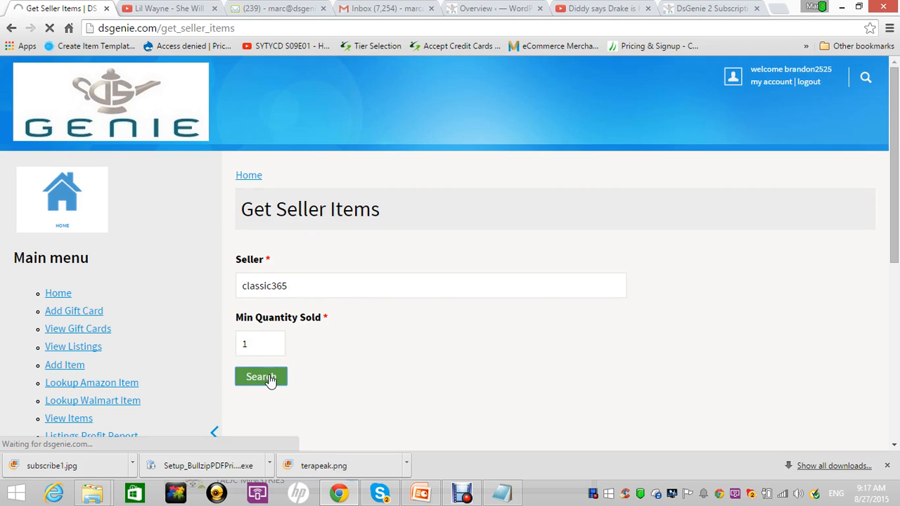
click(261, 377)
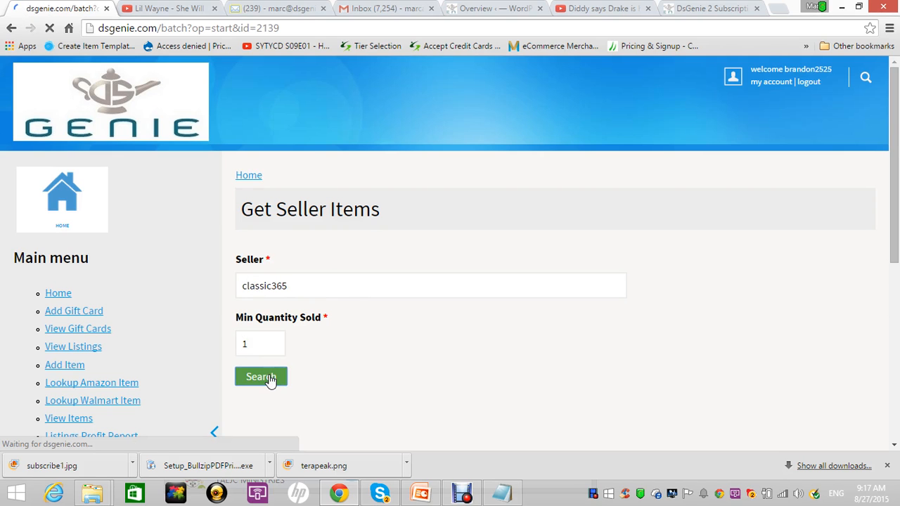
click(261, 376)
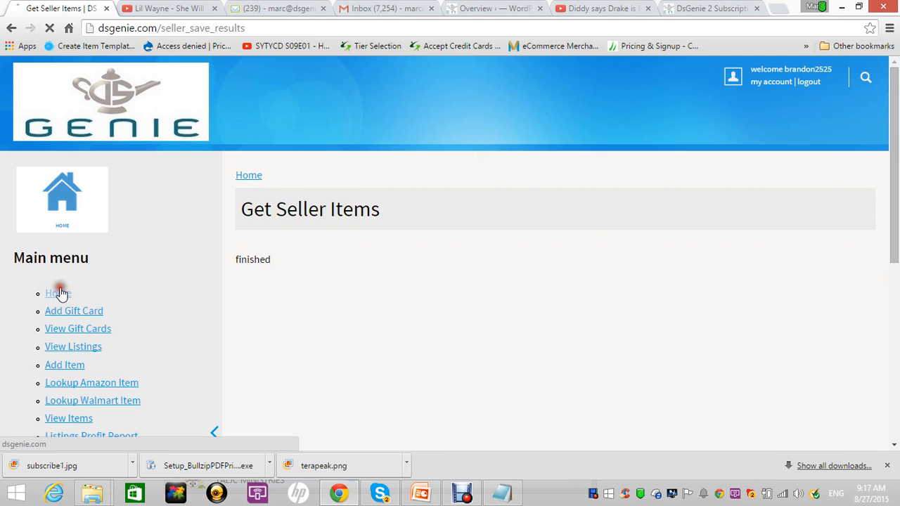
Return to the dashboard and scroll to My Research, now listing classic365 with 2 items
click(57, 293)
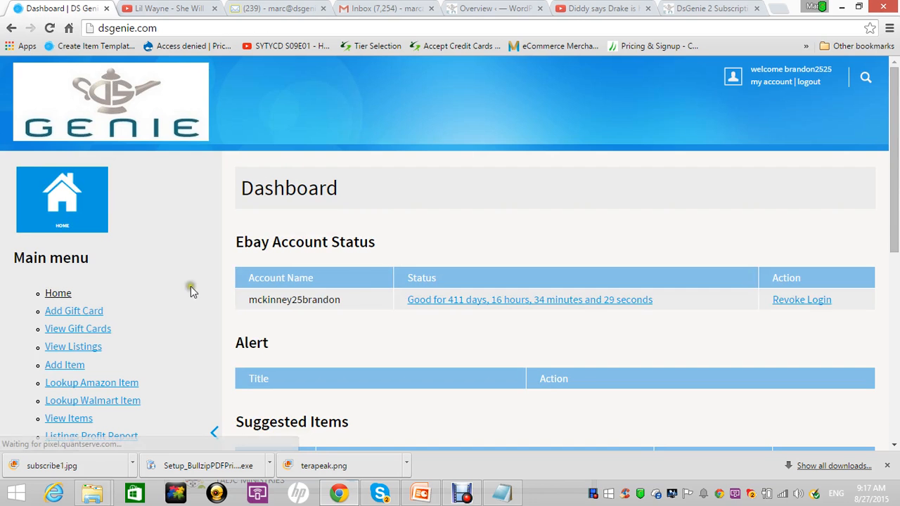
scroll(down, 3)
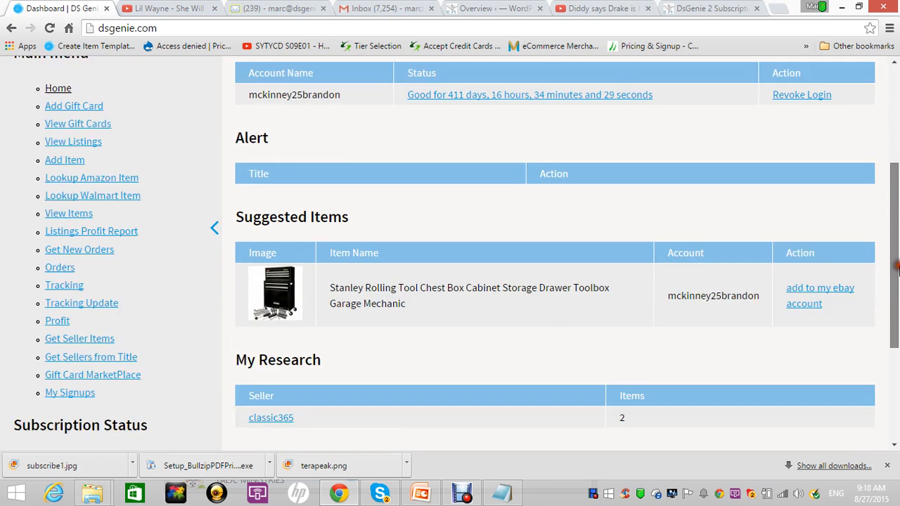
scroll(down, 3)
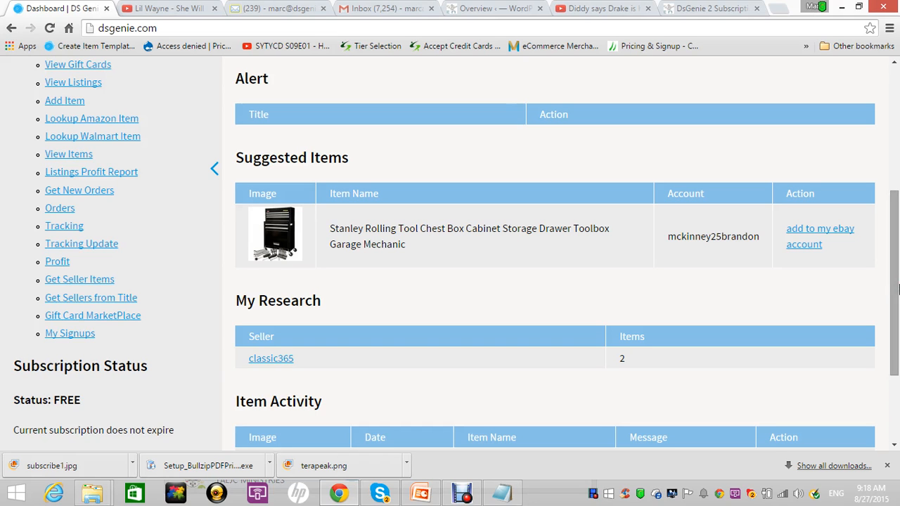
scroll(down, 3)
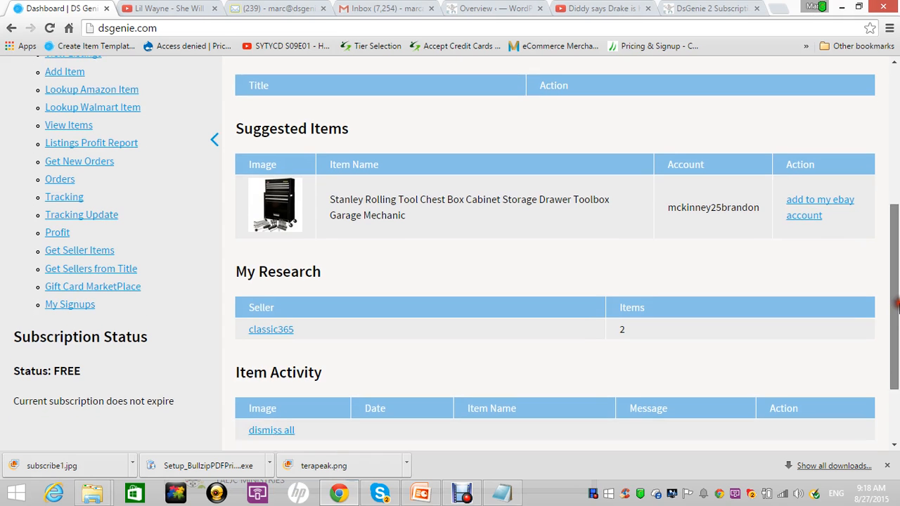
scroll(up, 3)
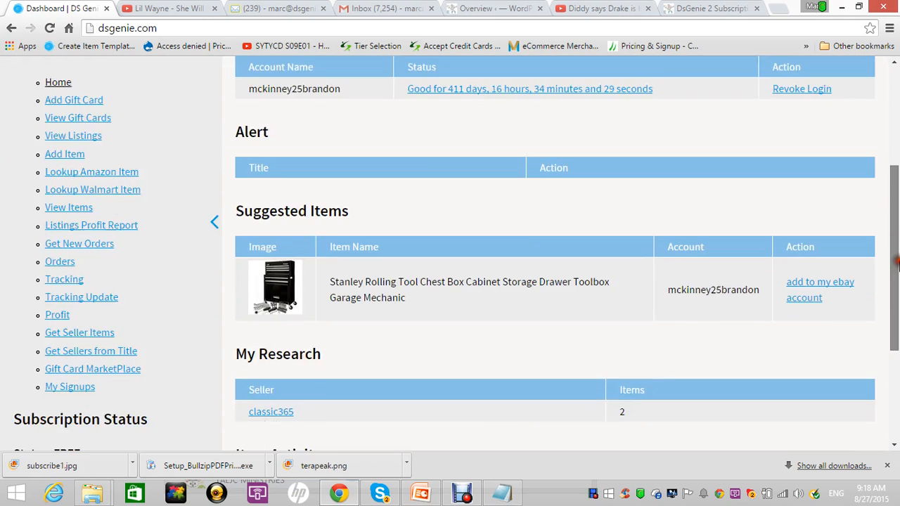
scroll(down, 3)
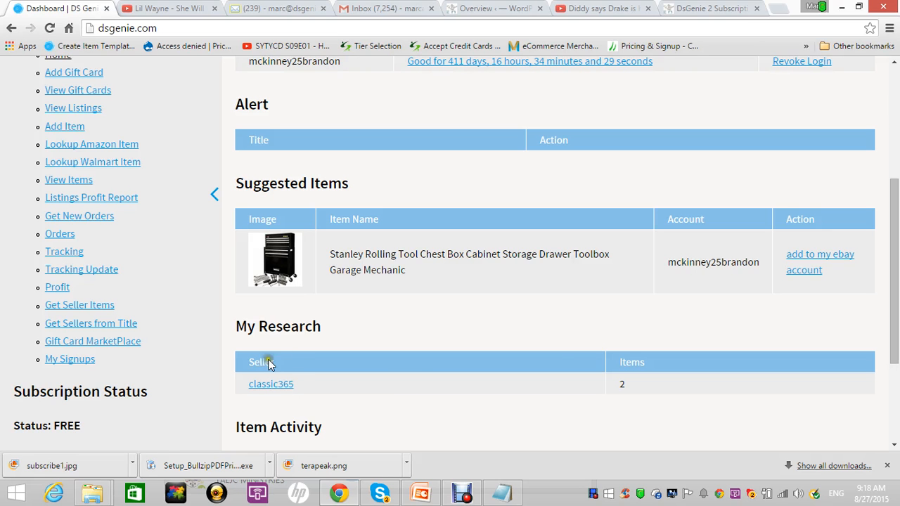
scroll(up, 3)
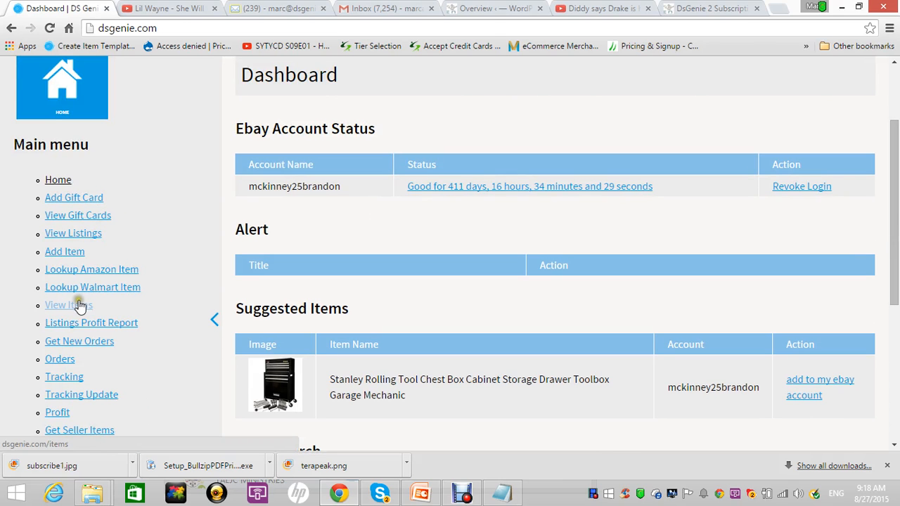
Glance at View Items, now three products, then scroll the dashboard to My Research
click(69, 305)
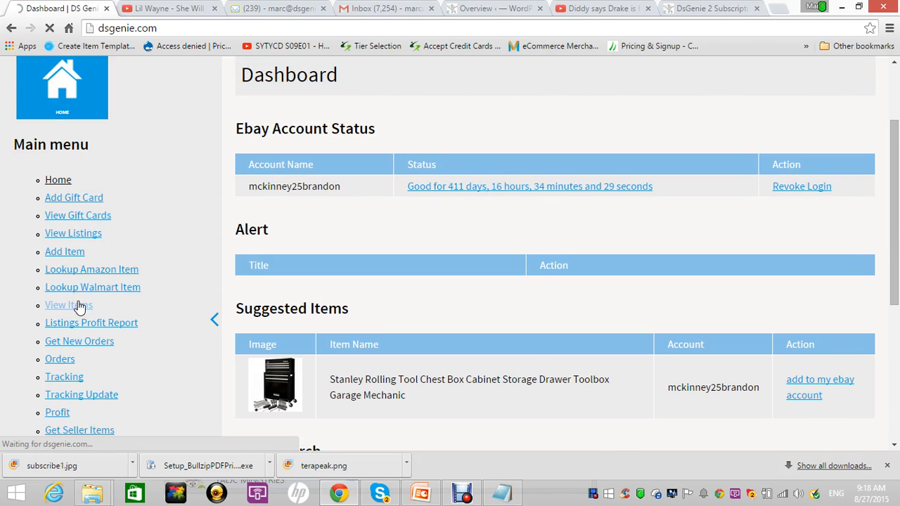
click(68, 304)
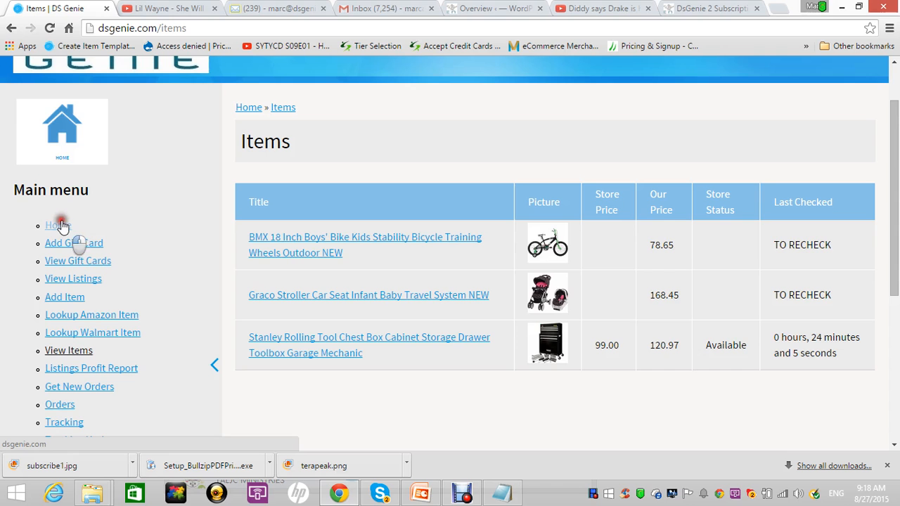
click(58, 225)
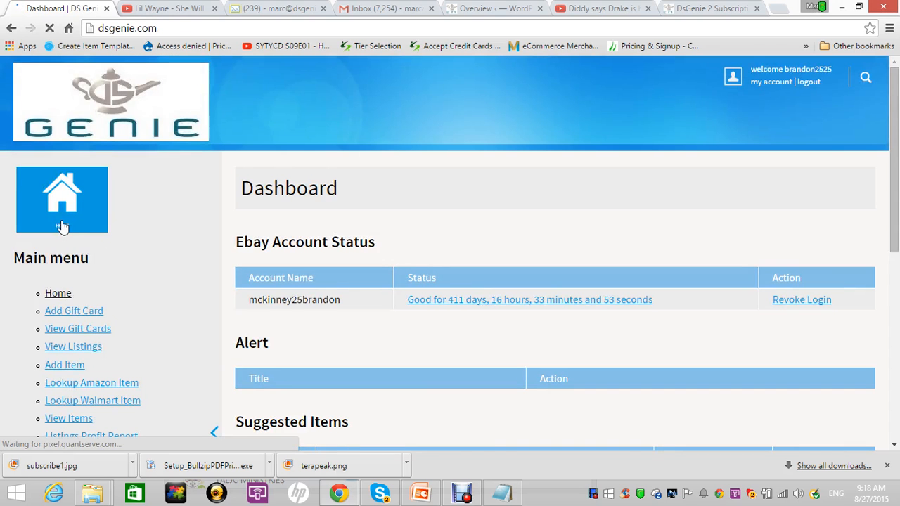
scroll(down, 3)
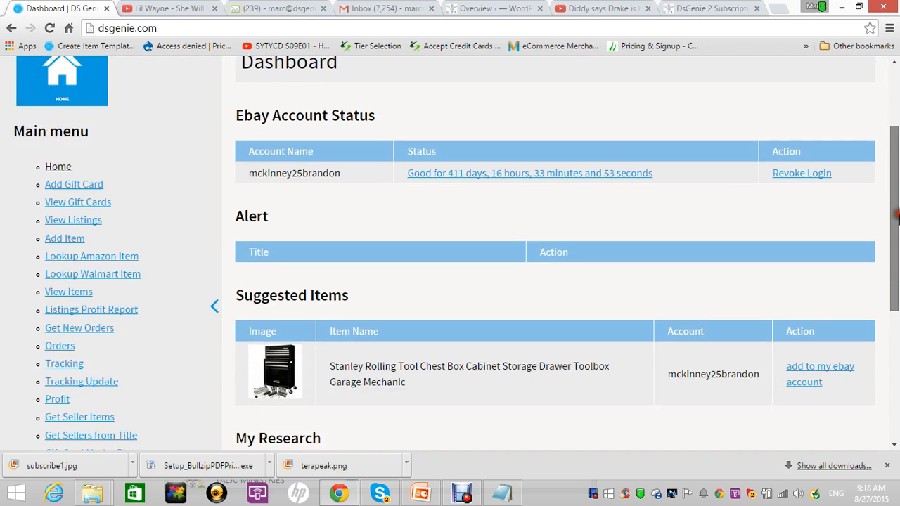
scroll(down, 3)
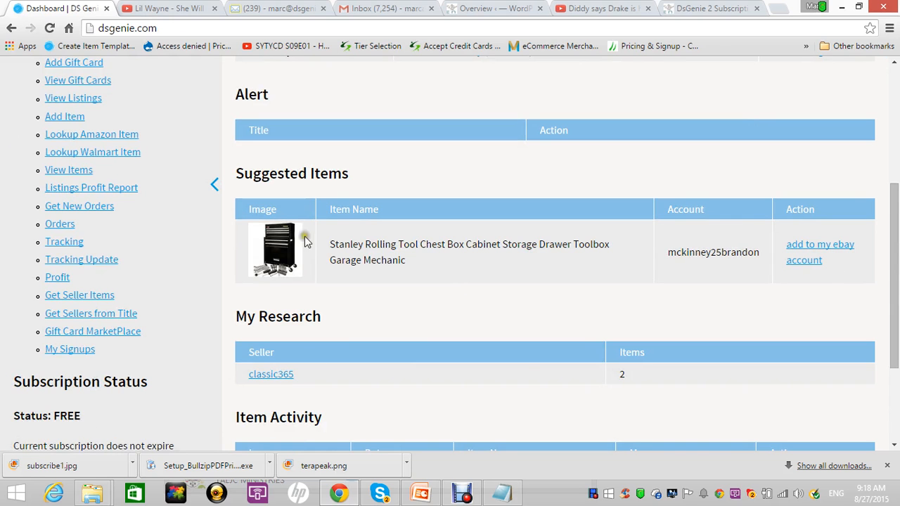
Open classic365's Work By Seller list and start editing the BMX 18 Inch Boys' Bike
click(270, 373)
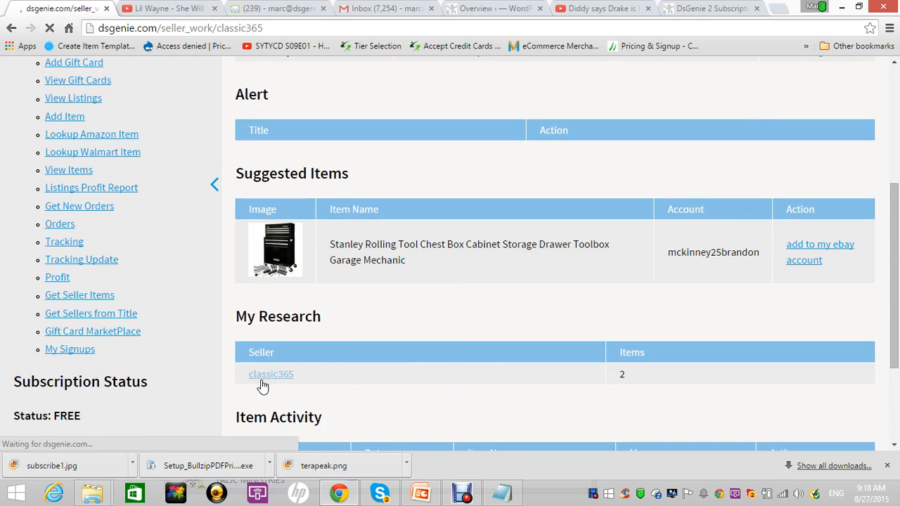
click(271, 373)
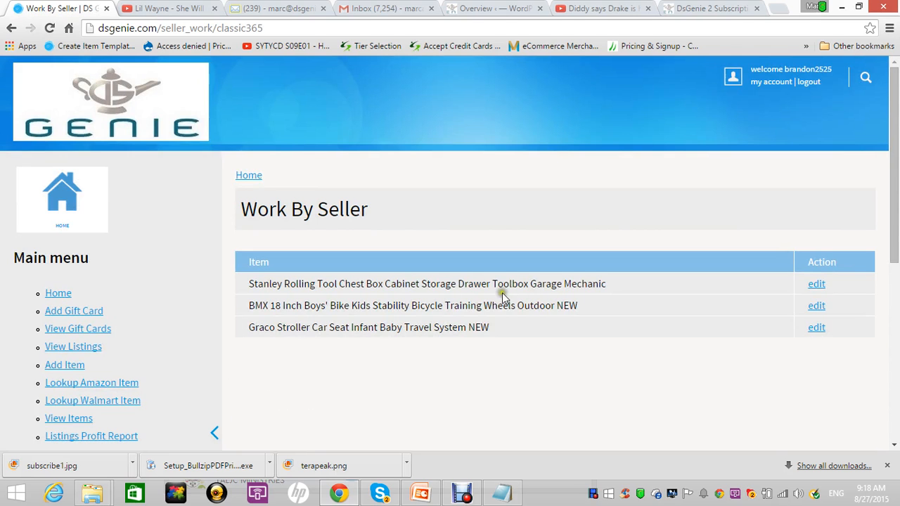
mouse_move(361, 273)
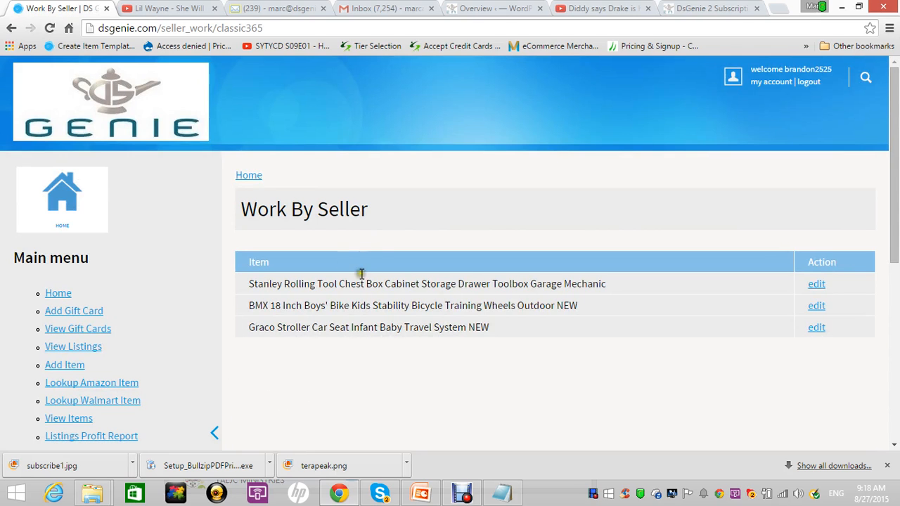
mouse_move(764, 320)
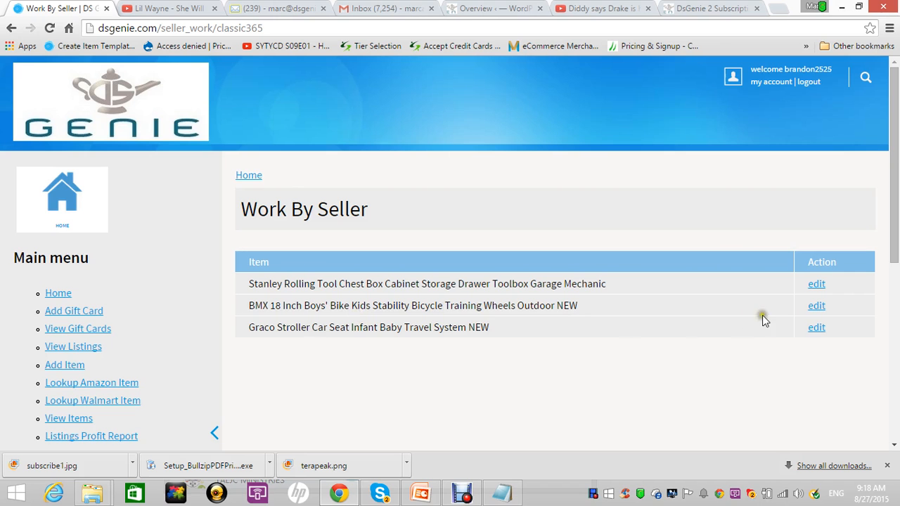
click(817, 305)
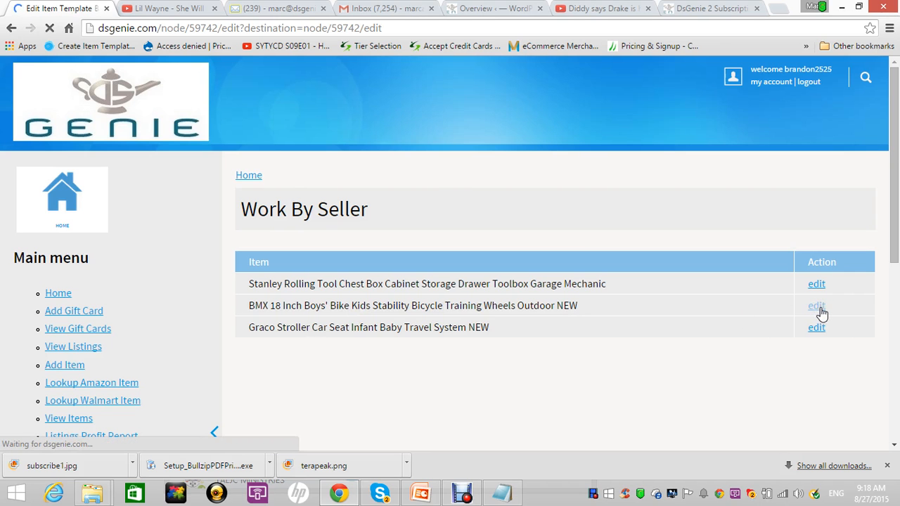
Select the template's eBay URL and scroll to the empty External URL and 78.65 price
click(816, 306)
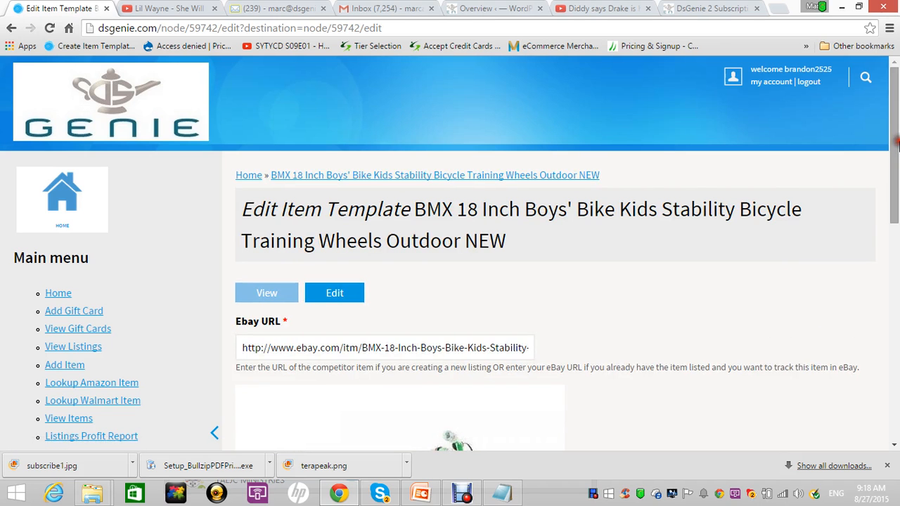
scroll(down, 3)
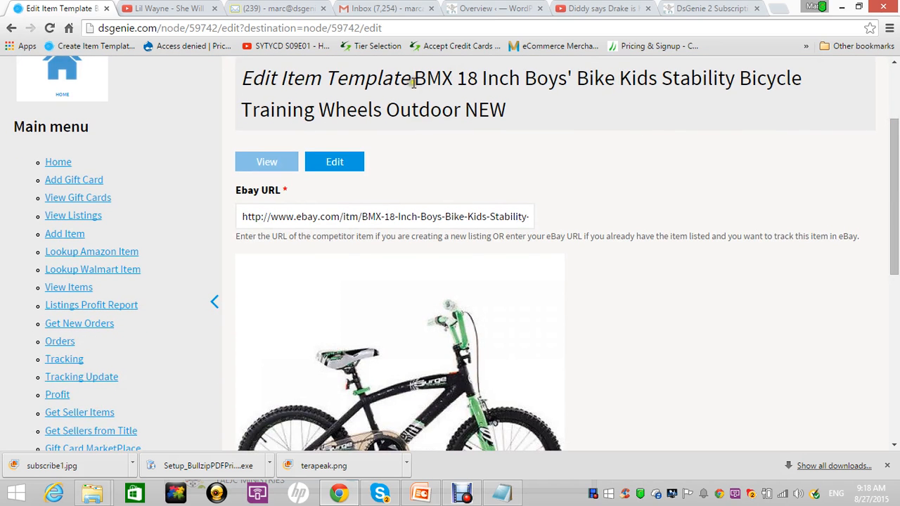
mouse_move(703, 137)
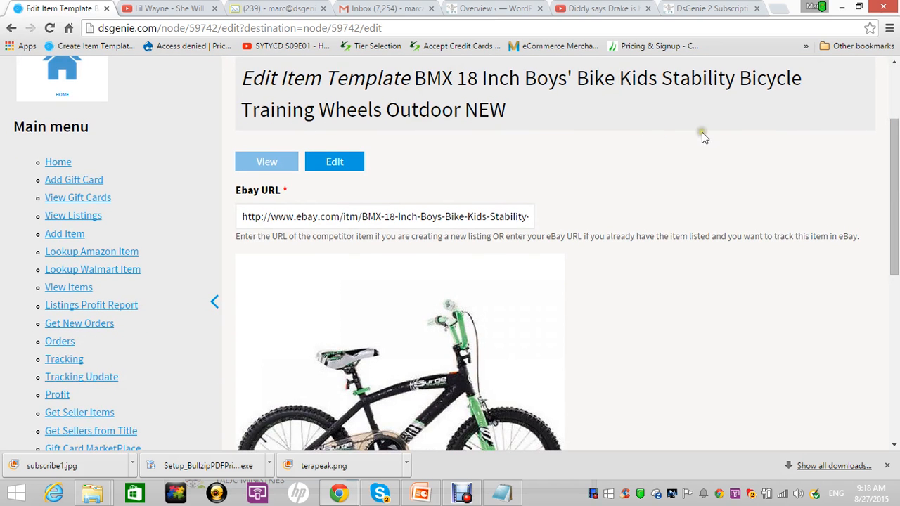
triple_click(385, 215)
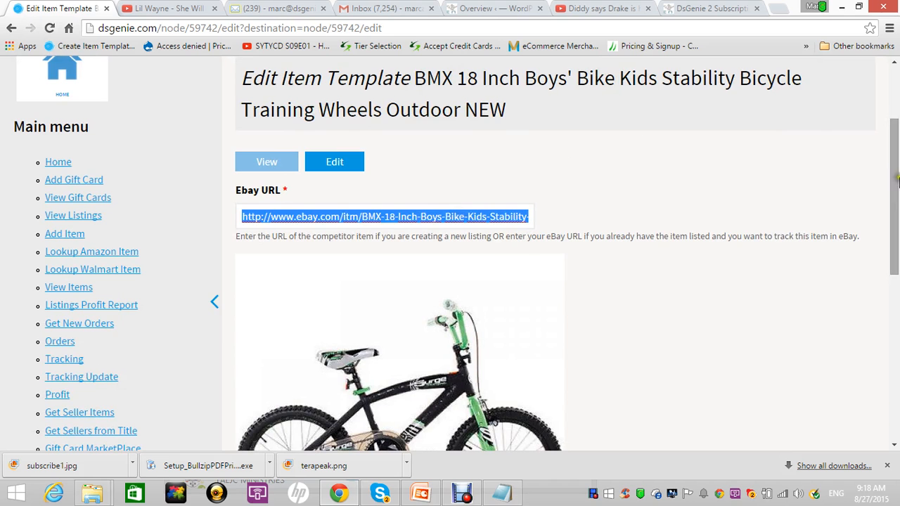
scroll(down, 3)
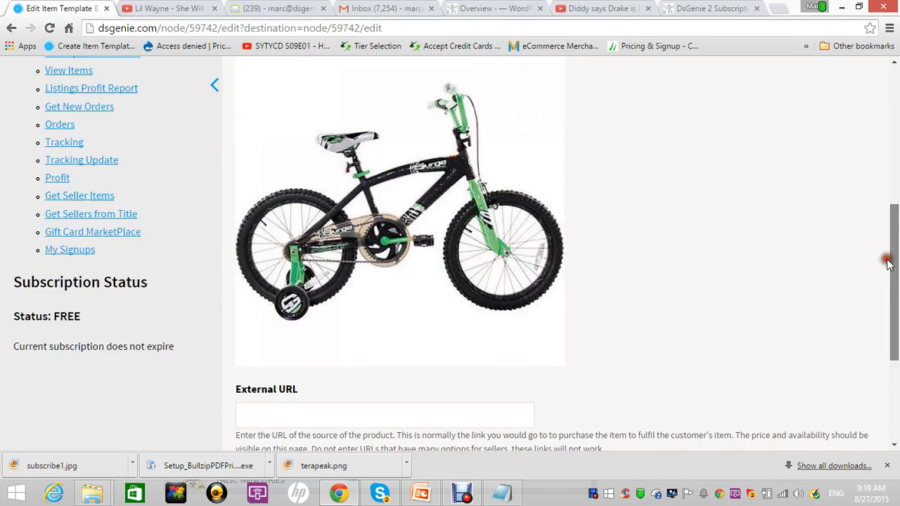
scroll(down, 3)
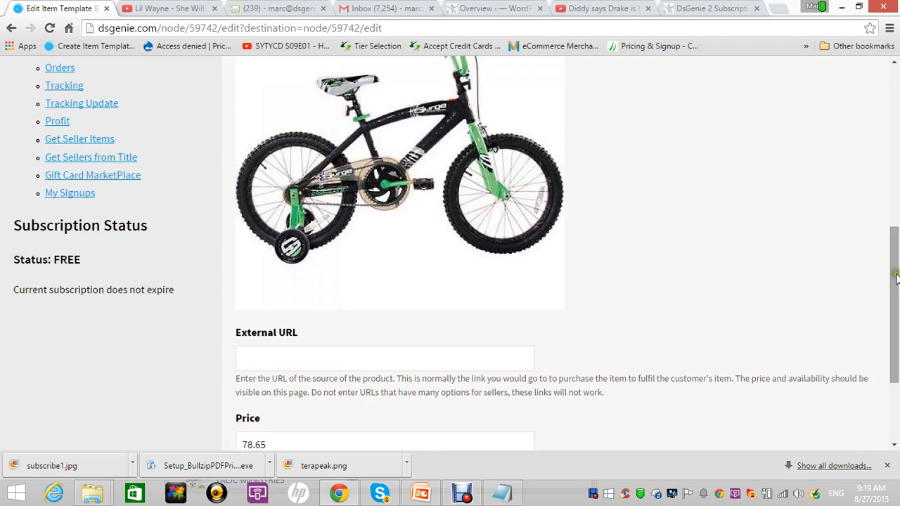
scroll(down, 3)
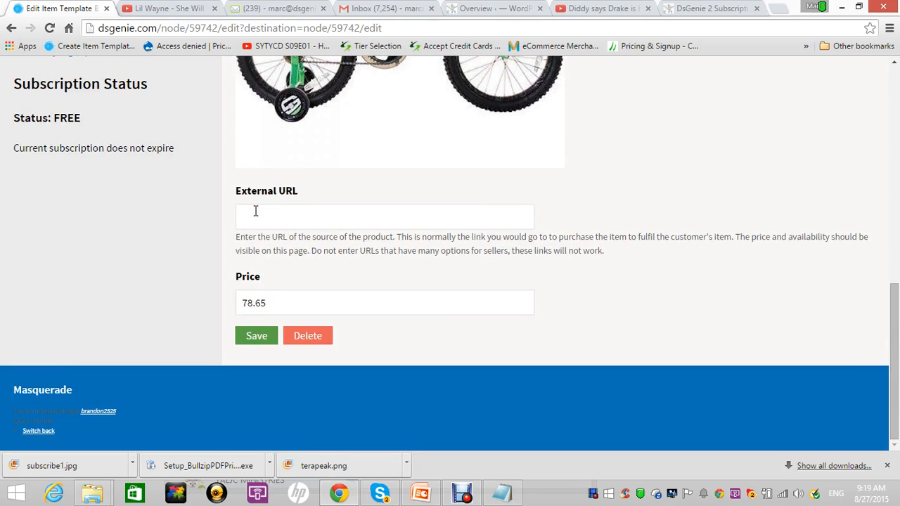
mouse_move(520, 239)
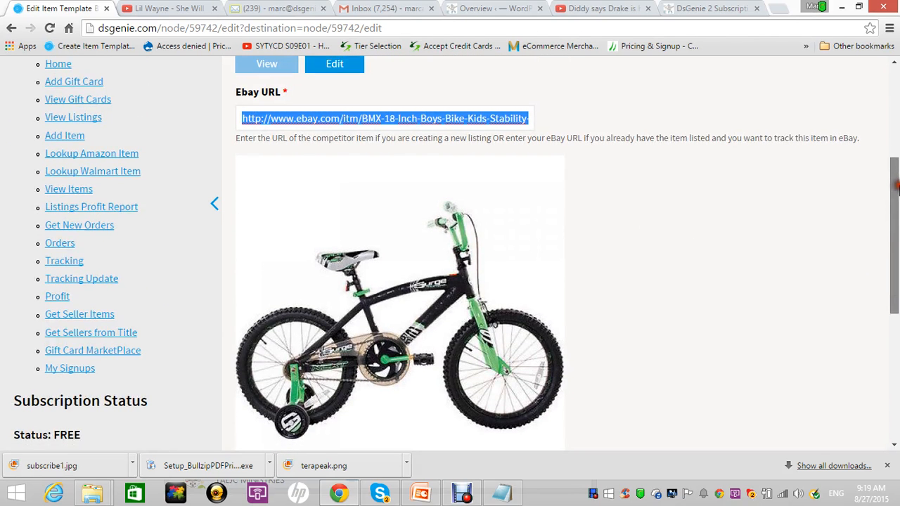
scroll(down, 3)
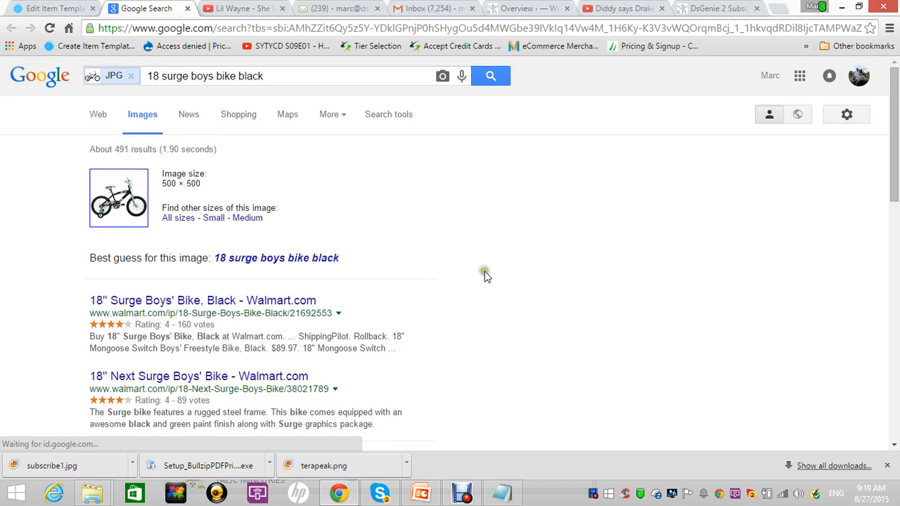
Locate the Walmart 18" Next Surge Boys' BMX Bike result and view its Google cached copy
scroll(down, 3)
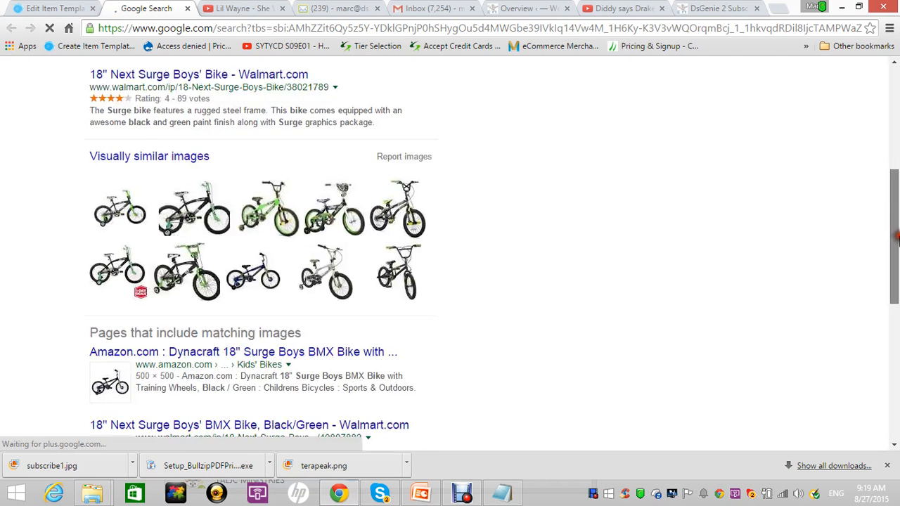
scroll(down, 3)
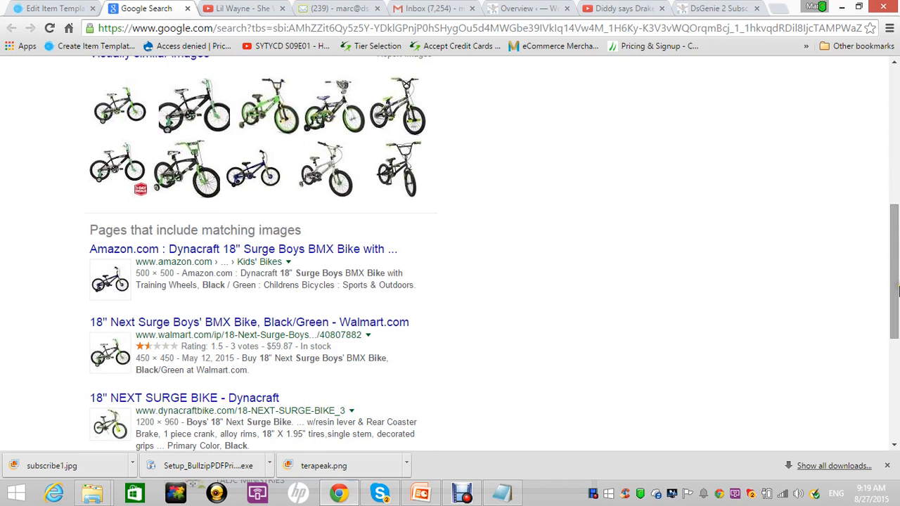
scroll(down, 3)
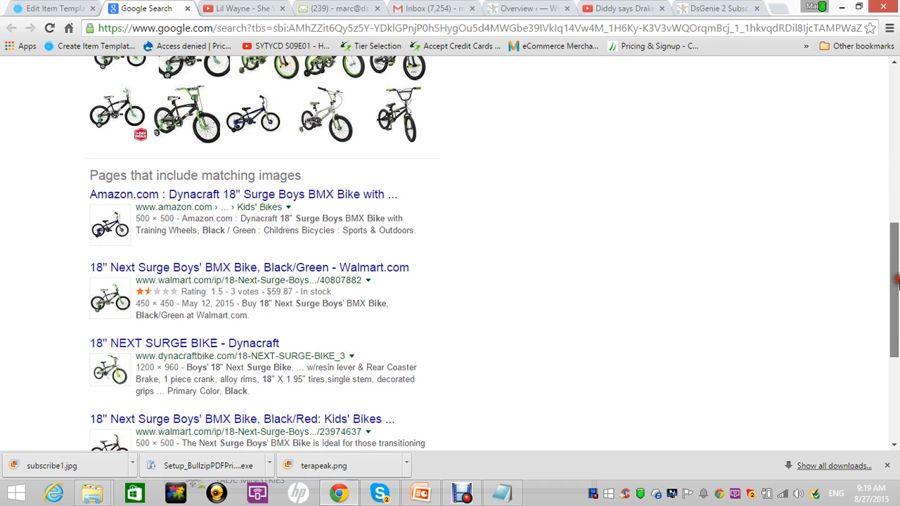
scroll(down, 3)
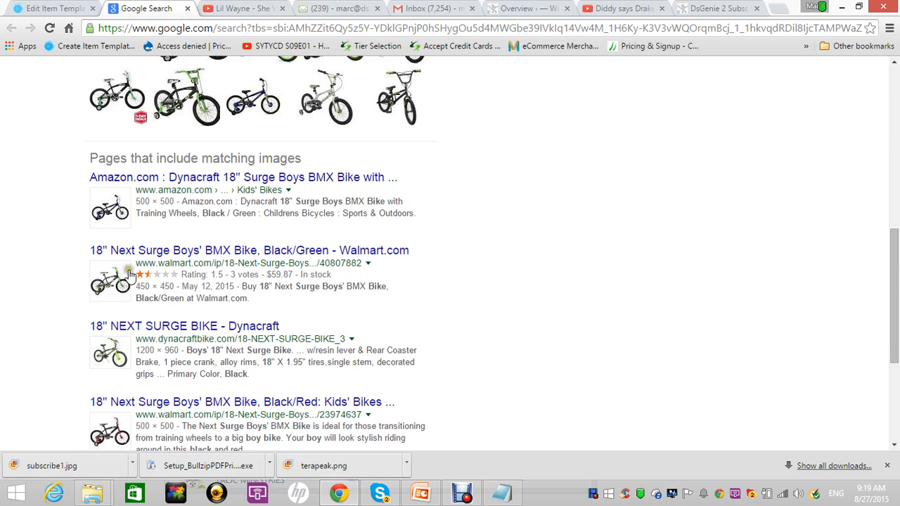
mouse_move(349, 275)
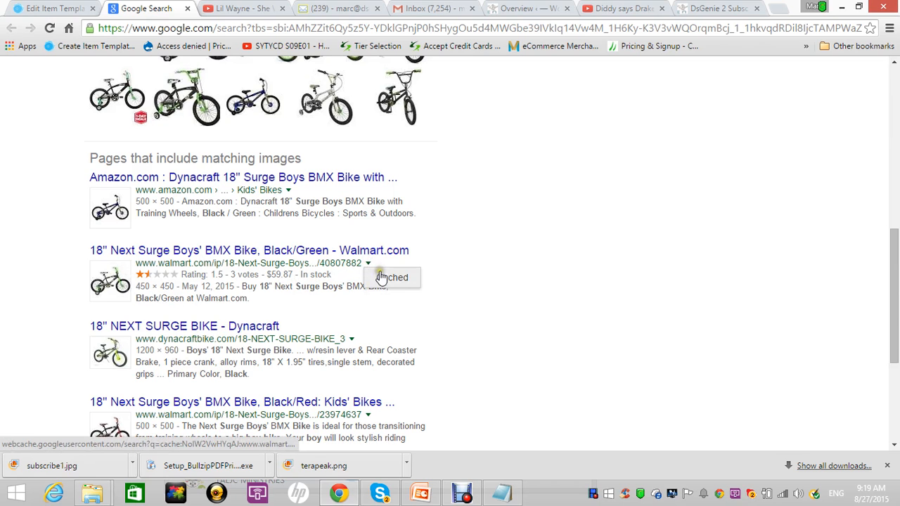
click(249, 249)
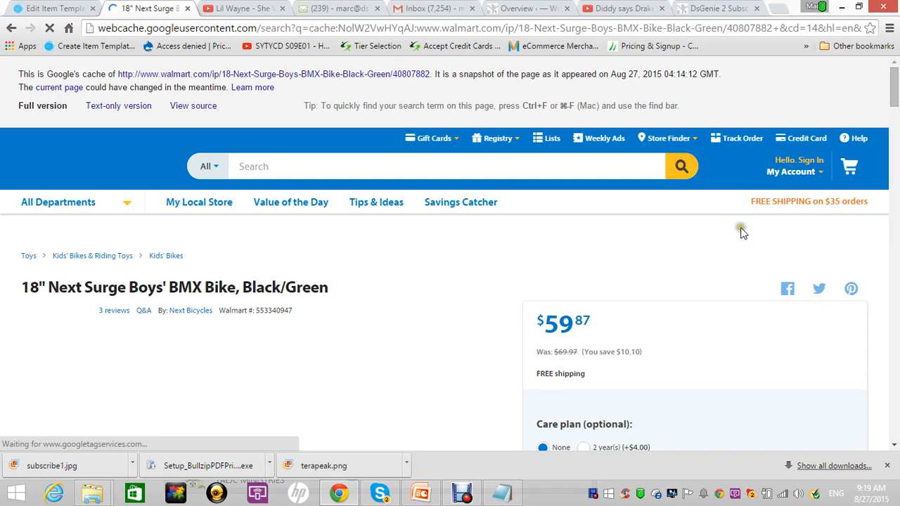
Compare Walmart's $59.87 Next Surge listing with the template's bike image, ending on the template
scroll(down, 3)
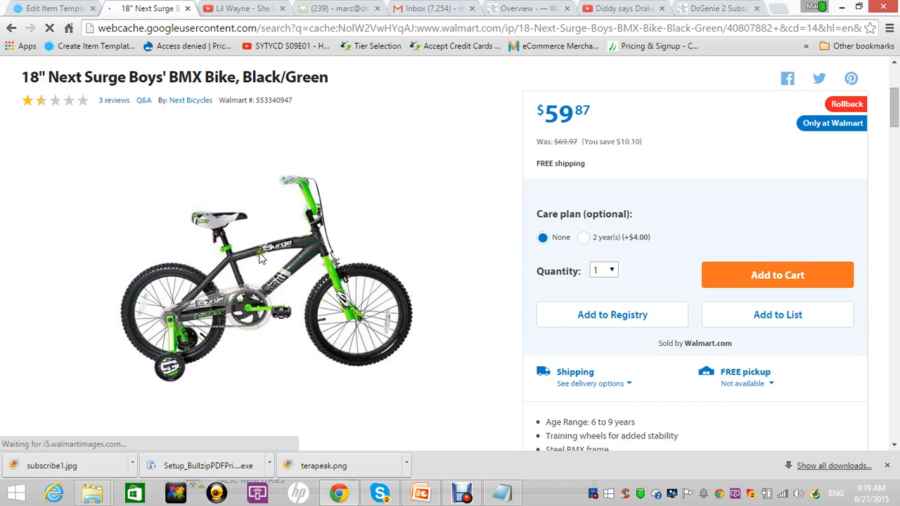
click(49, 8)
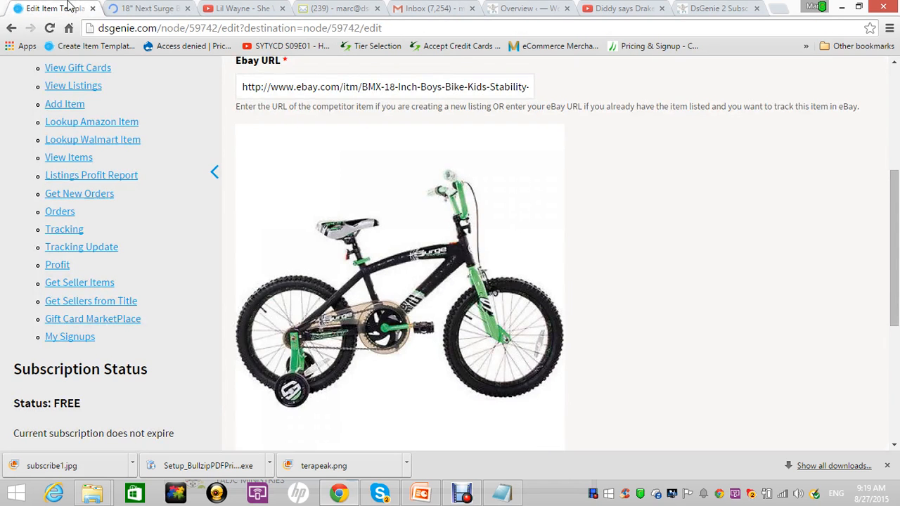
click(147, 8)
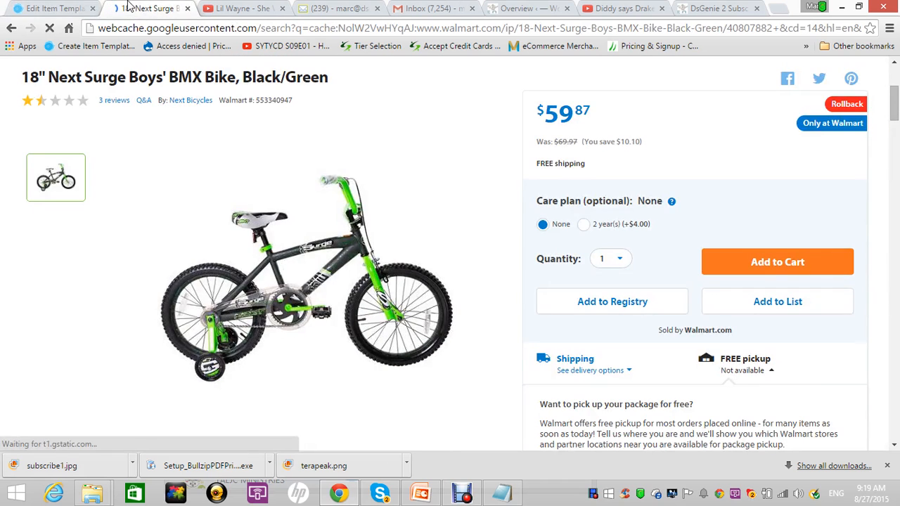
click(49, 8)
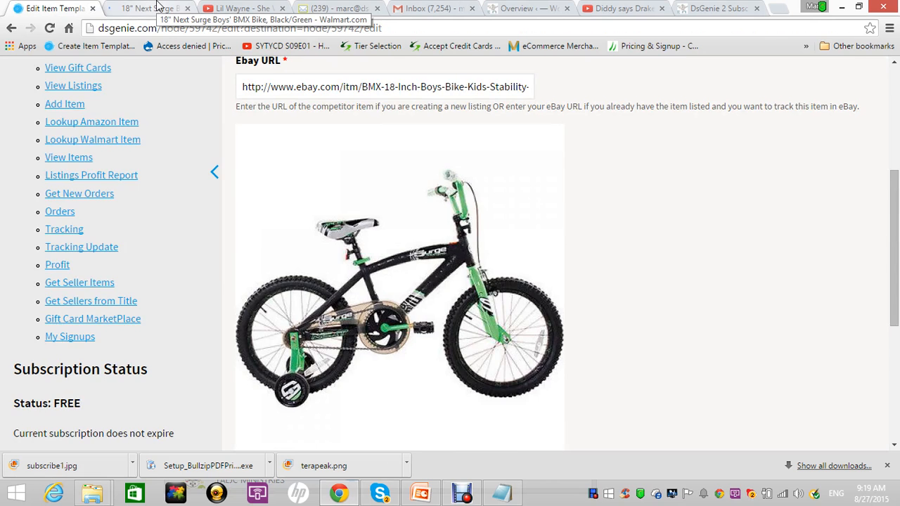
click(148, 8)
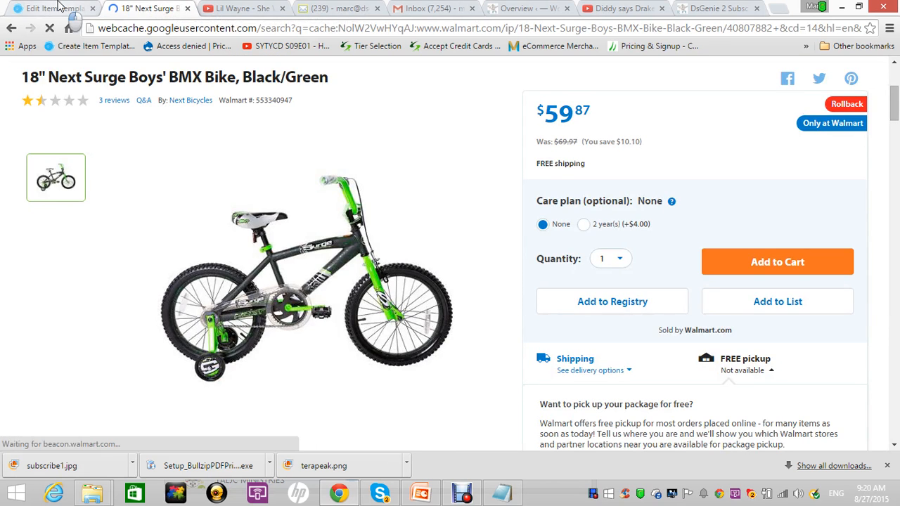
click(49, 8)
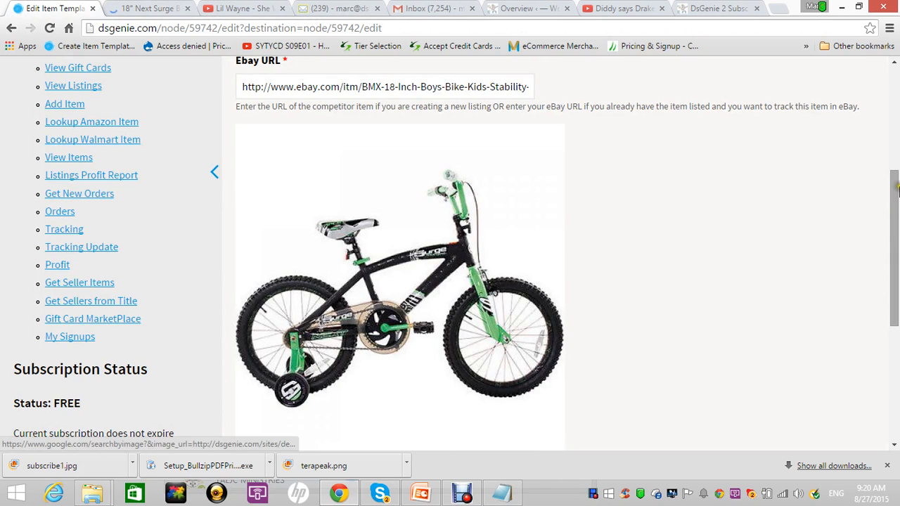
Select the competitor eBay listing address in the template's Ebay URL field
scroll(up, 3)
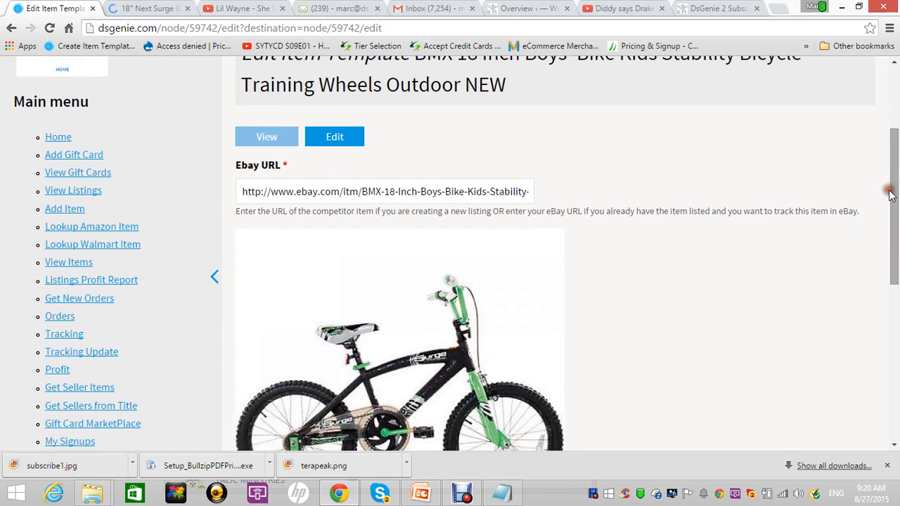
right_click(385, 192)
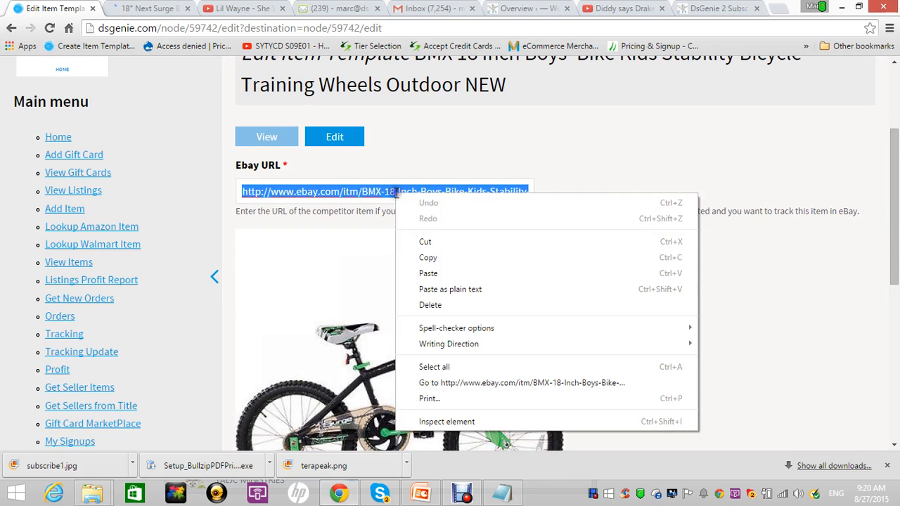
click(492, 387)
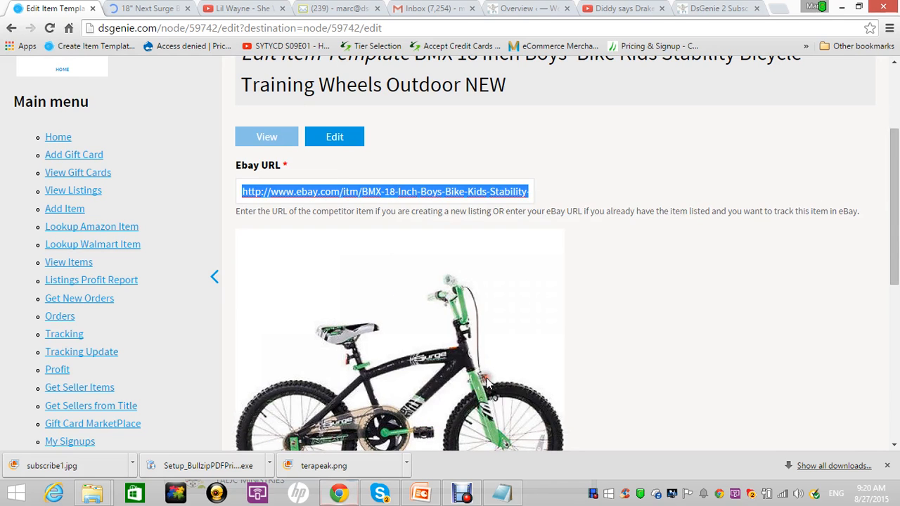
click(385, 191)
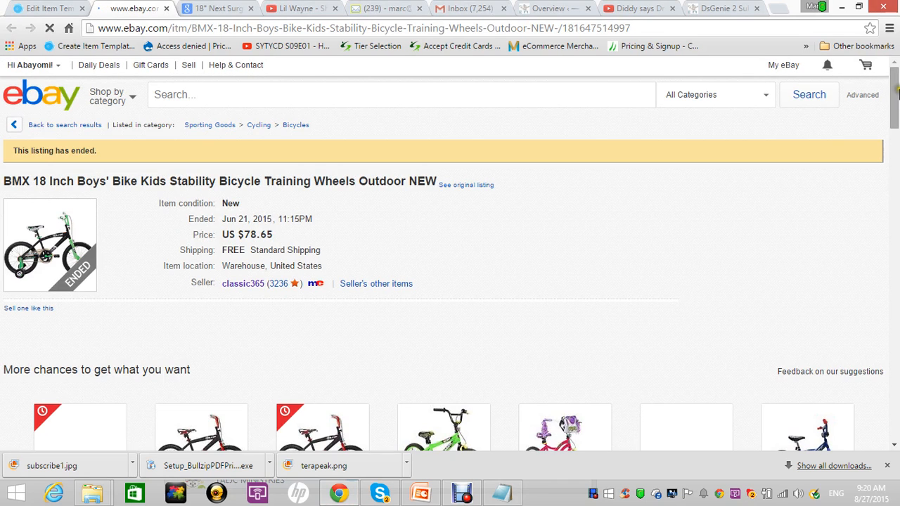
scroll(down, 3)
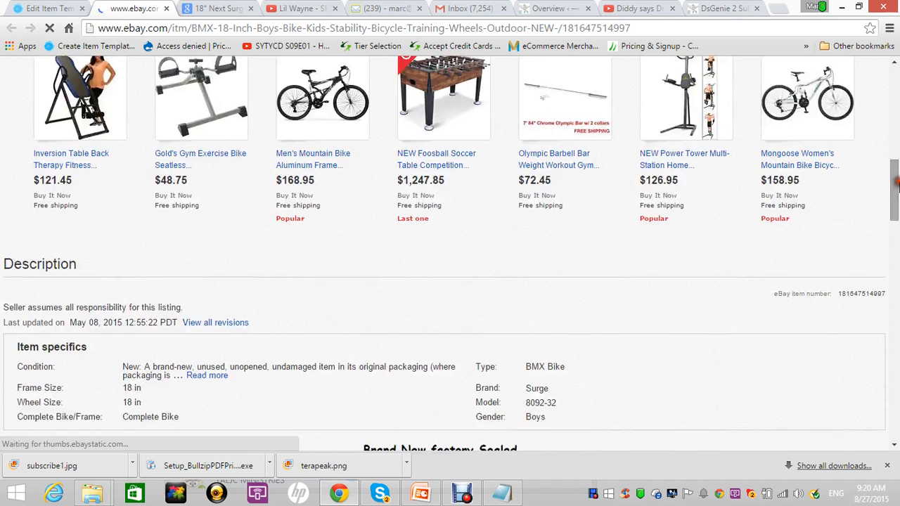
double_click(289, 203)
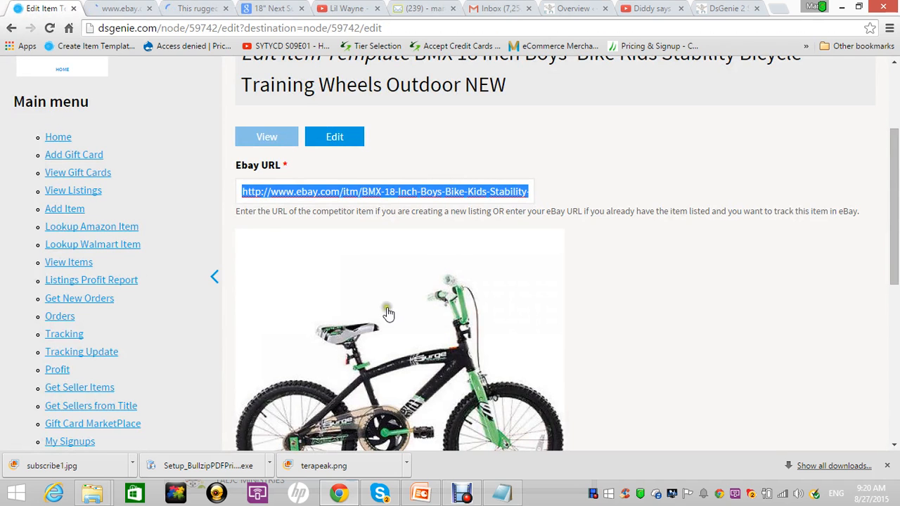
mouse_move(280, 373)
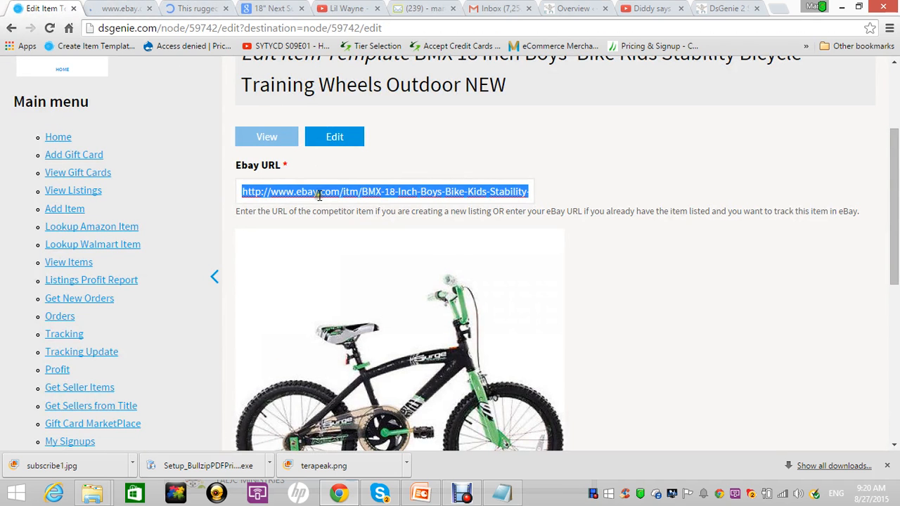
click(112, 8)
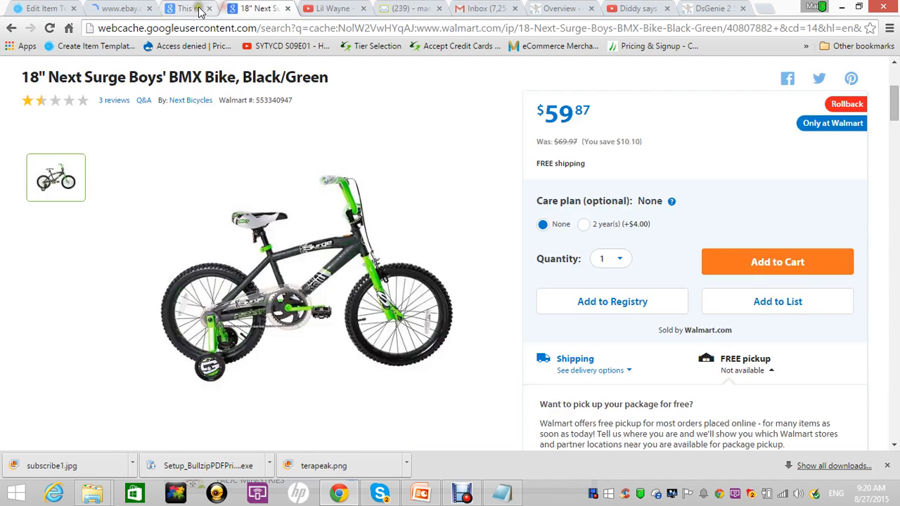
click(116, 8)
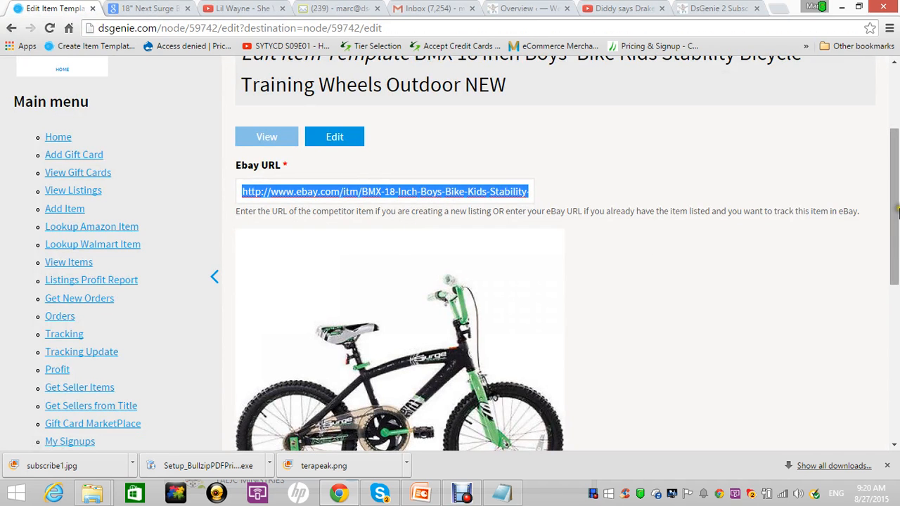
Copy the cached Walmart Next Surge page address into External URL and save the template
scroll(down, 3)
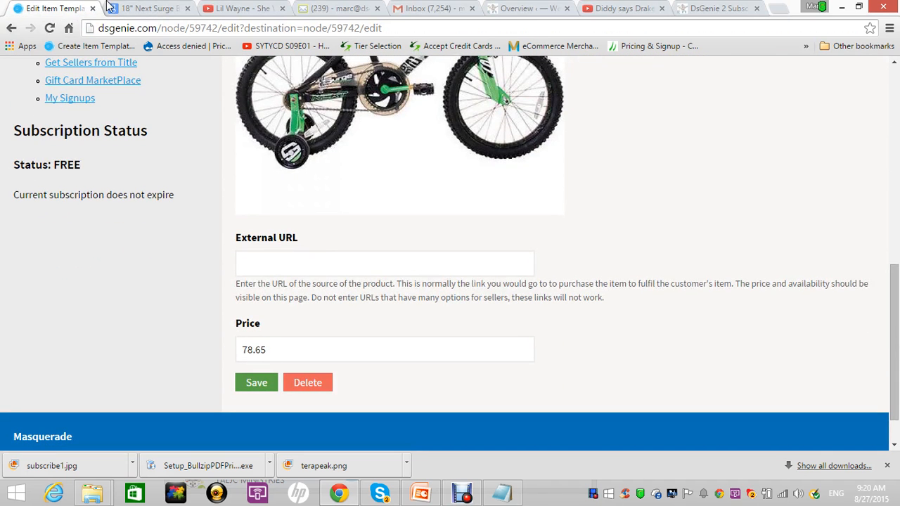
click(144, 8)
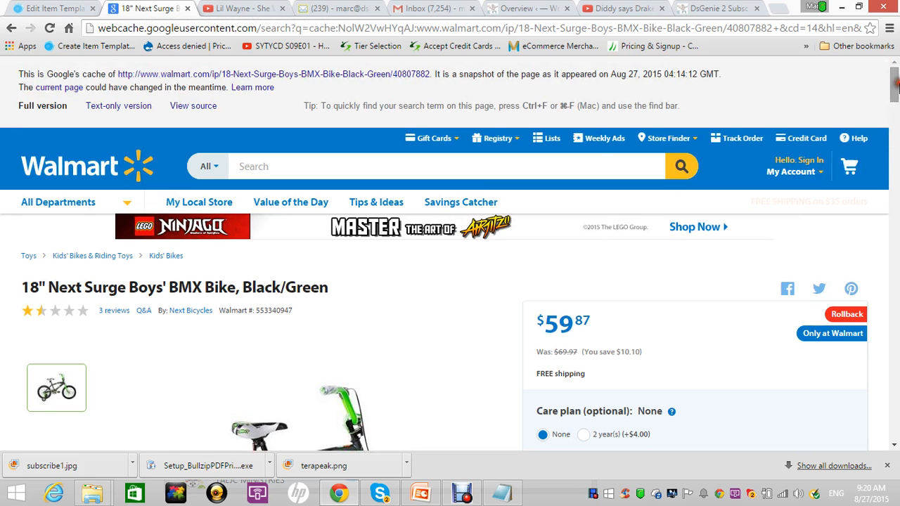
right_click(273, 74)
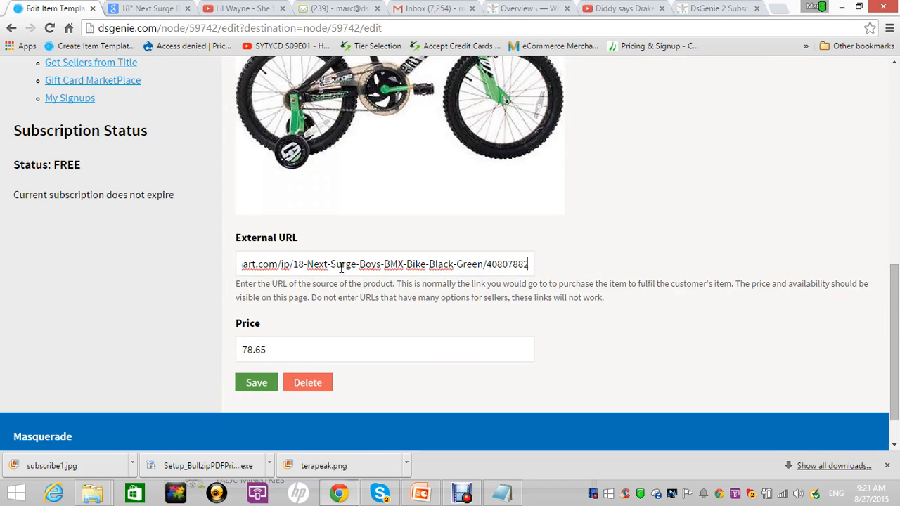
click(256, 382)
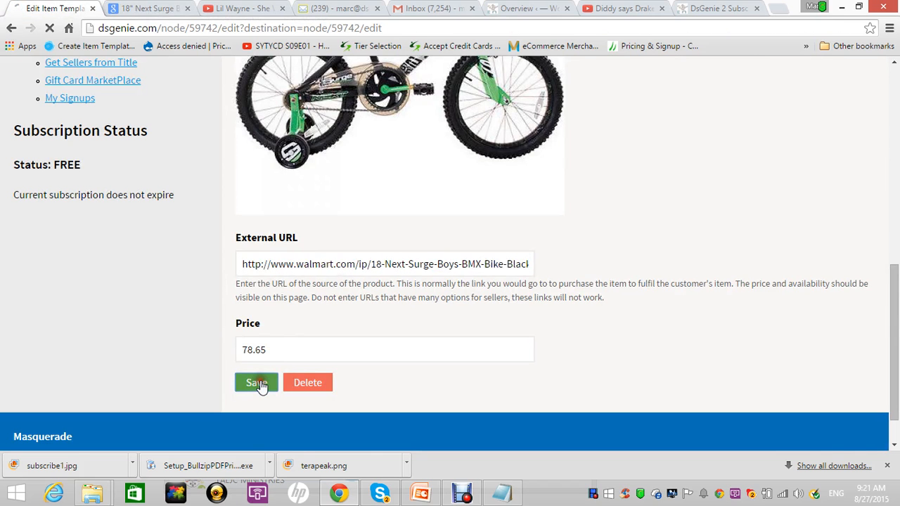
click(256, 383)
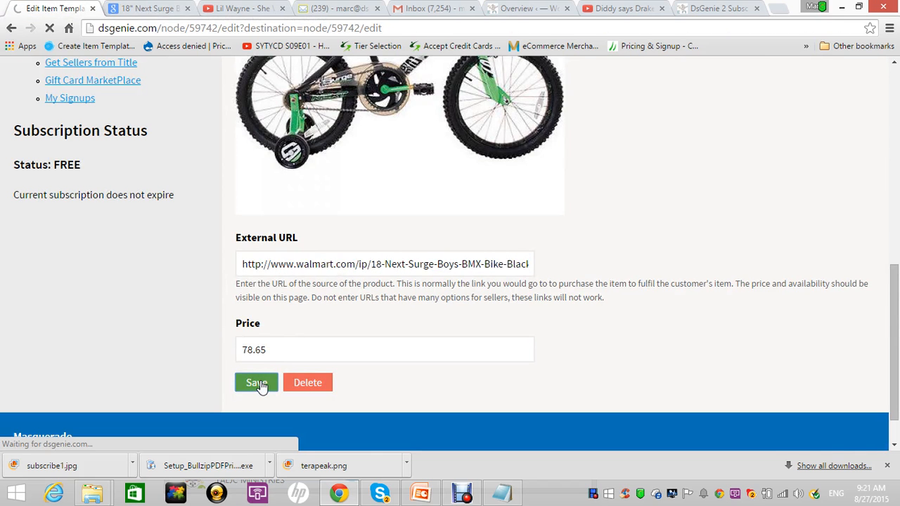
click(256, 383)
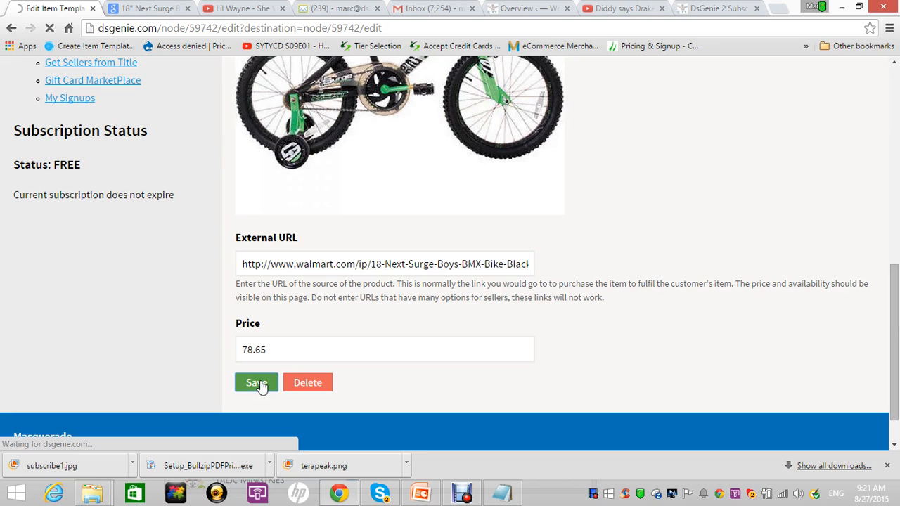
click(256, 382)
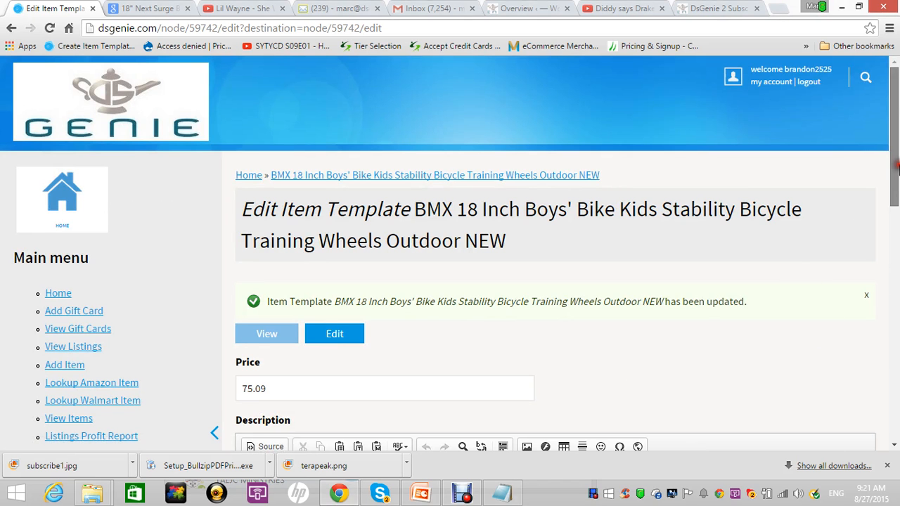
Search for an eBay fee calculator (CALC) from the saved template showing price 75.09
scroll(down, 3)
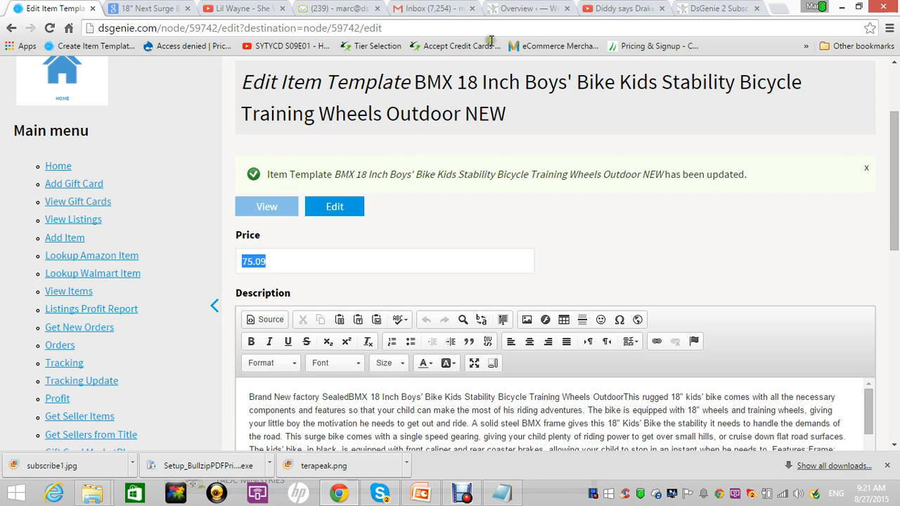
text(CALC)
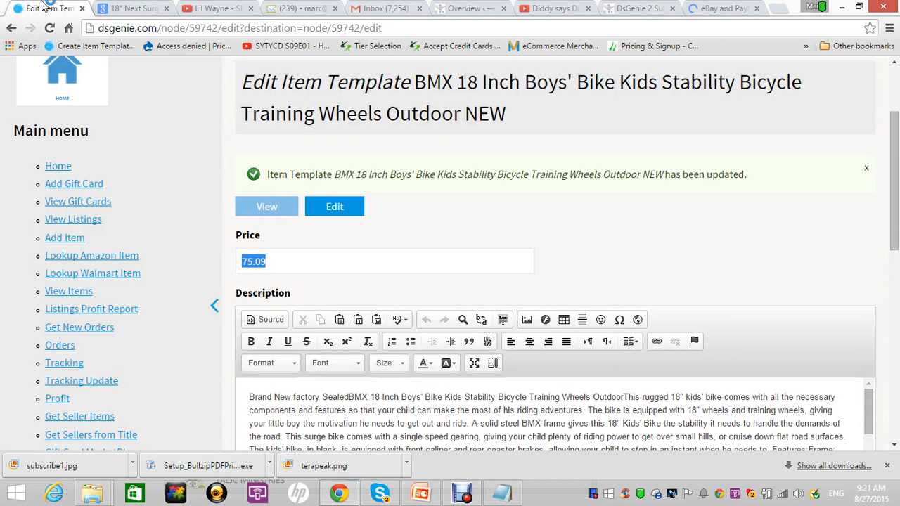
mouse_move(351, 264)
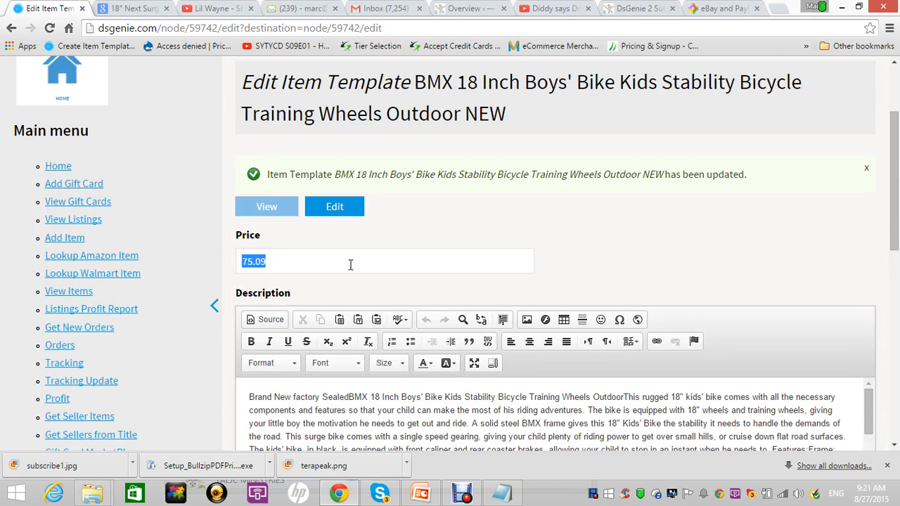
mouse_move(631, 174)
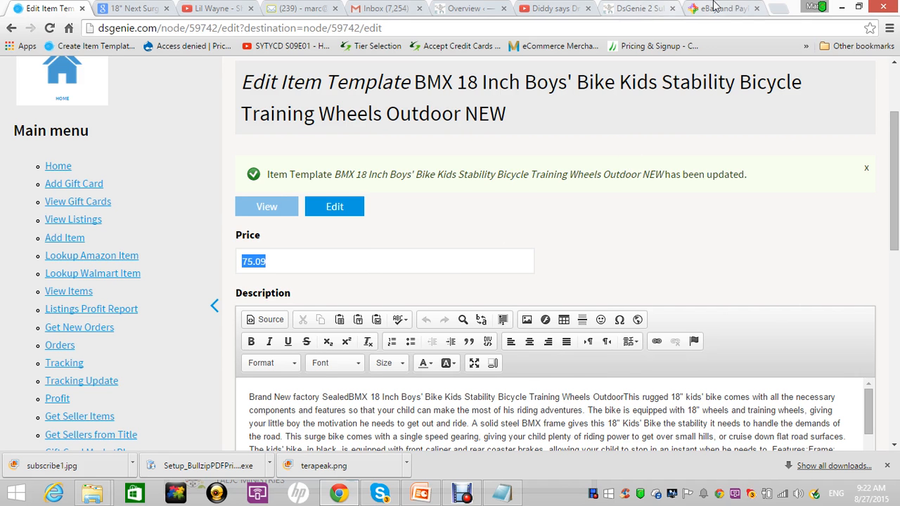
Set the calculator to Store format with item cost 59.87 from the Walmart page
click(717, 8)
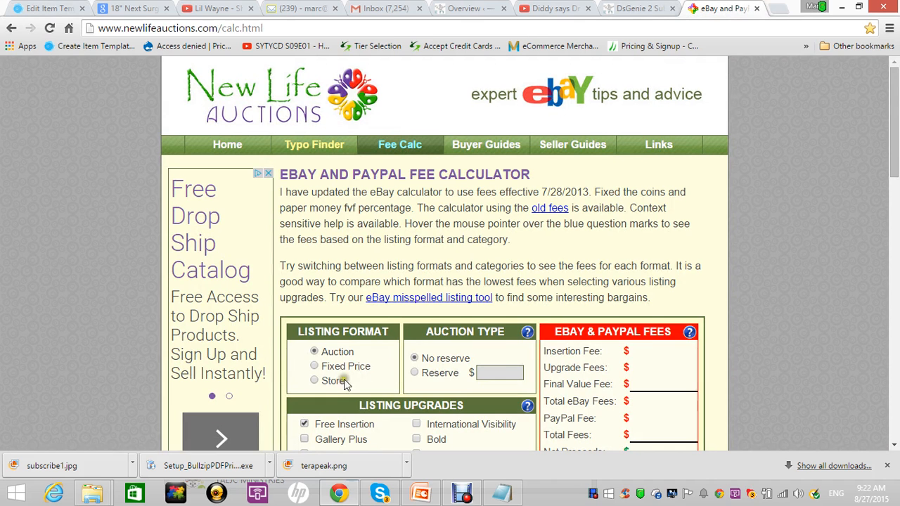
click(315, 380)
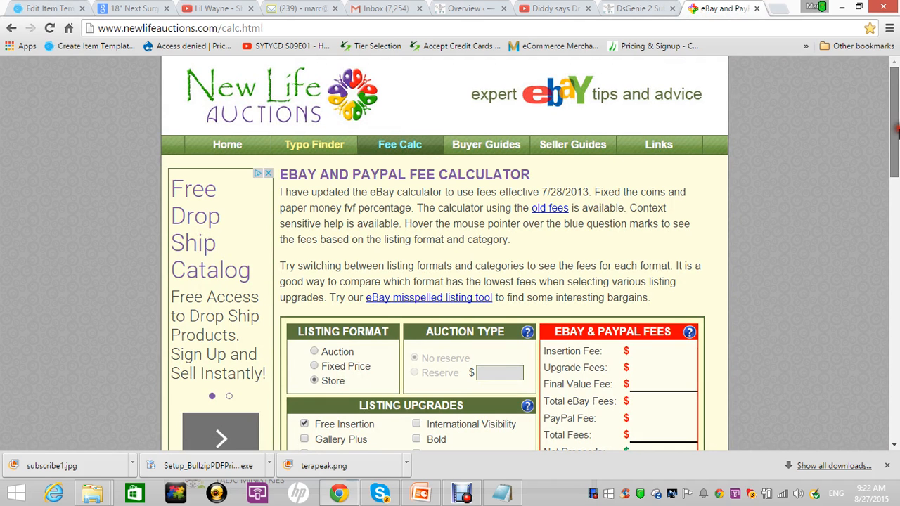
scroll(down, 3)
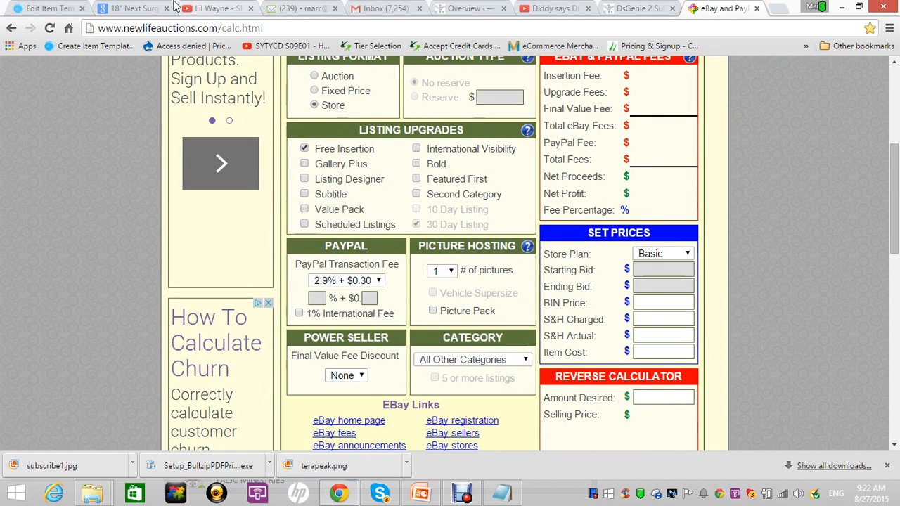
click(130, 8)
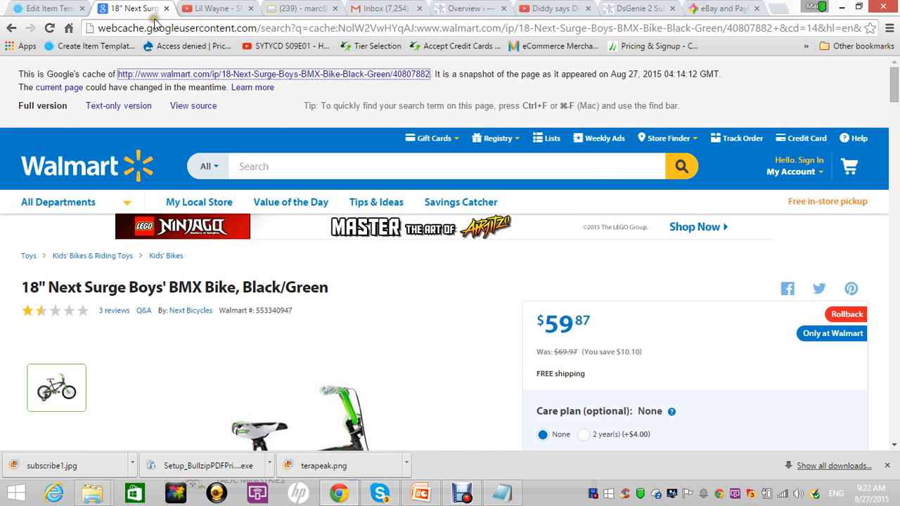
click(718, 8)
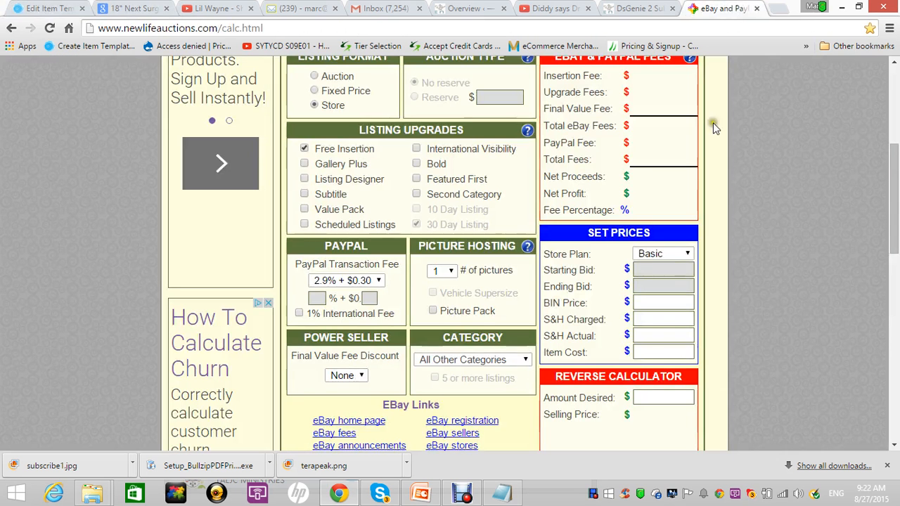
text(5)
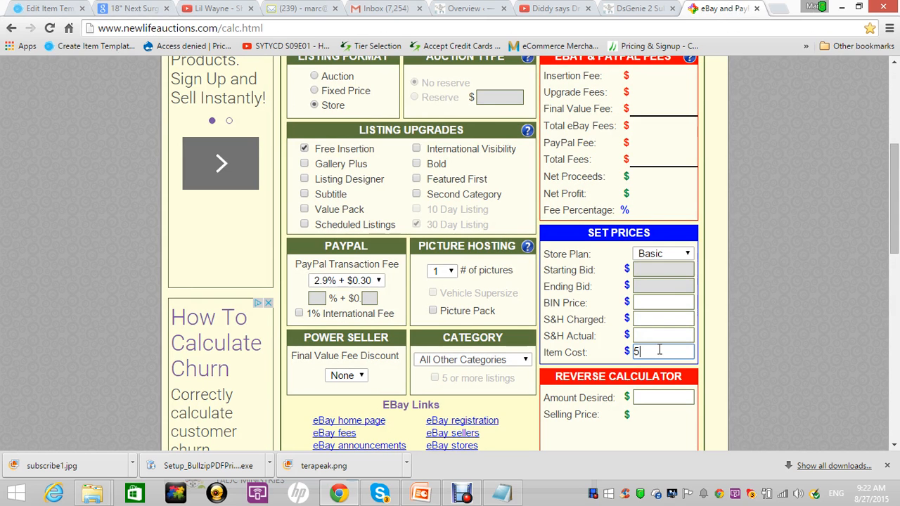
text(9.87)
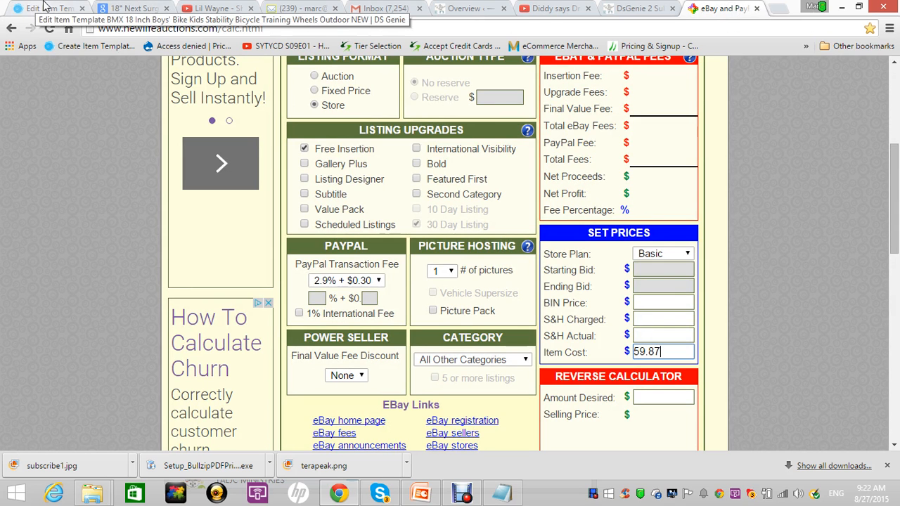
Enter BIN price 75.09 for 9.24 fees and 5.98 net profit, then return to the template
click(49, 8)
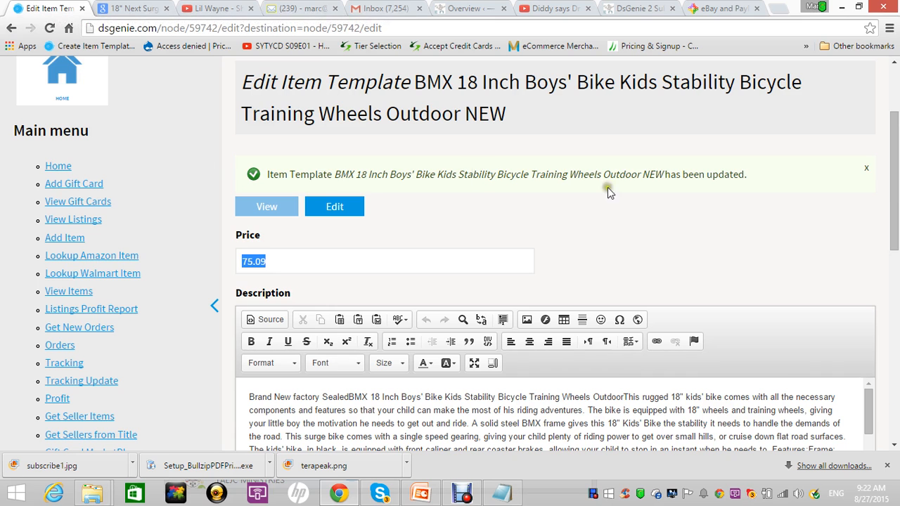
scroll(down, 3)
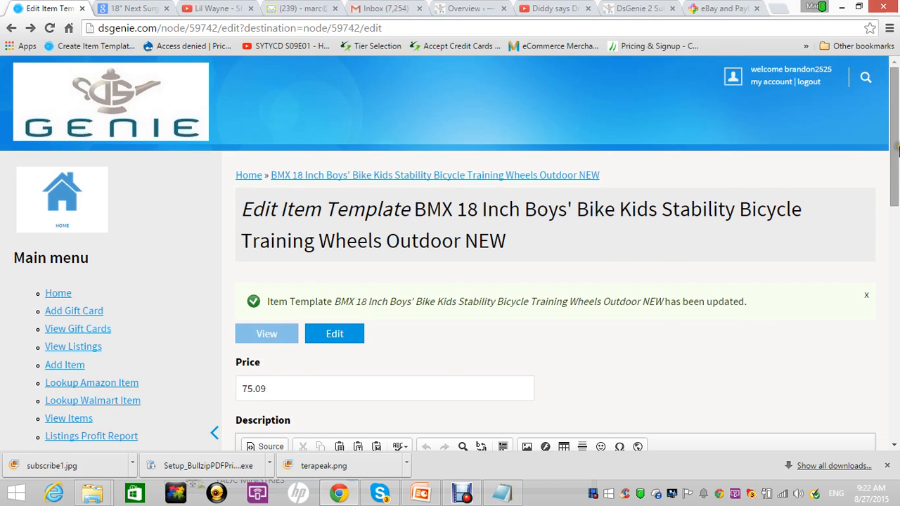
click(724, 7)
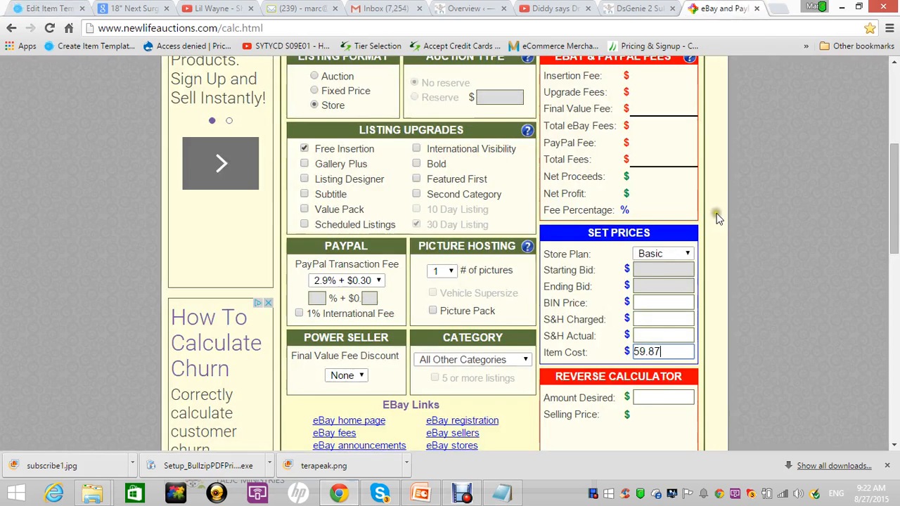
click(664, 302)
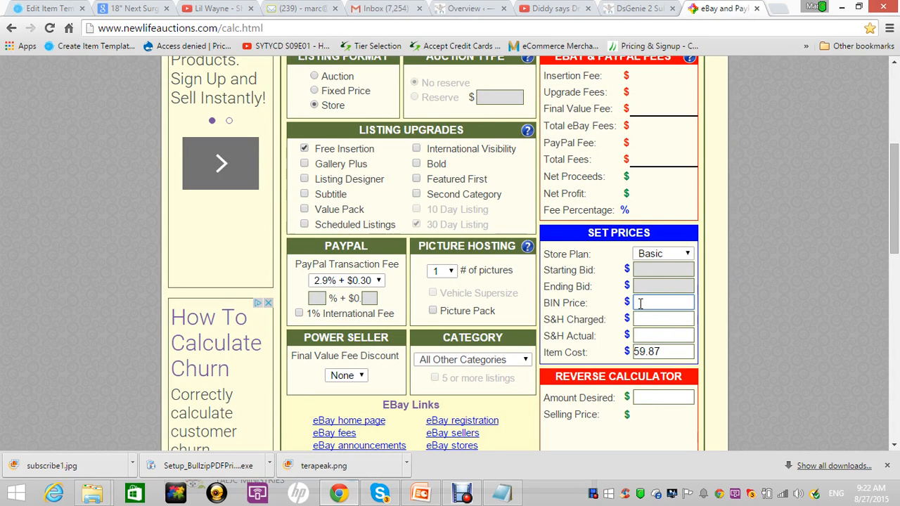
text(7)
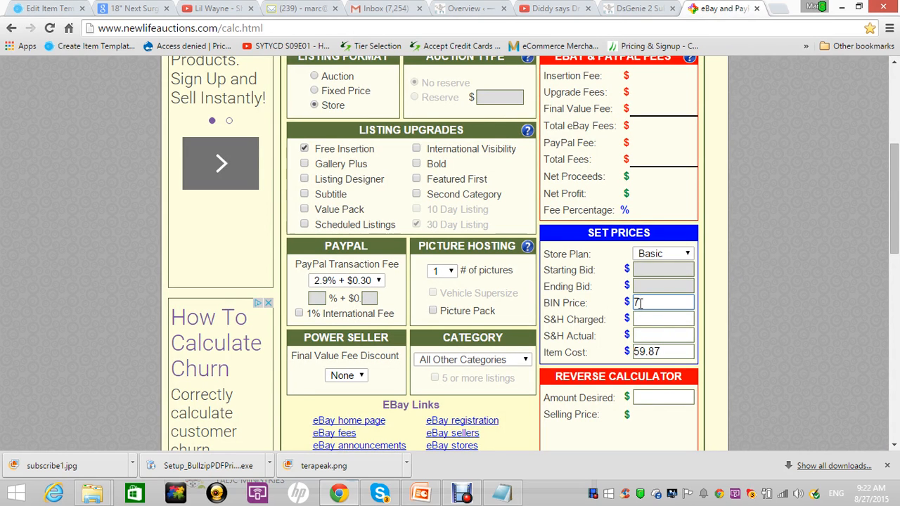
text(5.09)
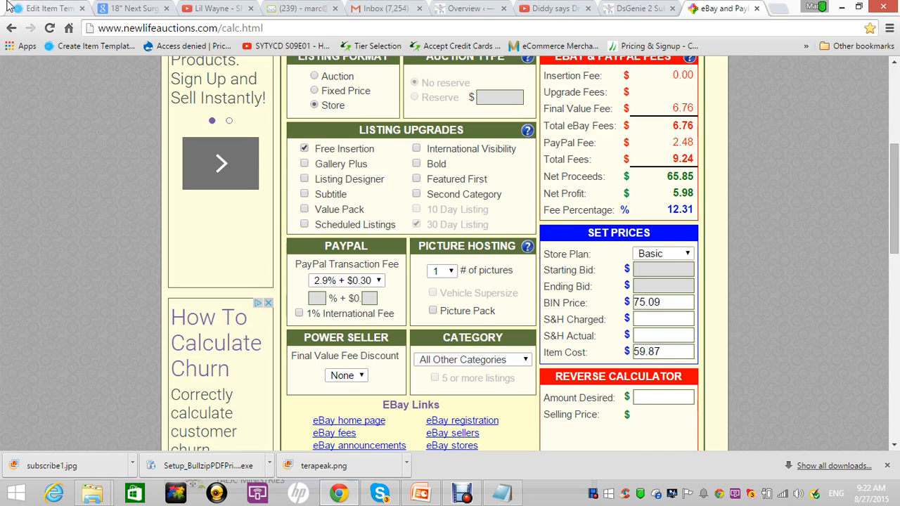
click(46, 7)
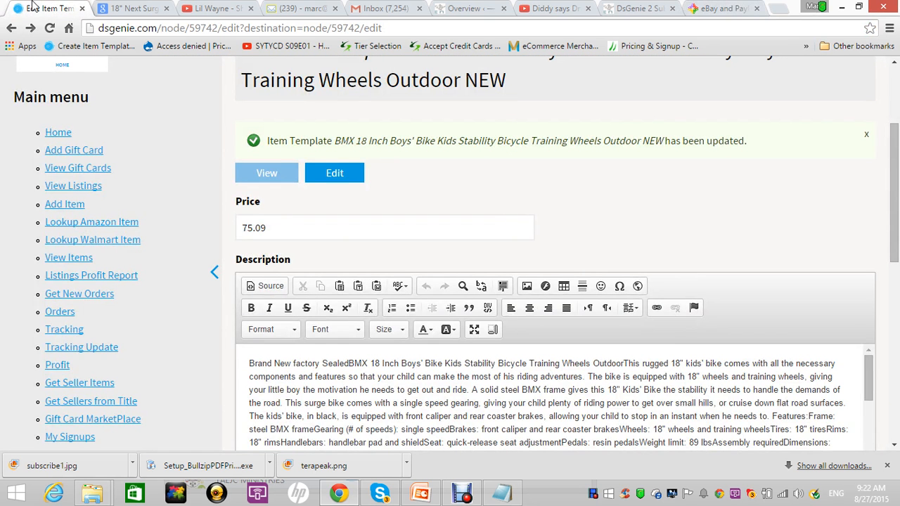
Expand Walmart's Next Surge description and select it down to the dimensions line for copying
scroll(down, 3)
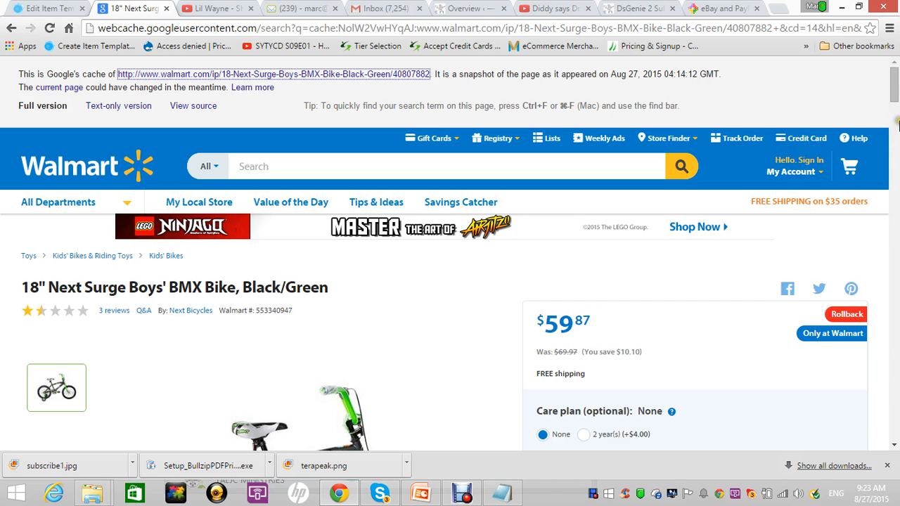
scroll(down, 3)
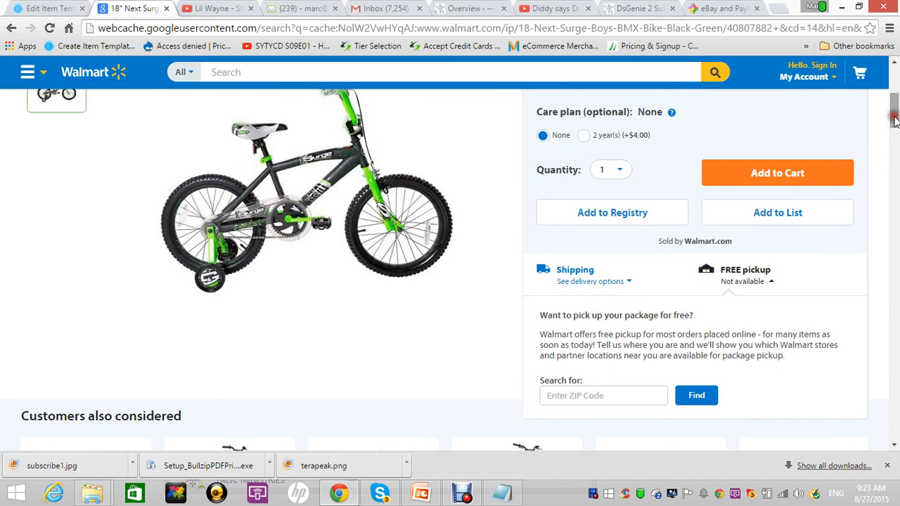
scroll(down, 3)
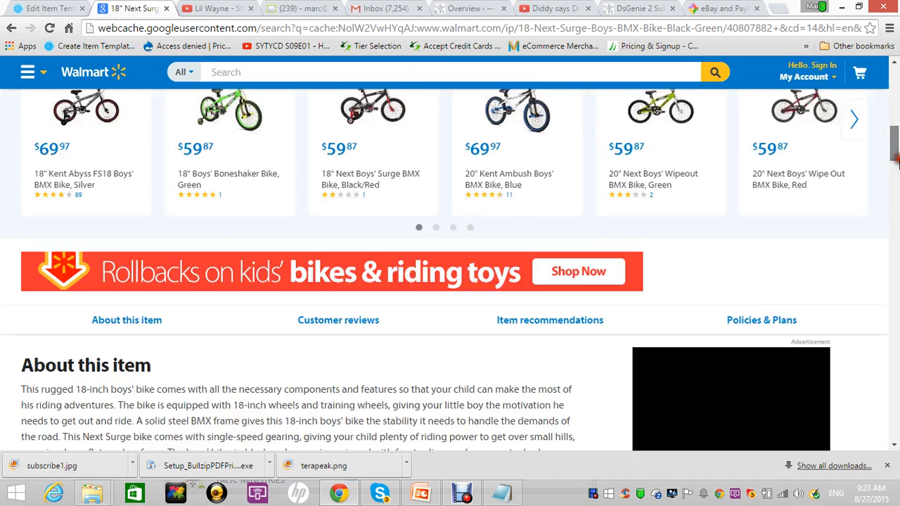
scroll(down, 3)
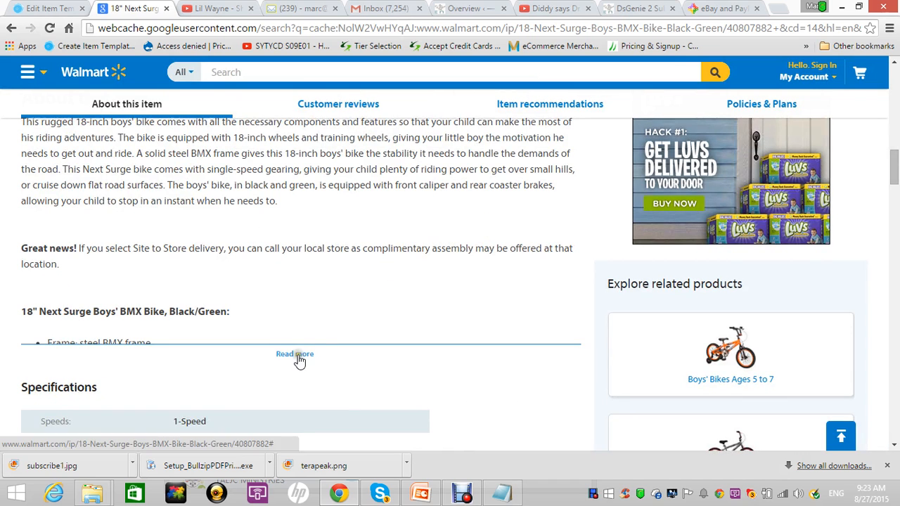
click(294, 354)
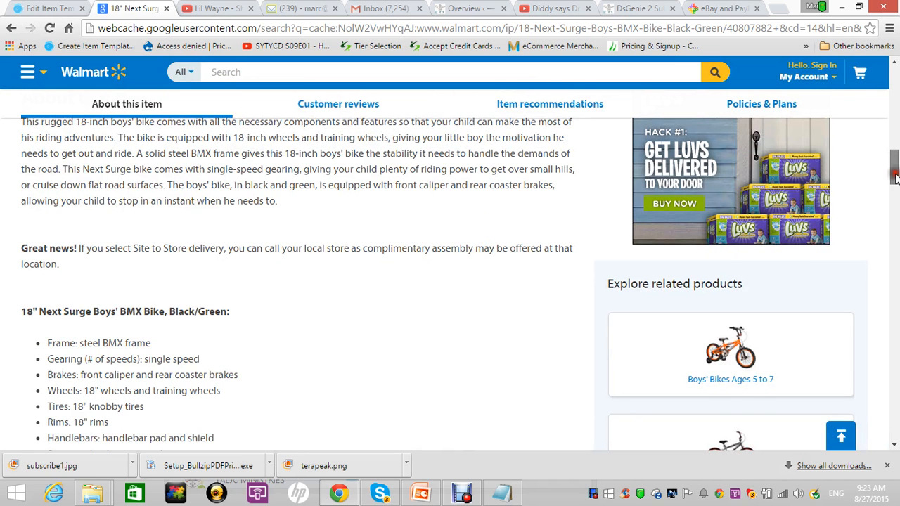
scroll(down, 3)
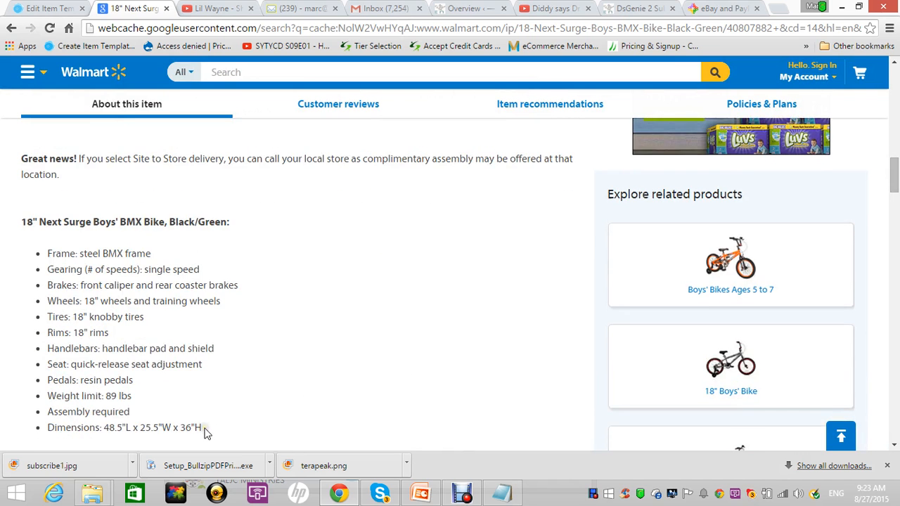
drag(24, 130, 203, 428)
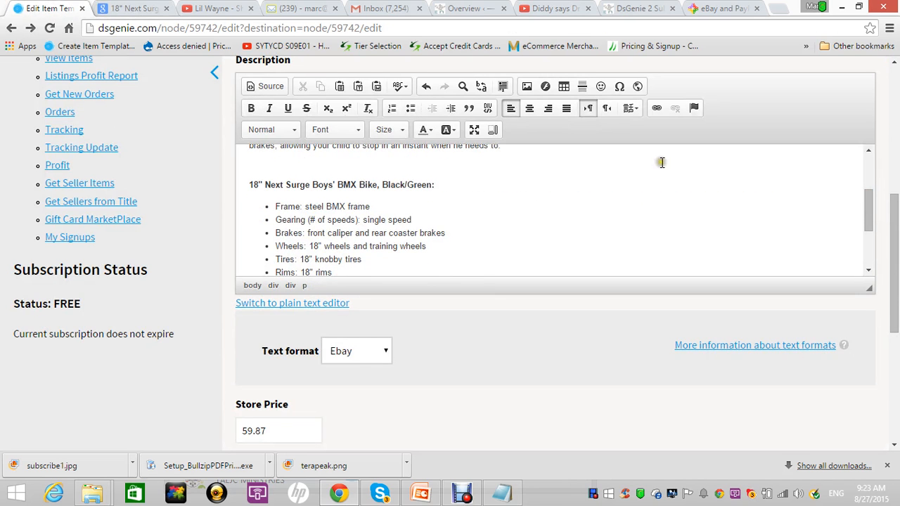
Save the template with UPC, brand NEXT and MPN 8093-22 filled so it reports updated
scroll(down, 3)
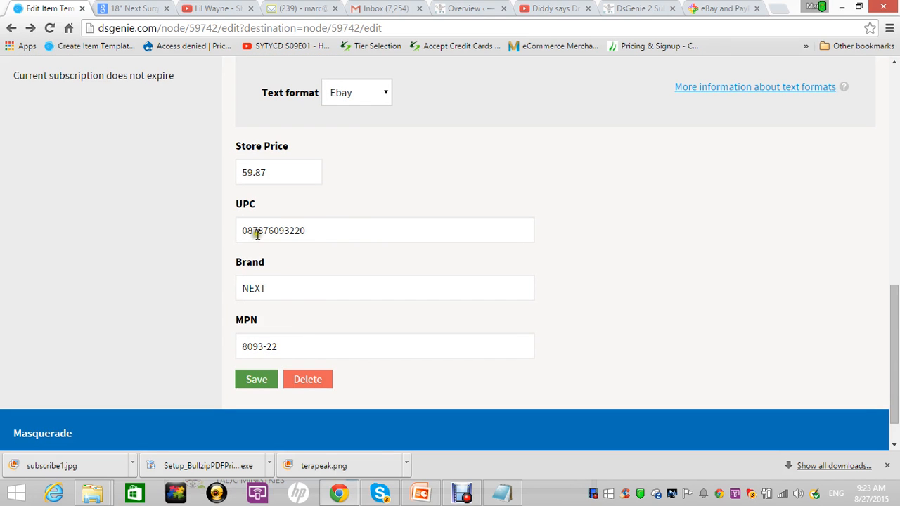
mouse_move(208, 271)
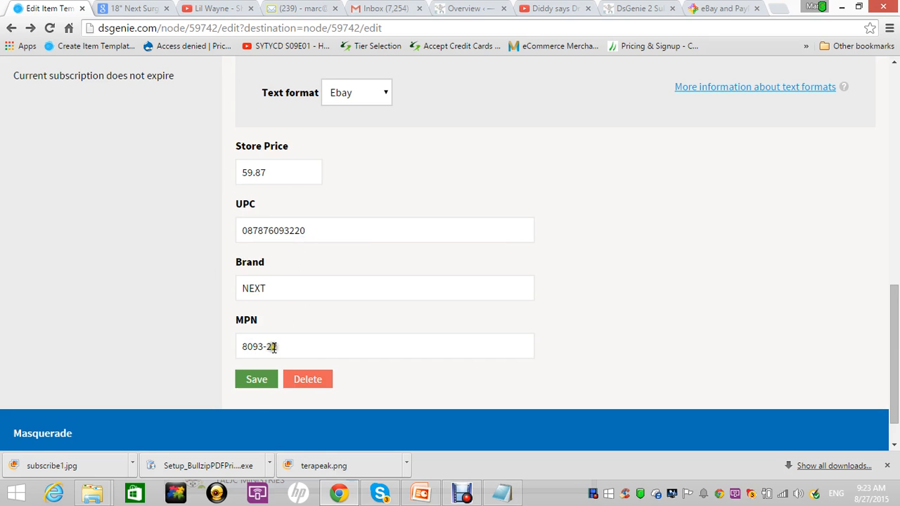
click(256, 380)
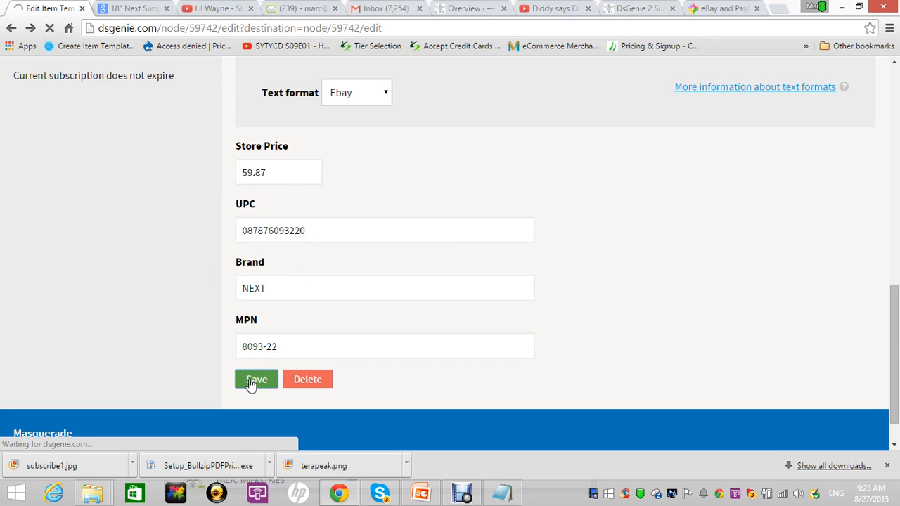
click(256, 379)
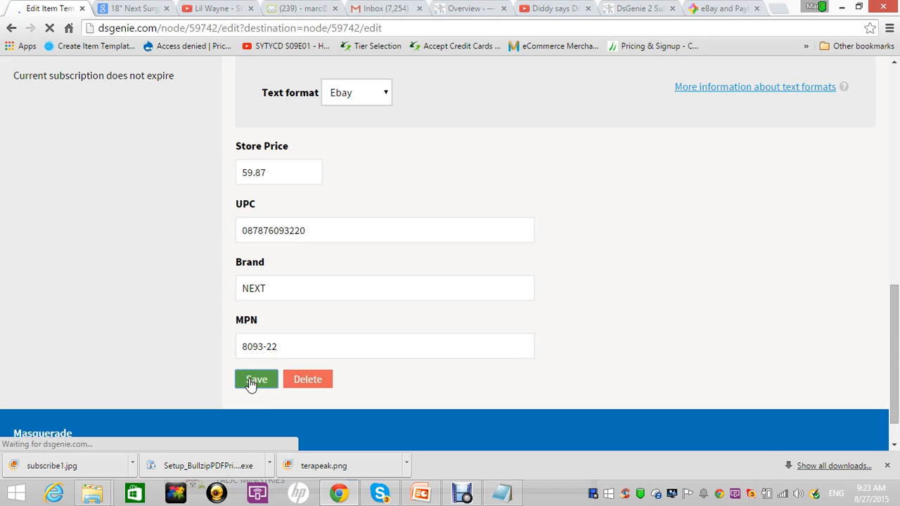
click(256, 379)
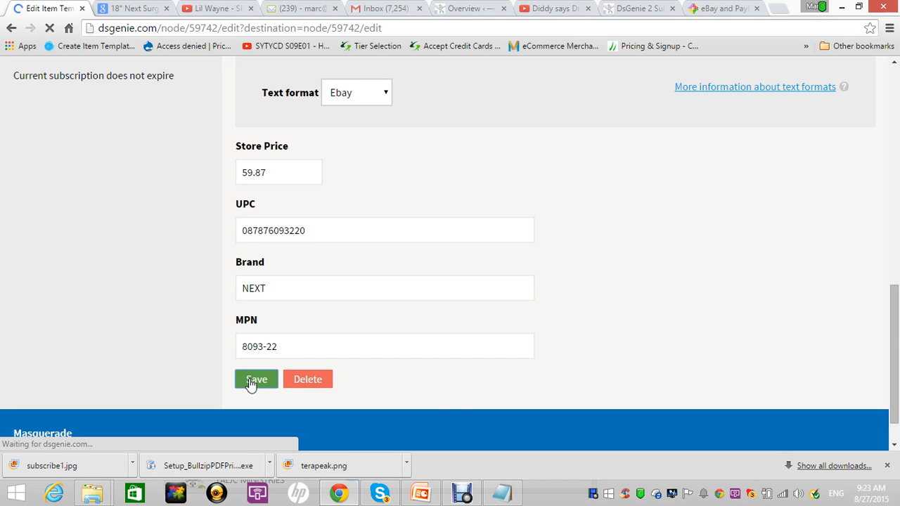
click(256, 379)
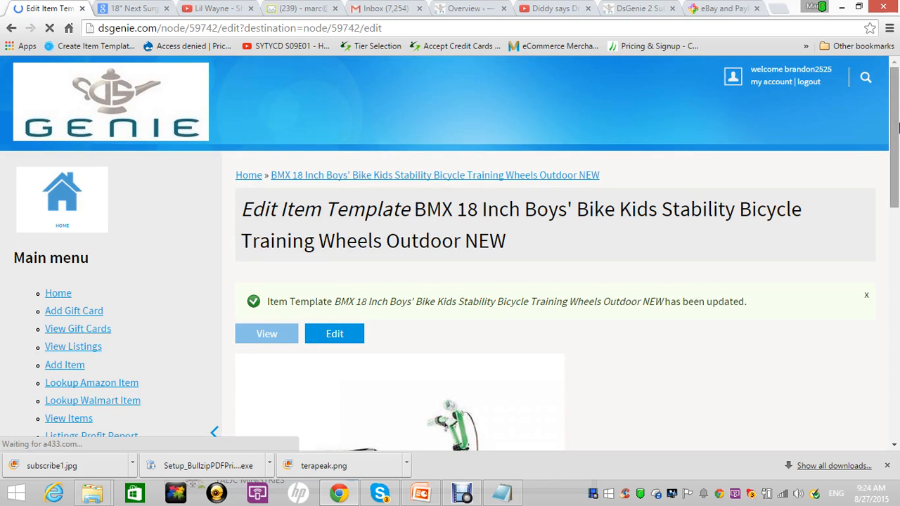
Tick then untick the remove checkbox so the bike picture stays on the template
scroll(down, 3)
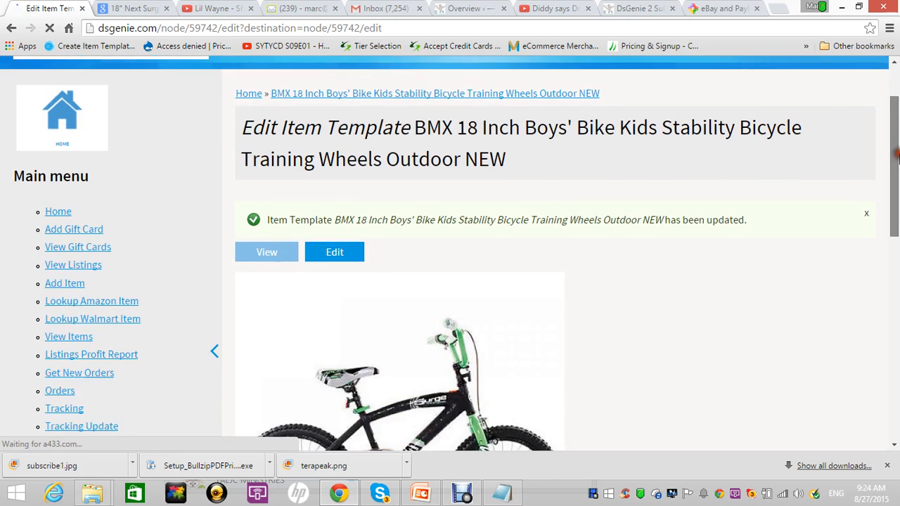
scroll(down, 3)
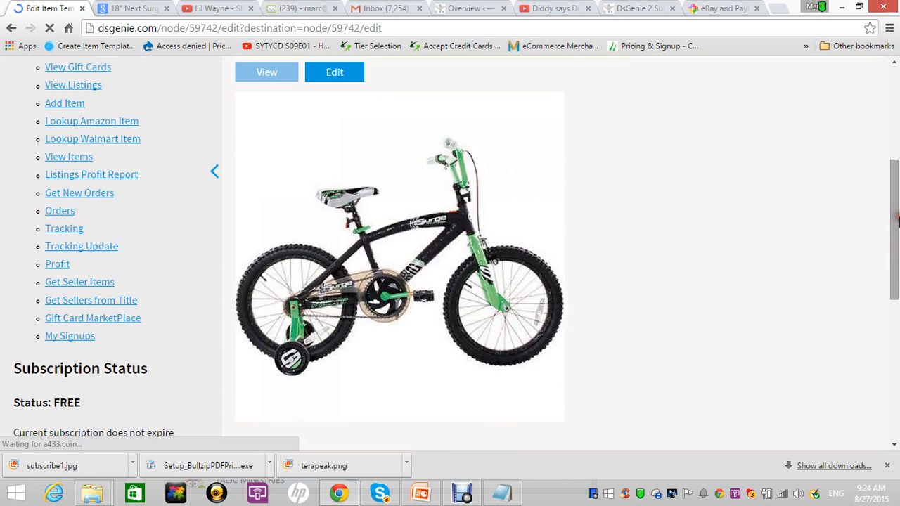
scroll(down, 3)
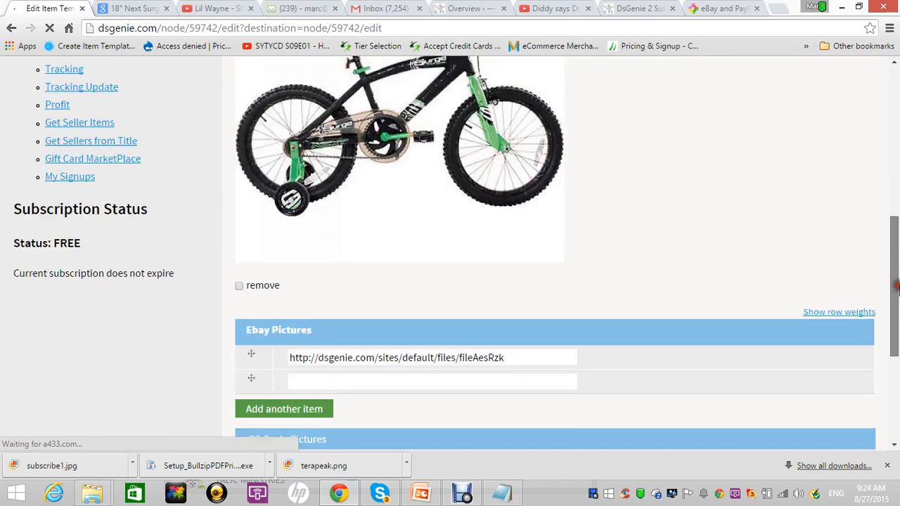
click(239, 263)
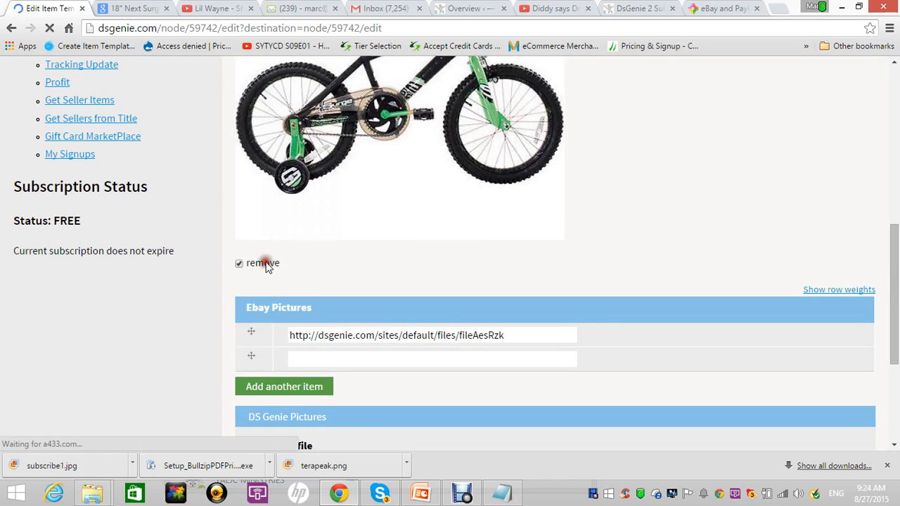
scroll(down, 3)
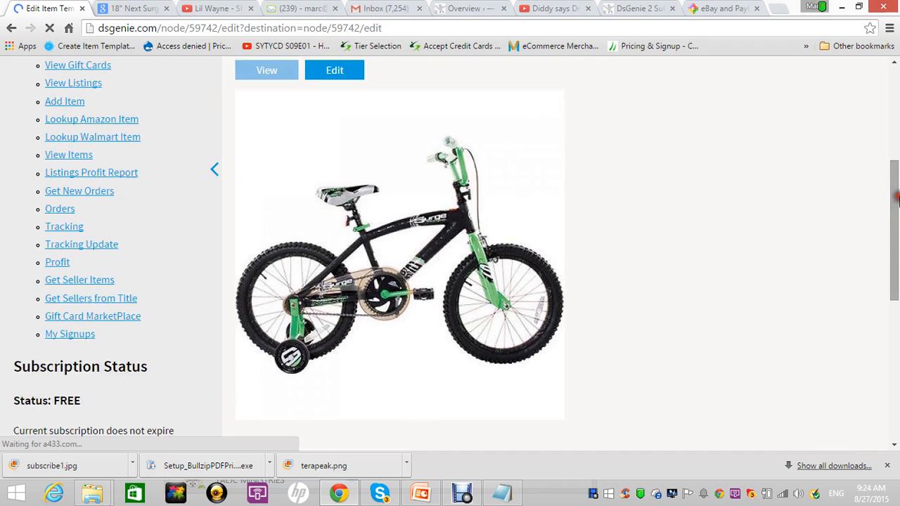
scroll(down, 3)
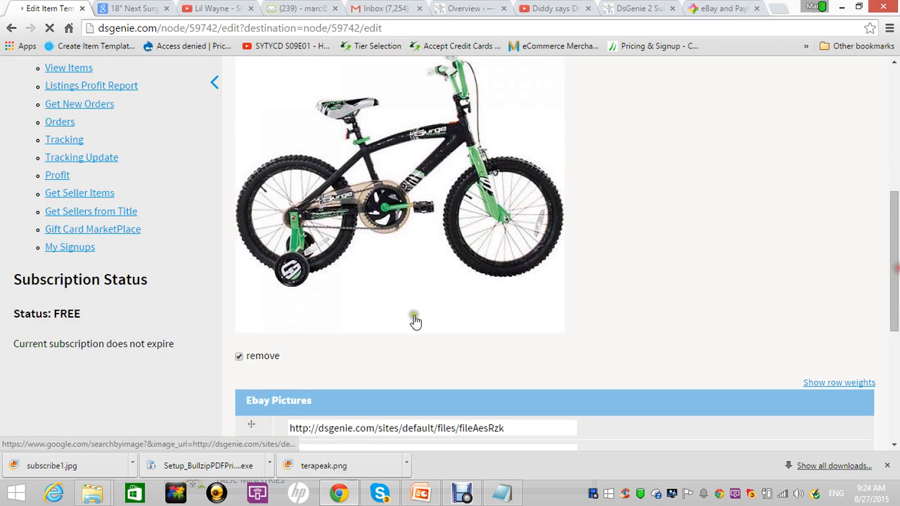
click(238, 356)
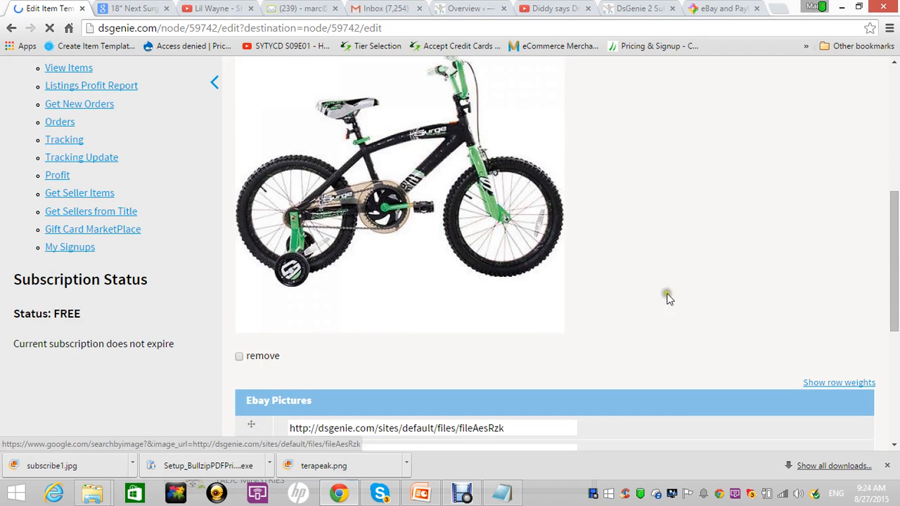
Save the BMX bike item template once more
scroll(down, 3)
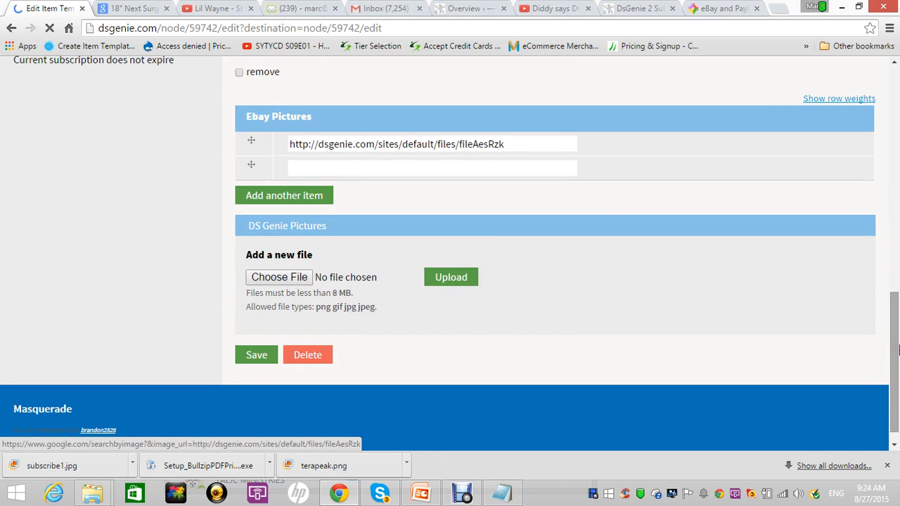
click(256, 355)
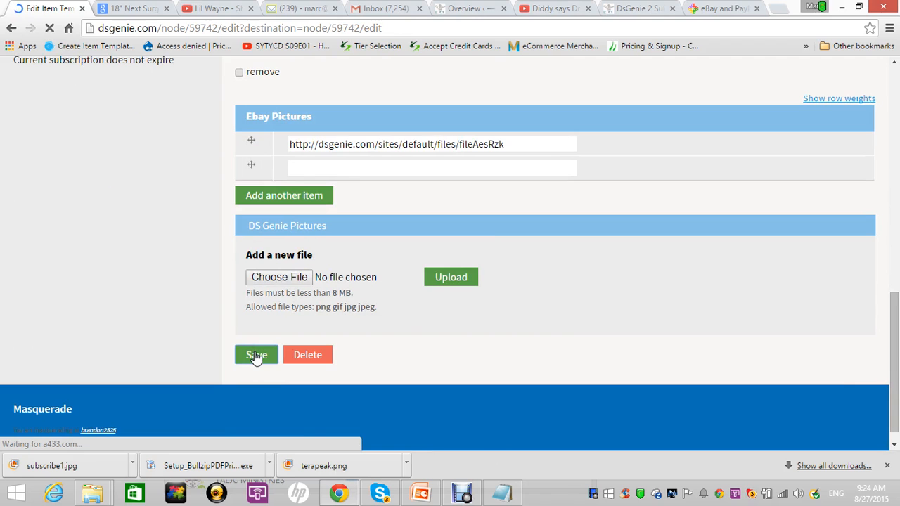
click(256, 354)
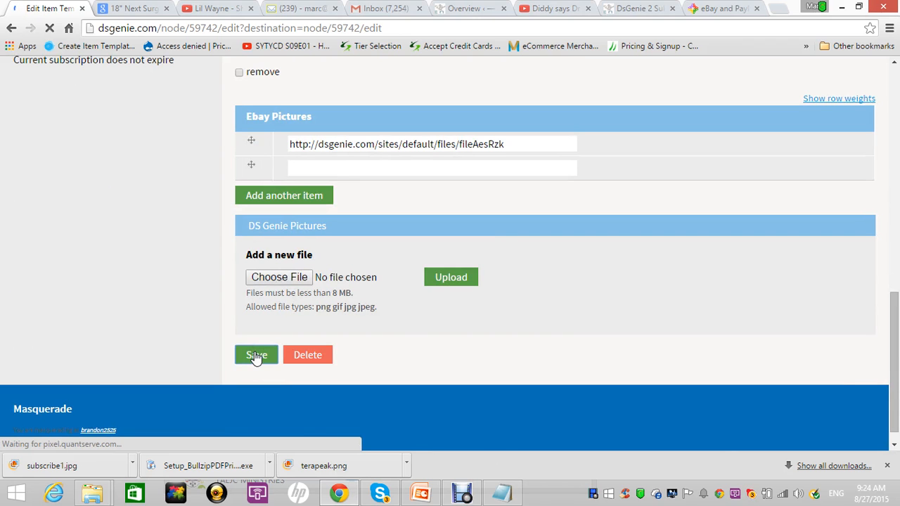
click(256, 354)
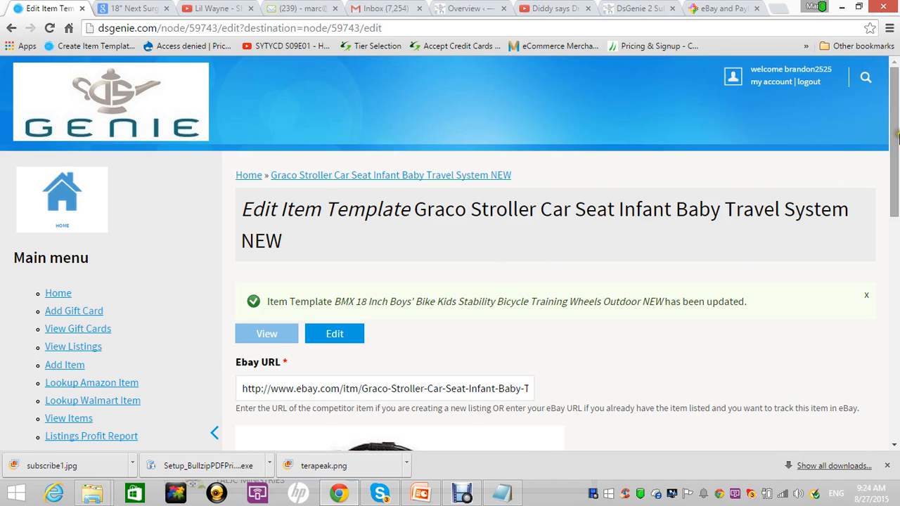
scroll(down, 3)
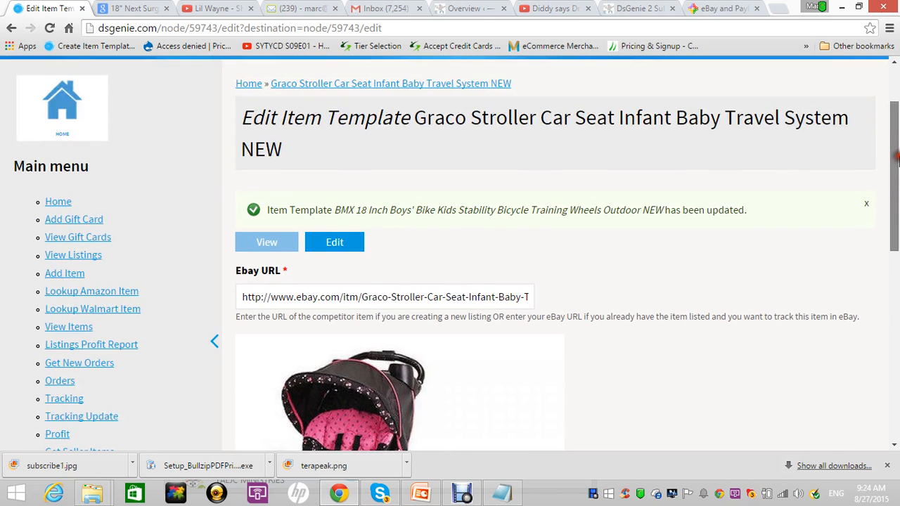
scroll(down, 3)
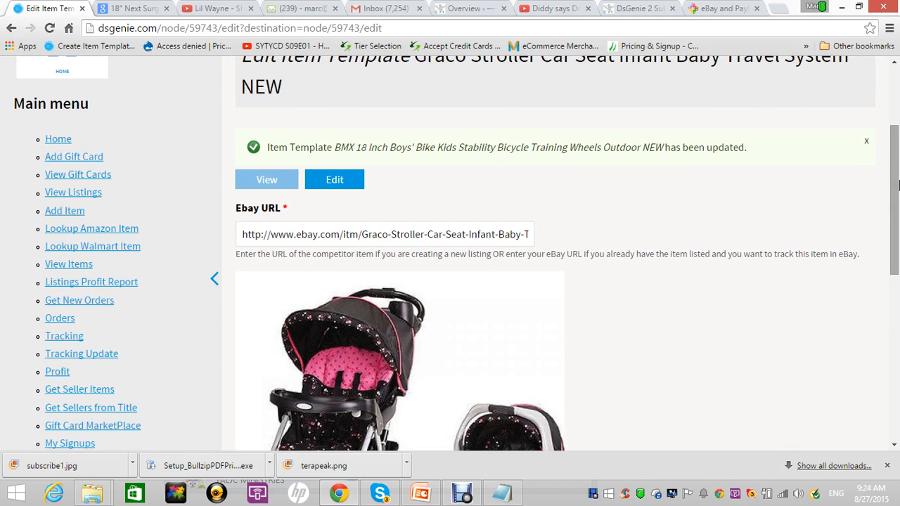
scroll(down, 3)
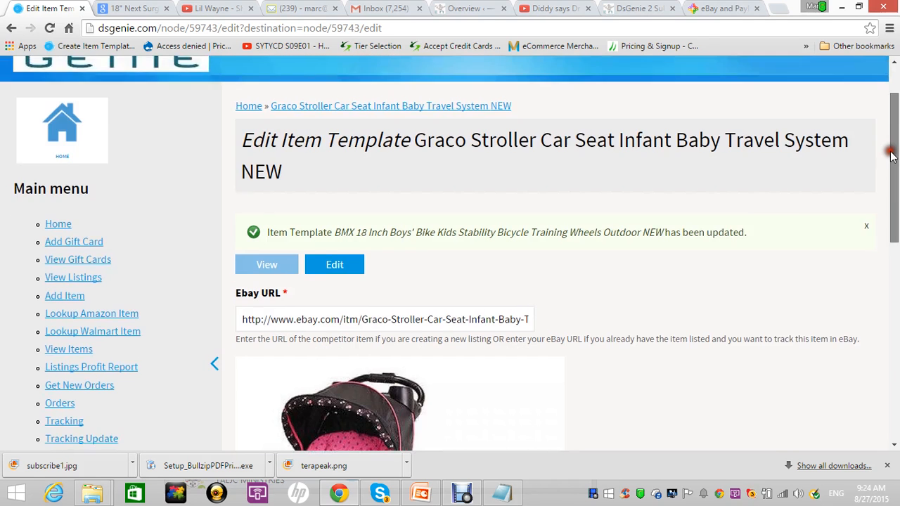
scroll(down, 3)
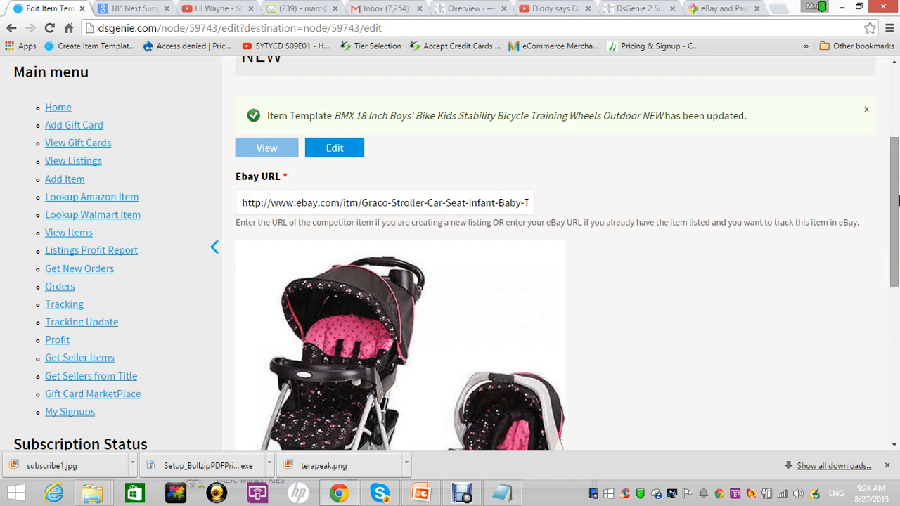
mouse_move(73, 125)
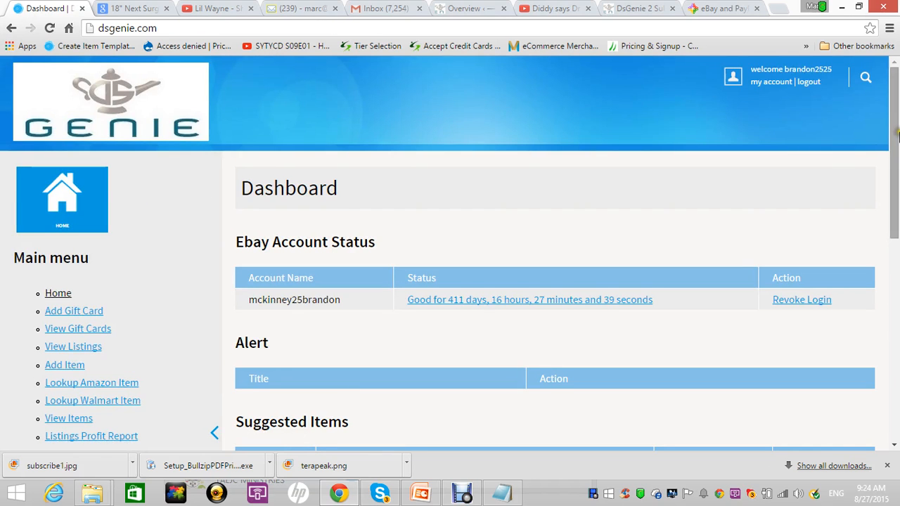
Use 'add to my ebay account' on the BMX bike row in Suggested Items
scroll(down, 3)
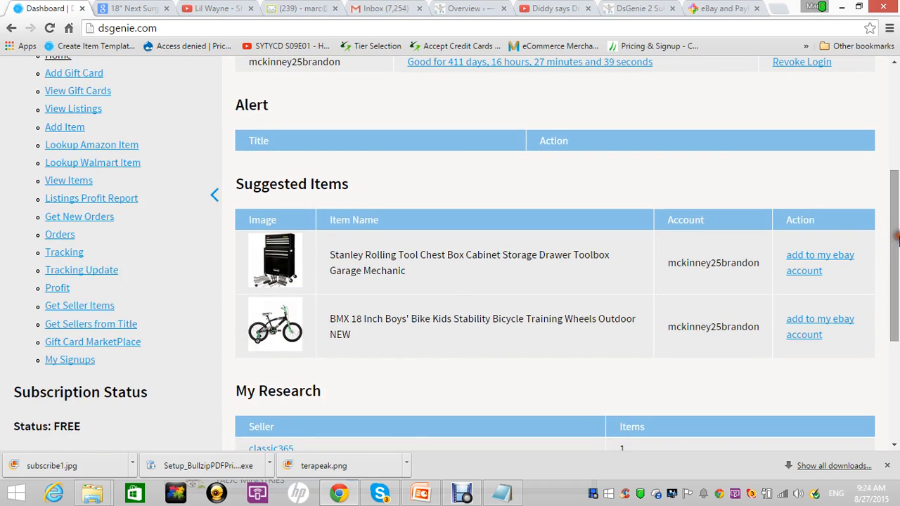
mouse_move(541, 313)
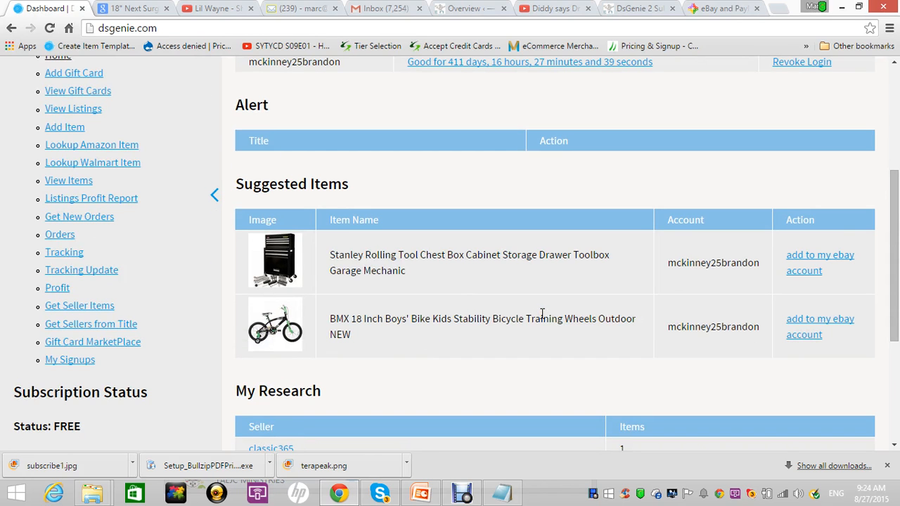
mouse_move(78, 305)
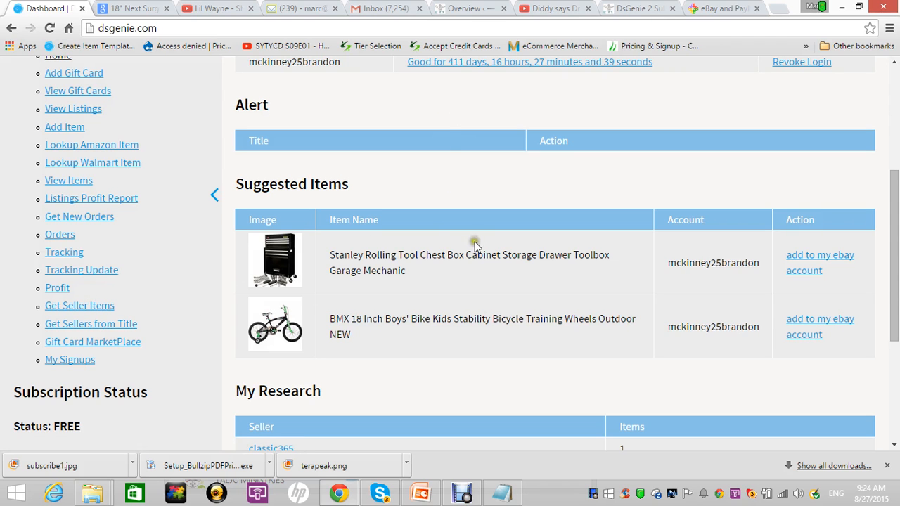
mouse_move(287, 367)
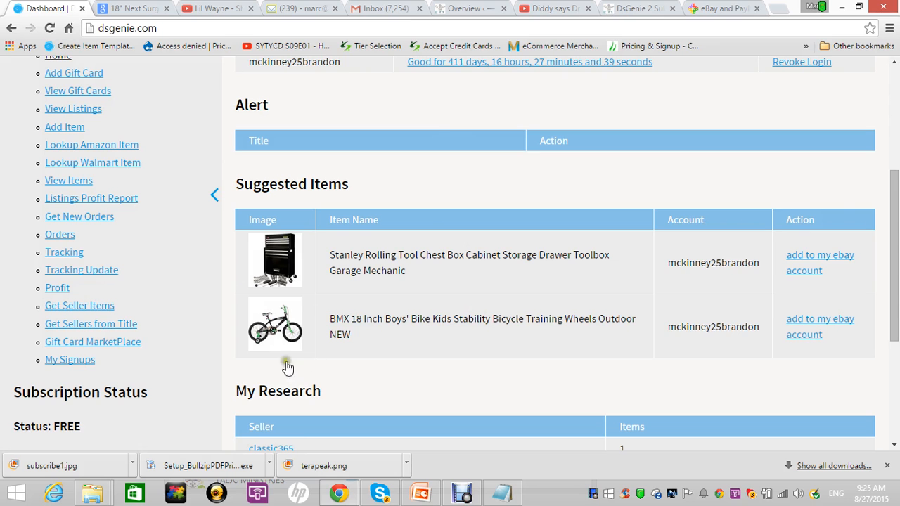
mouse_move(275, 325)
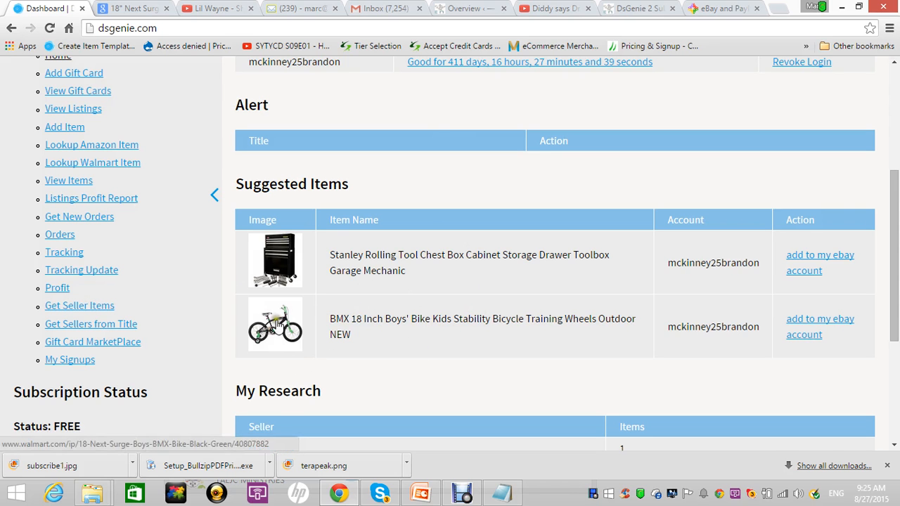
scroll(down, 3)
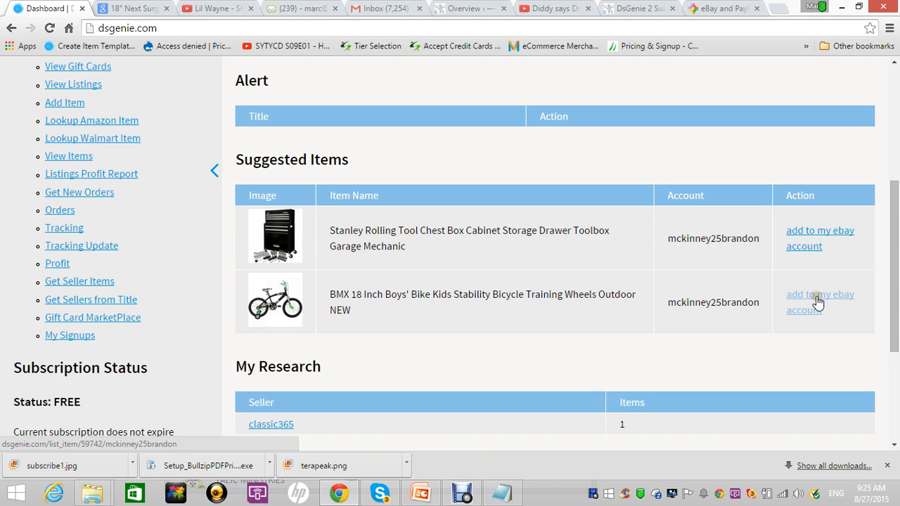
click(819, 301)
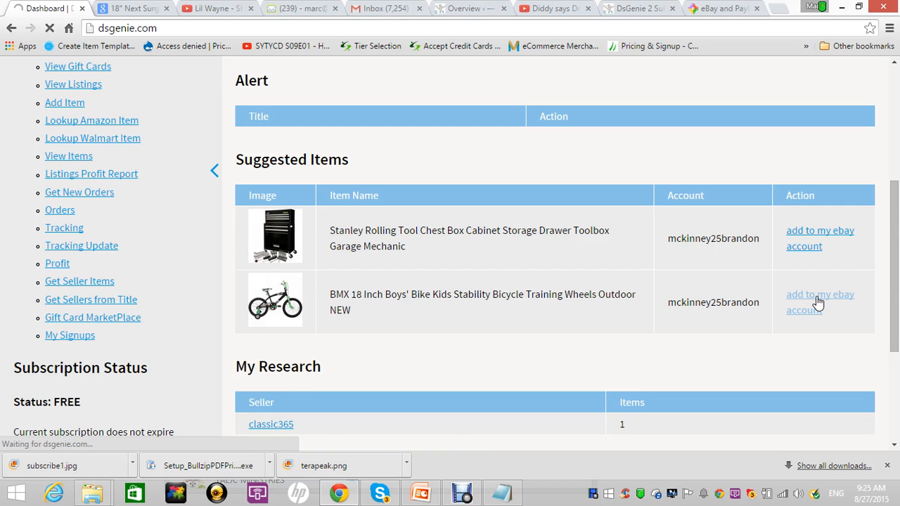
Review the List Item errors: no product found for the UPC and invalid PayPal email
click(820, 298)
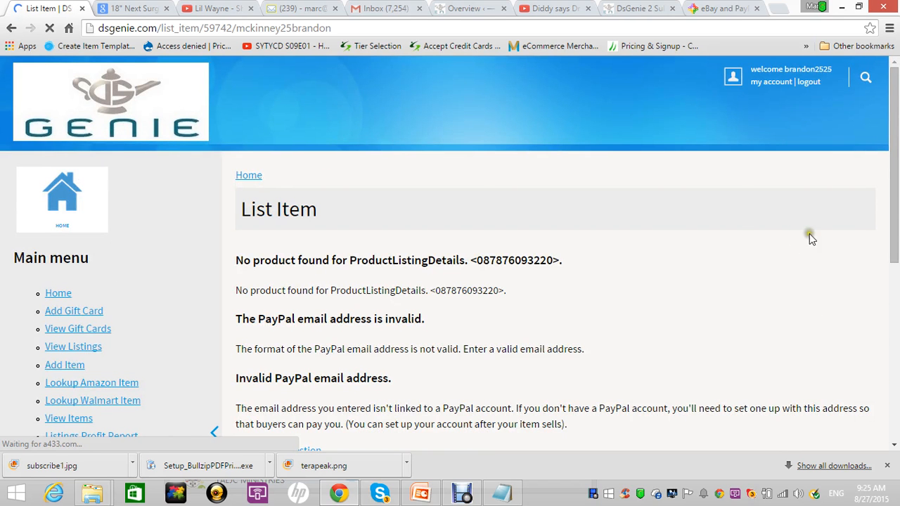
scroll(down, 3)
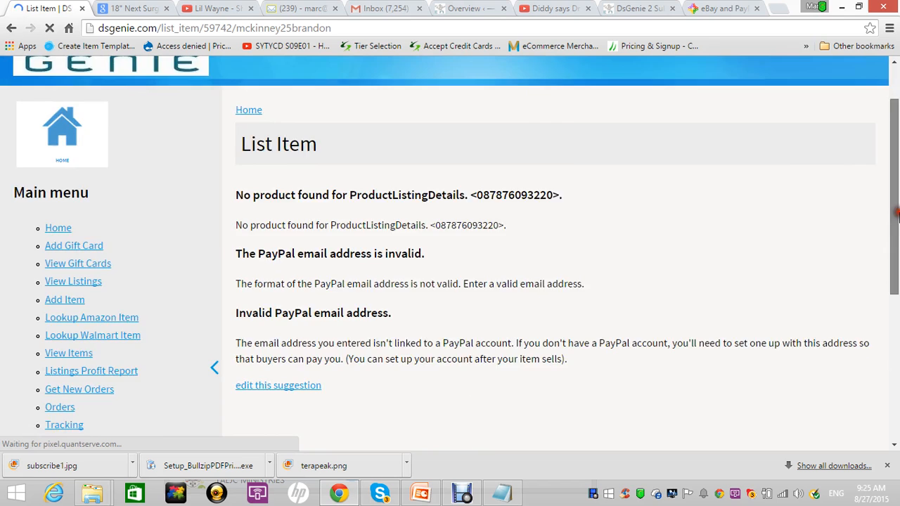
scroll(down, 3)
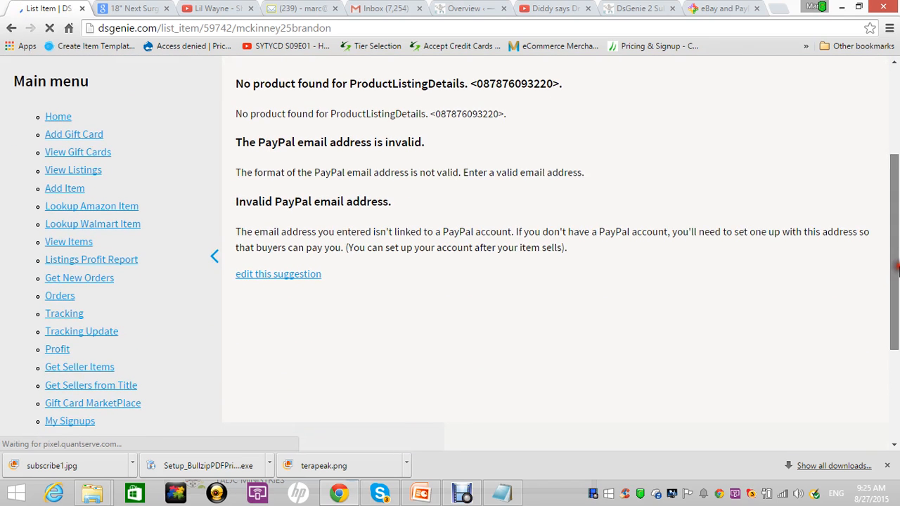
scroll(up, 3)
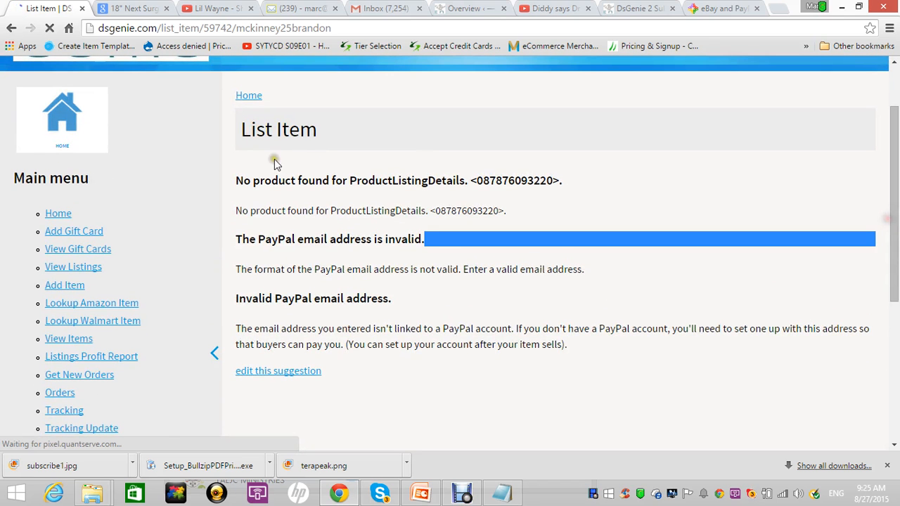
mouse_move(59, 214)
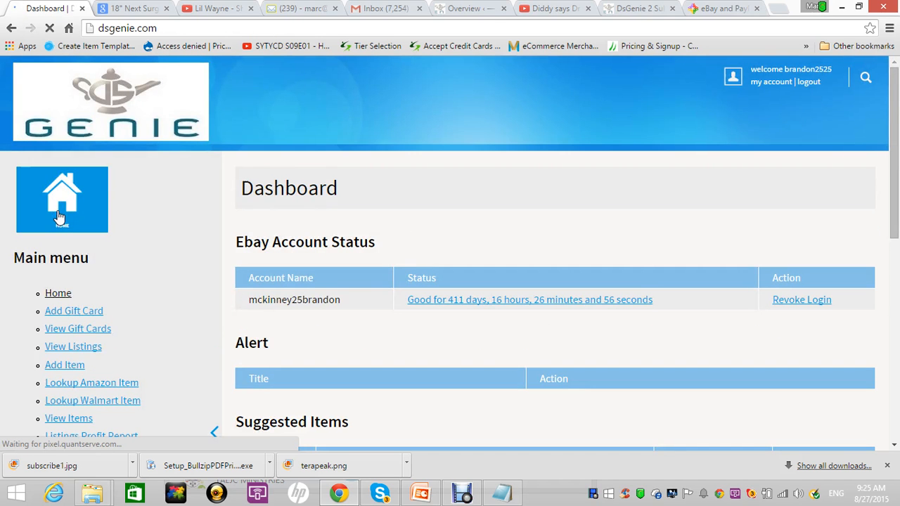
Return via the dashboard to View Items, showing the BMX bike at 59.87 store and 75.09 our price
scroll(down, 3)
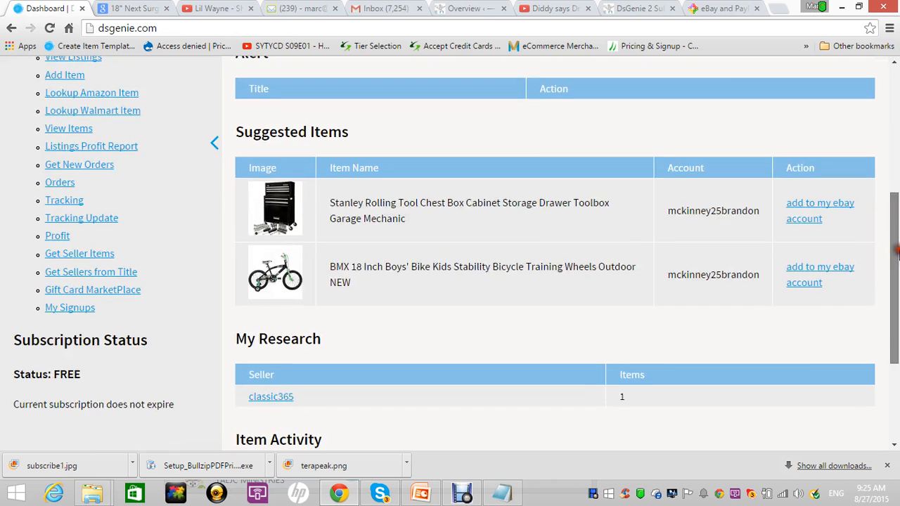
scroll(down, 3)
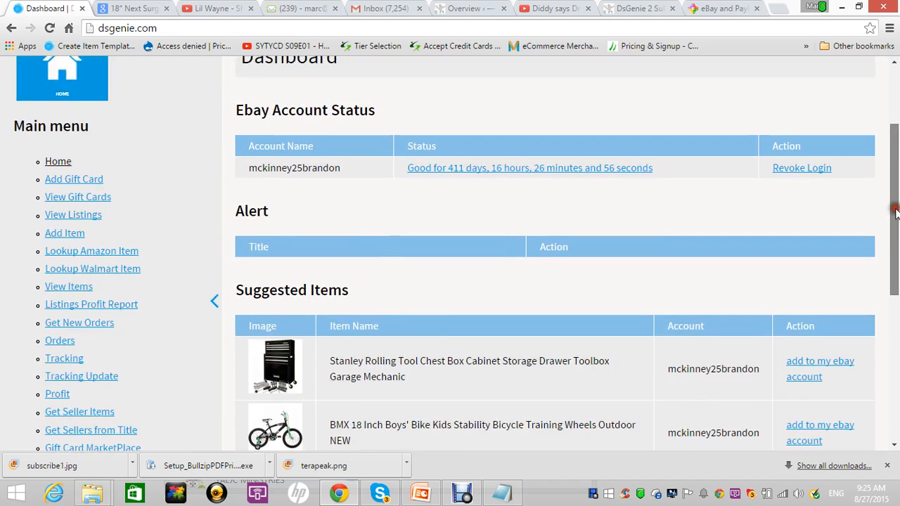
scroll(up, 3)
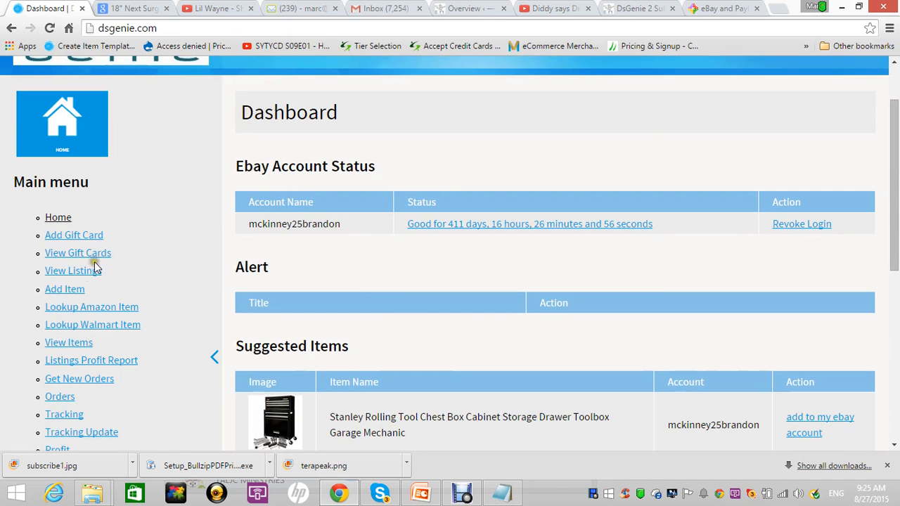
click(68, 342)
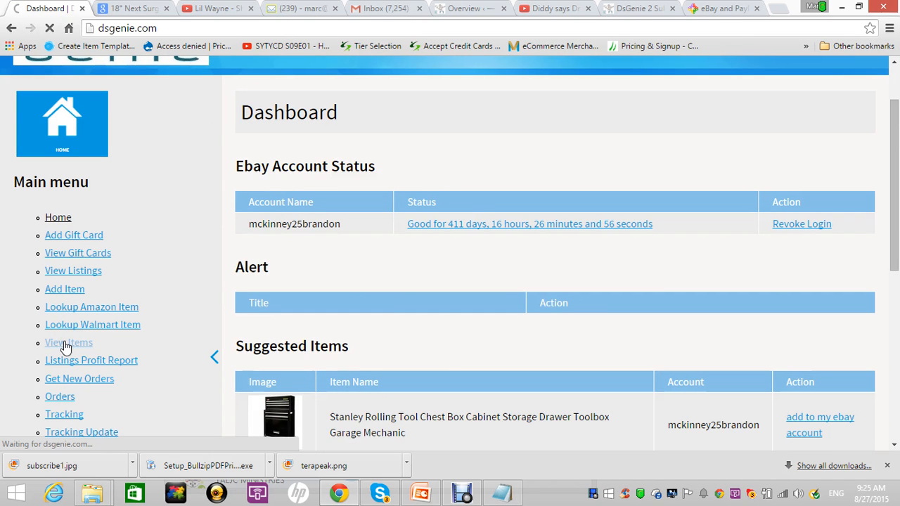
click(68, 342)
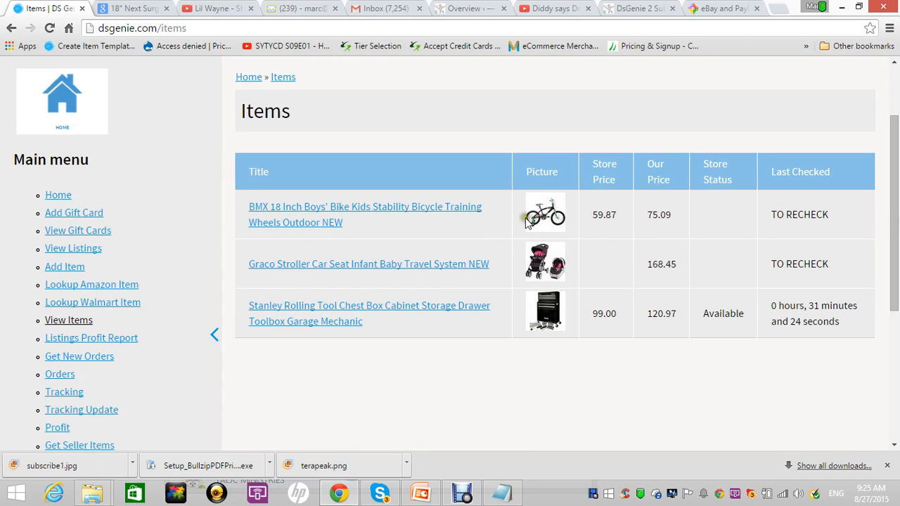
Open the Graco Stroller Car Seat Travel System item and start editing its template
click(368, 264)
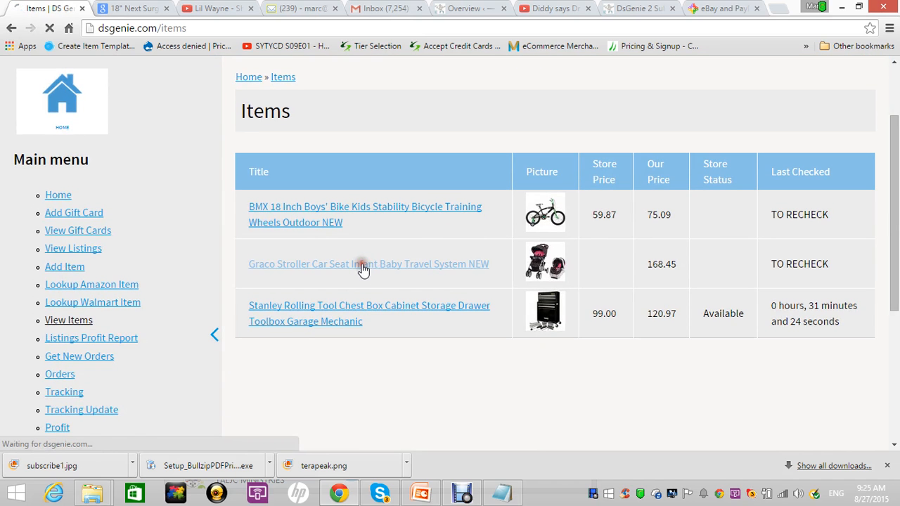
click(369, 264)
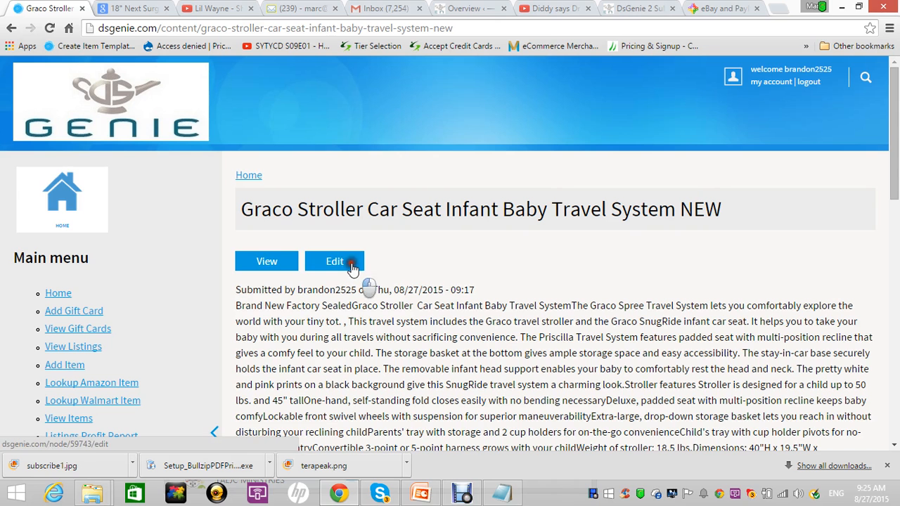
click(334, 261)
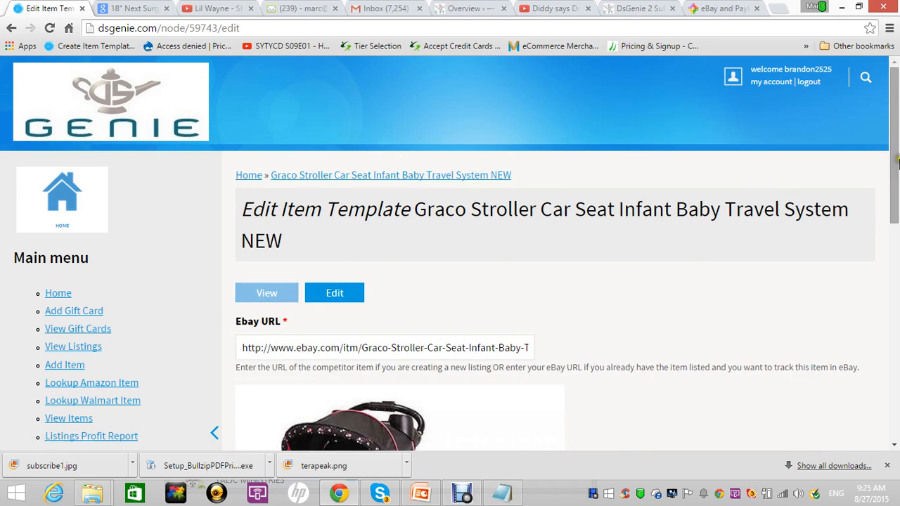
scroll(down, 3)
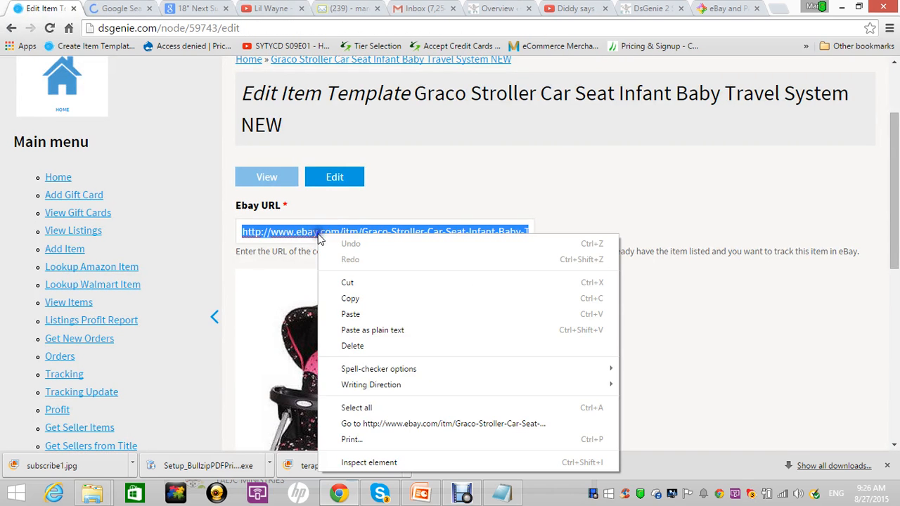
mouse_move(407, 423)
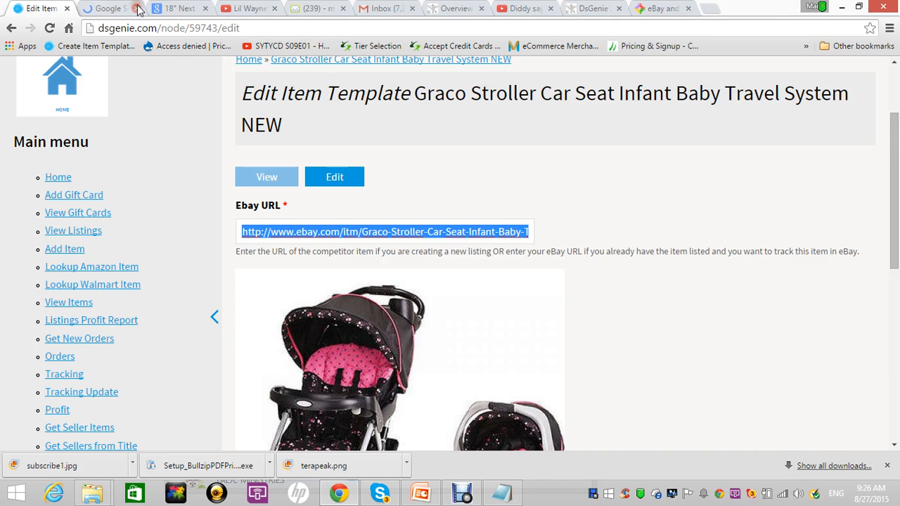
Close the extra Google search tab and scroll the template down past the 168.45 price to Save
click(140, 8)
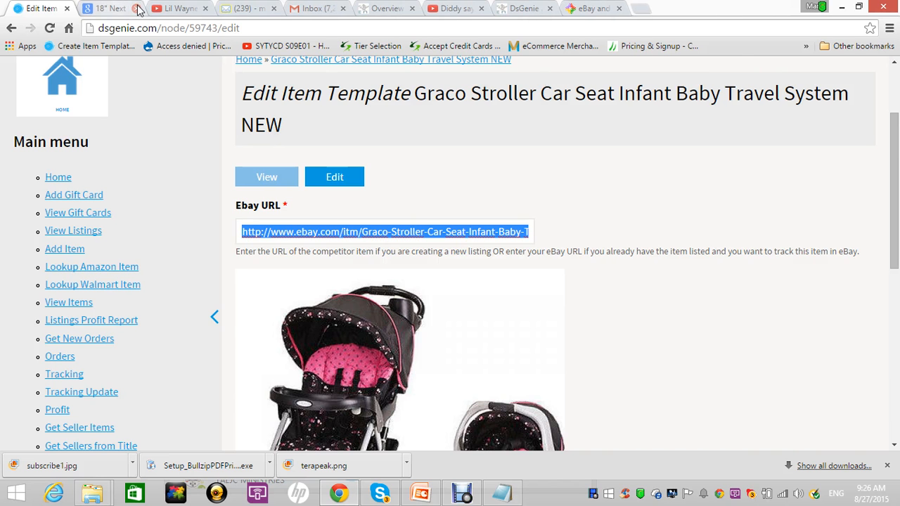
scroll(down, 3)
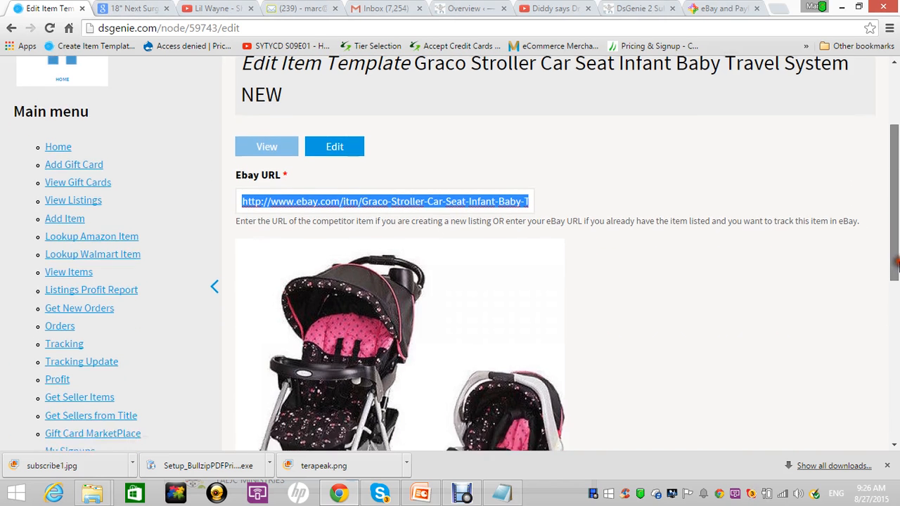
scroll(down, 3)
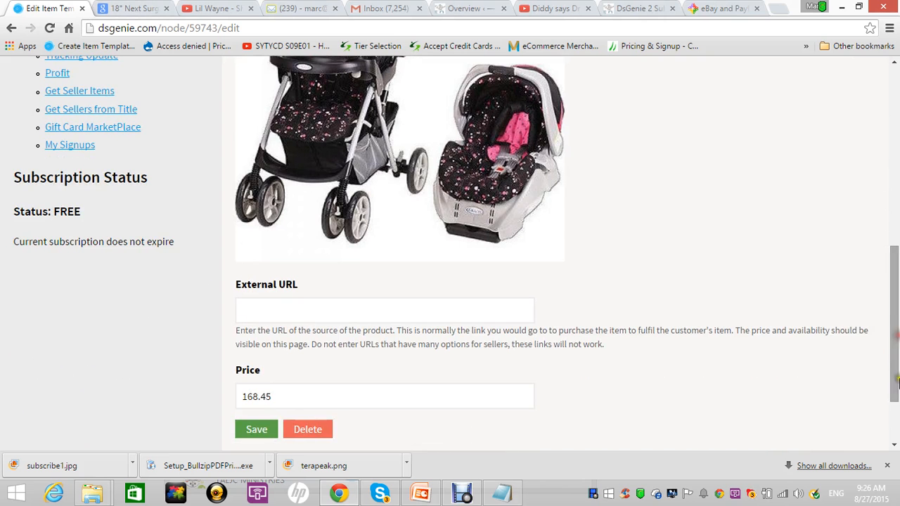